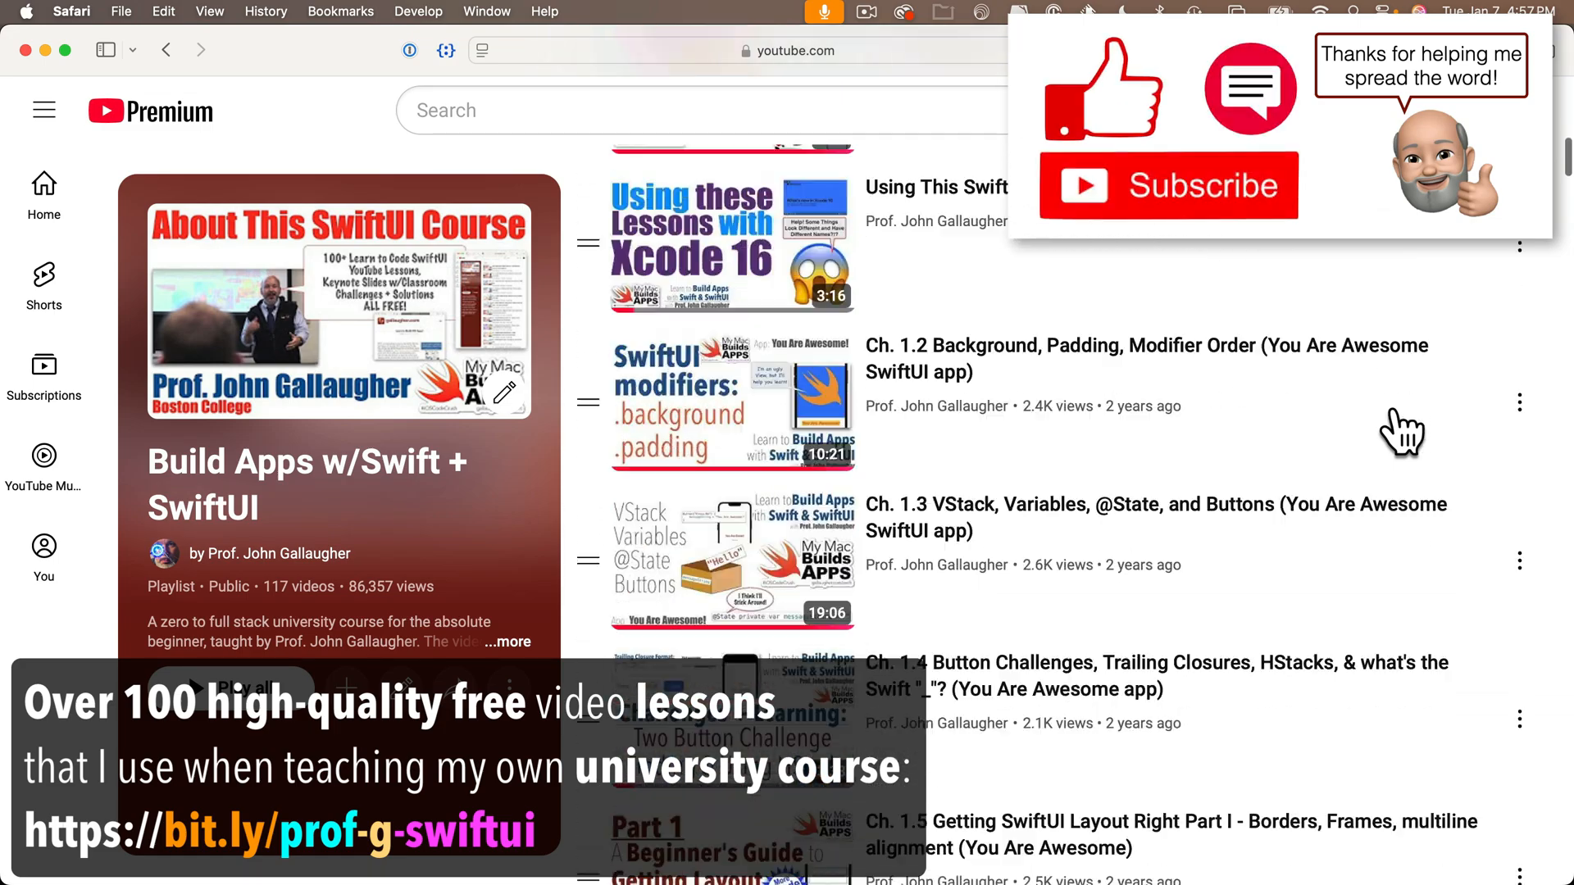
Press Me in the preview twice: thumbs-up with You are Awesome!, then the next image and message
scroll("down", 3)
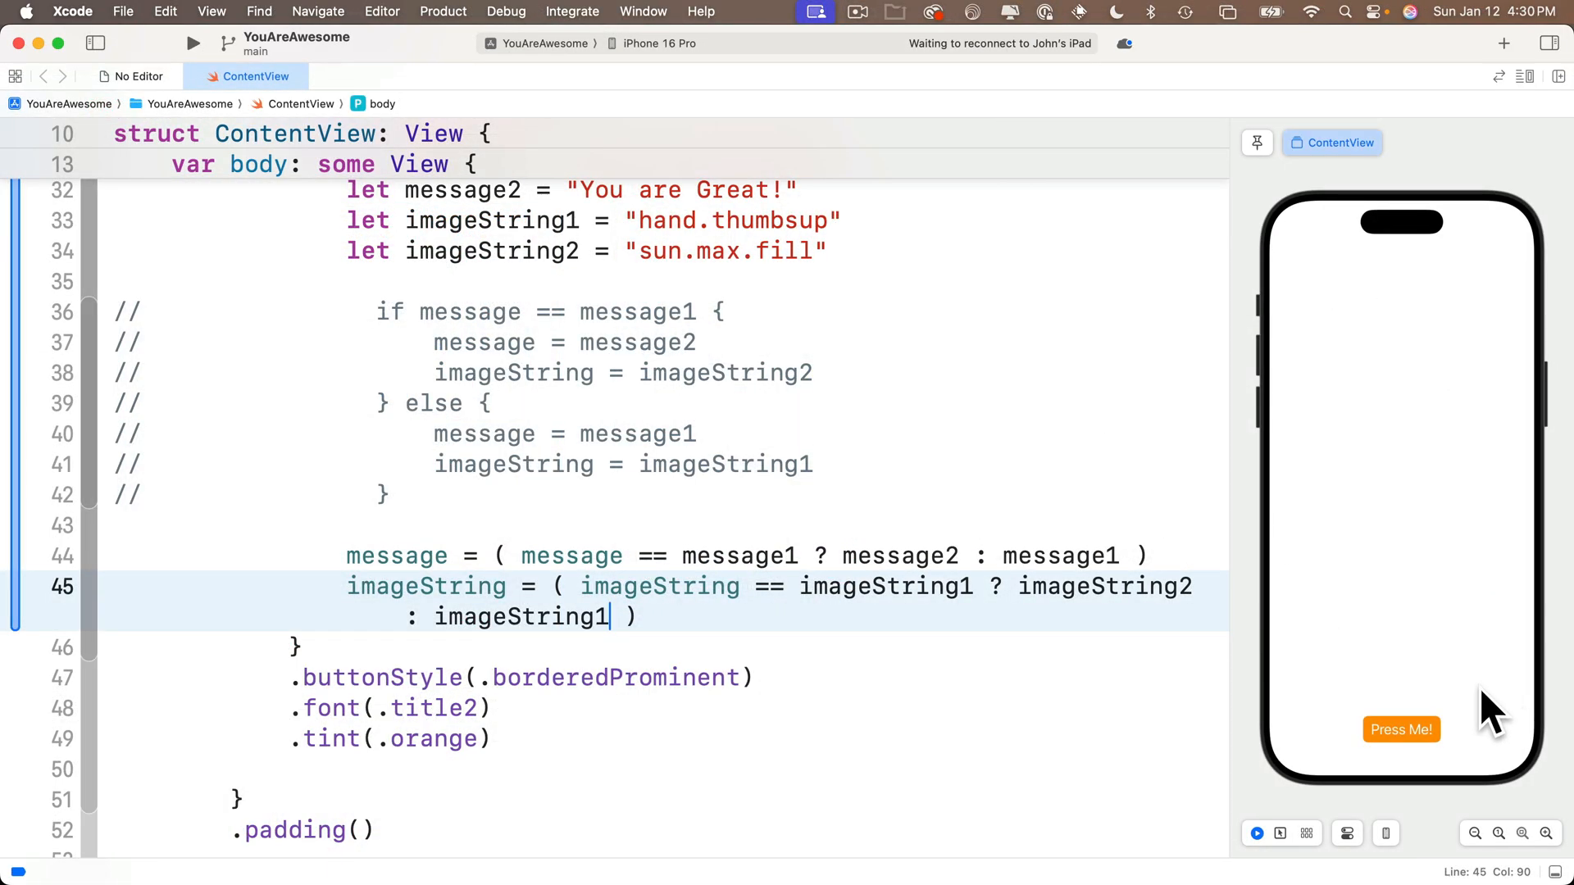
left_click(1400, 729)
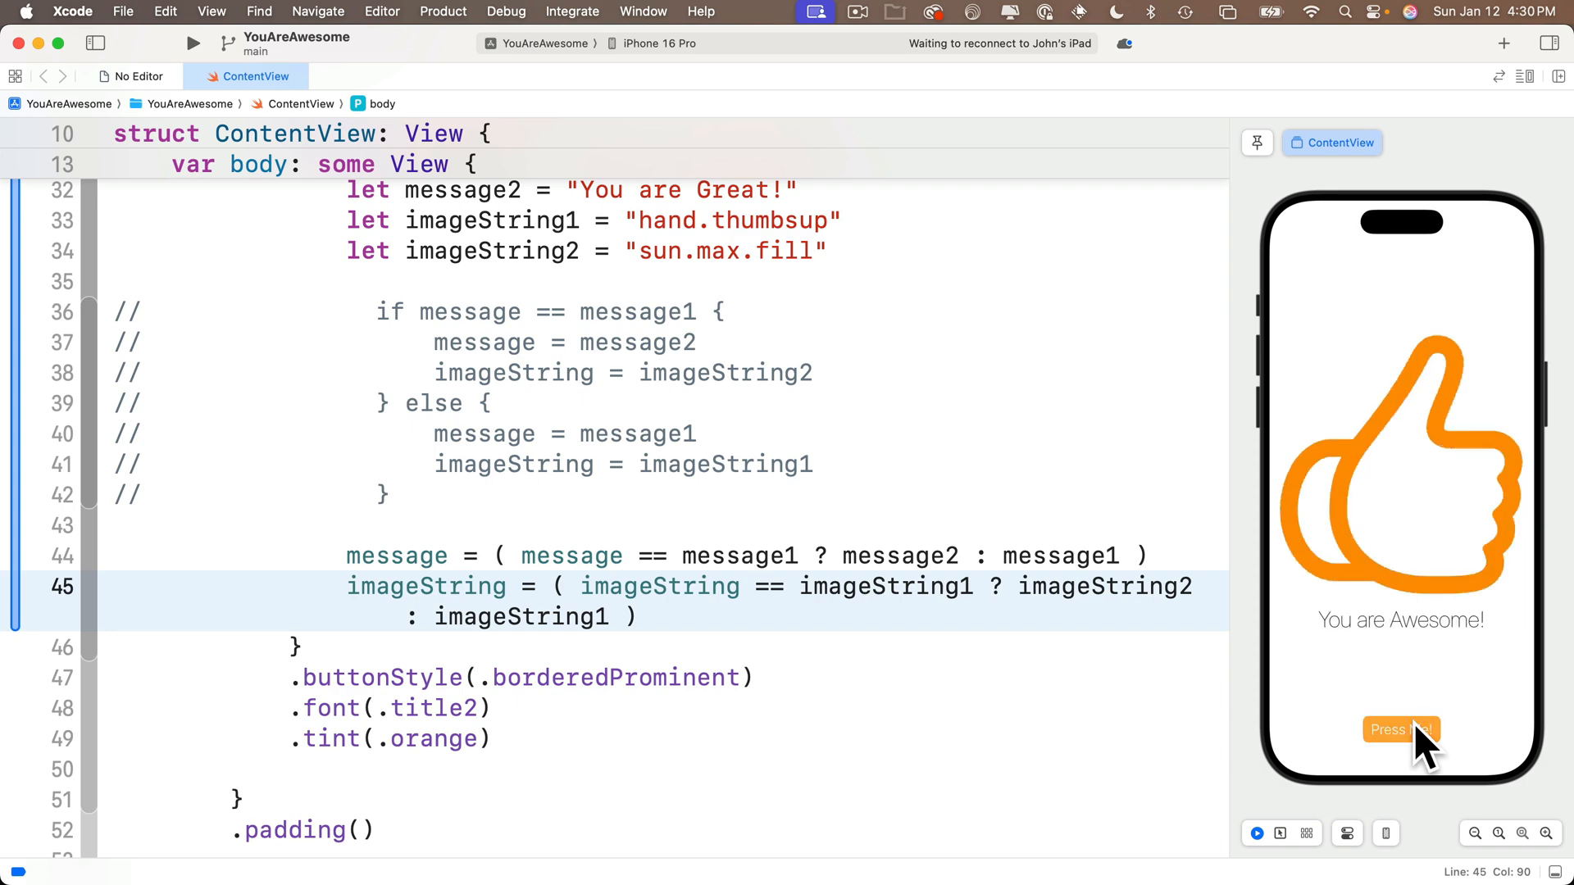
left_click(1400, 728)
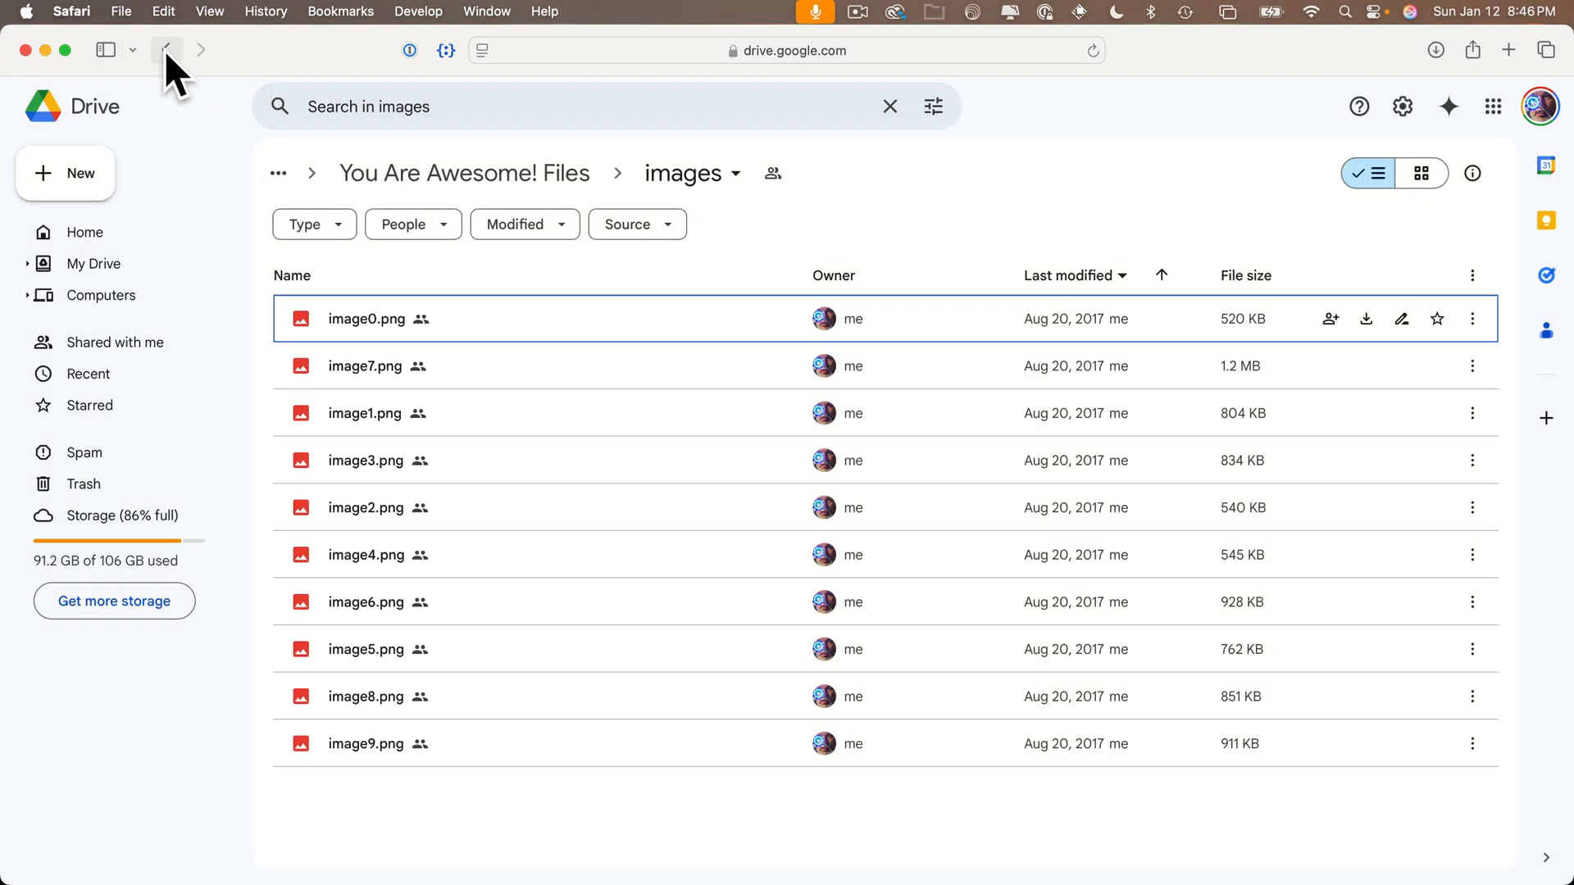
Navigate from prof-g-swiftui-files into You Are Awesome! Files images and select all ten thumbnails
left_click(167, 49)
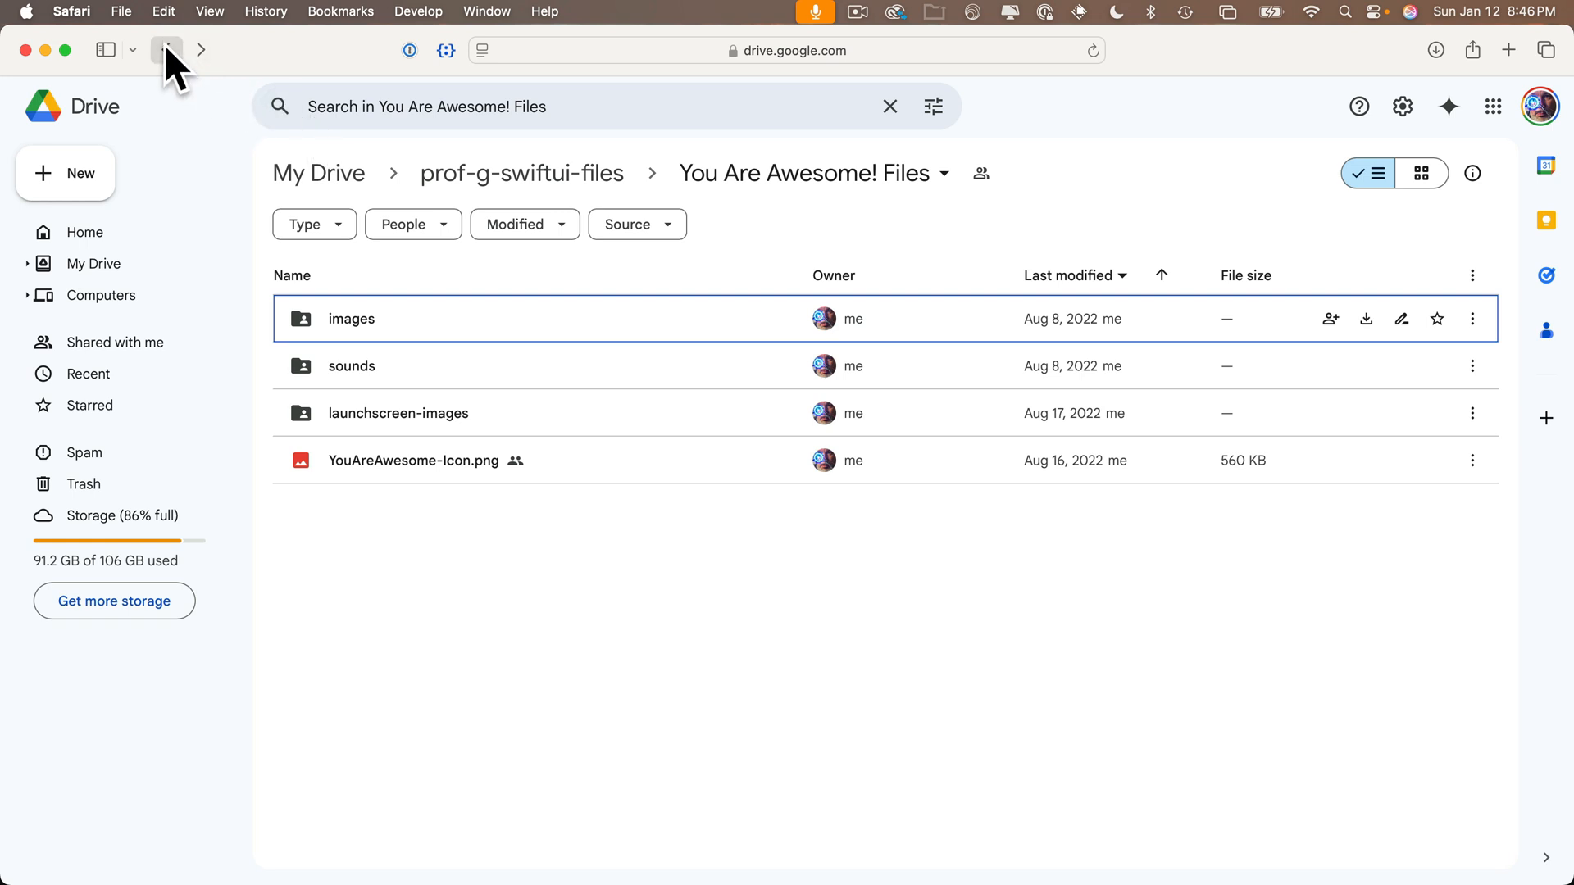
left_click(165, 51)
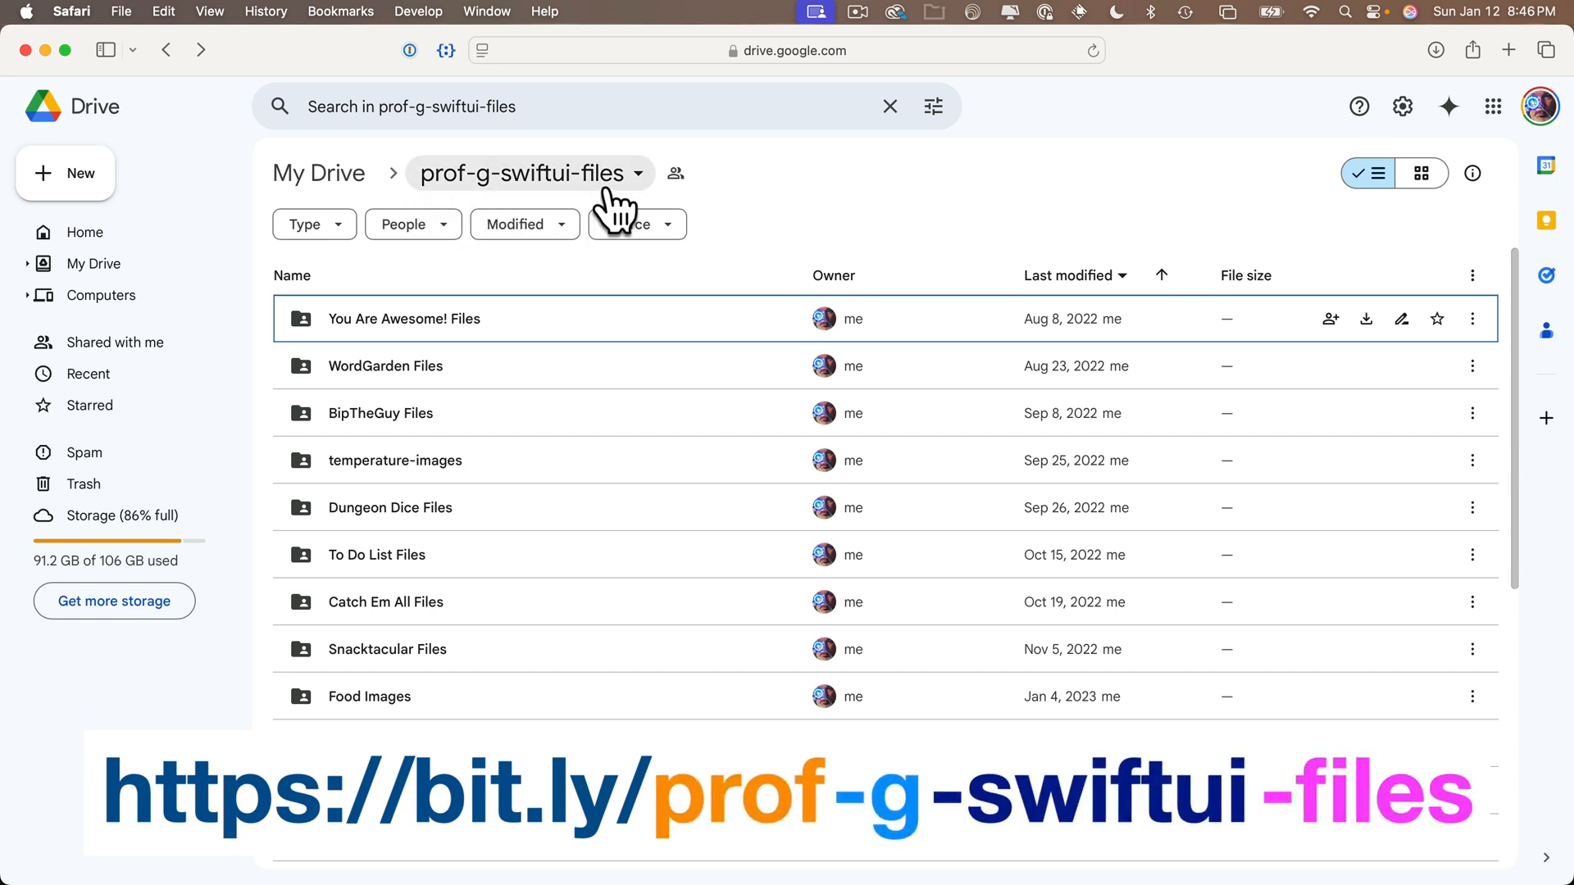
mouse_move(743, 285)
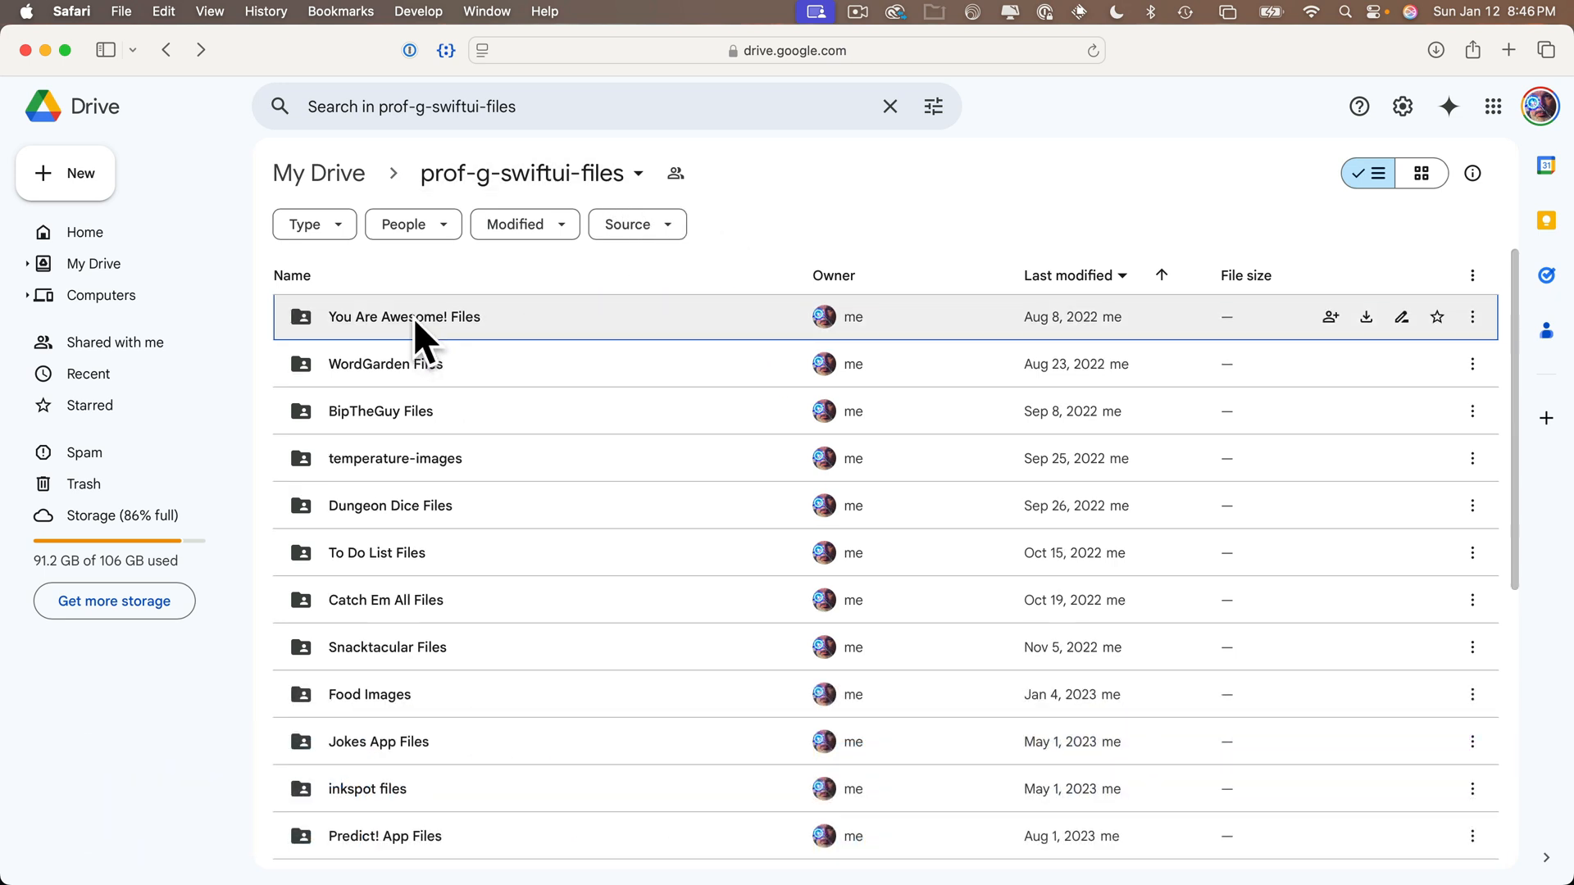
double_click(403, 316)
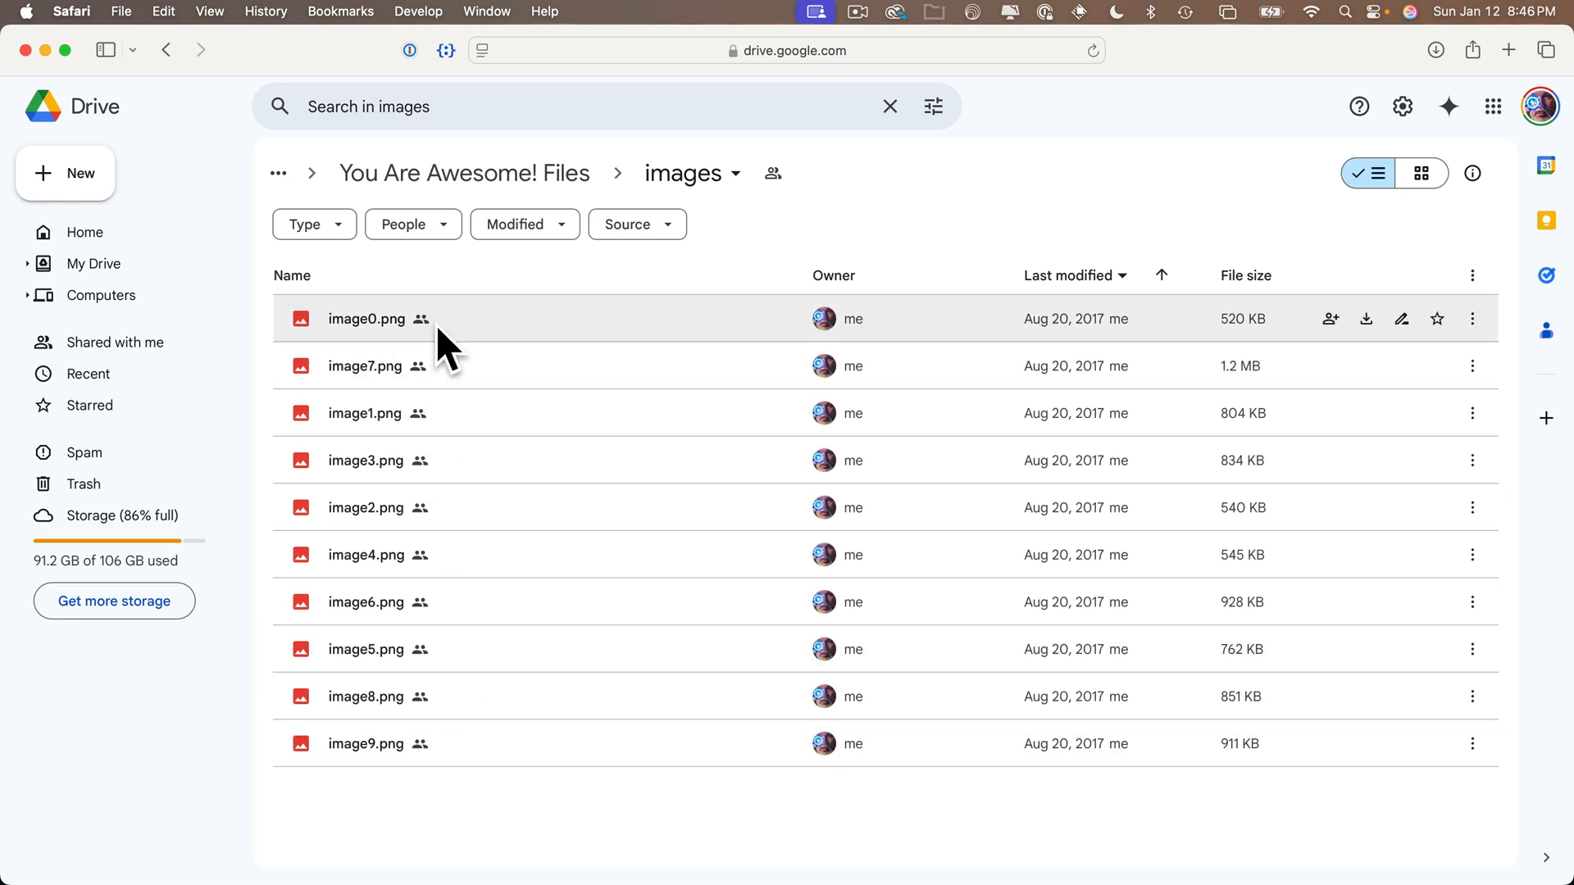
mouse_move(1423, 248)
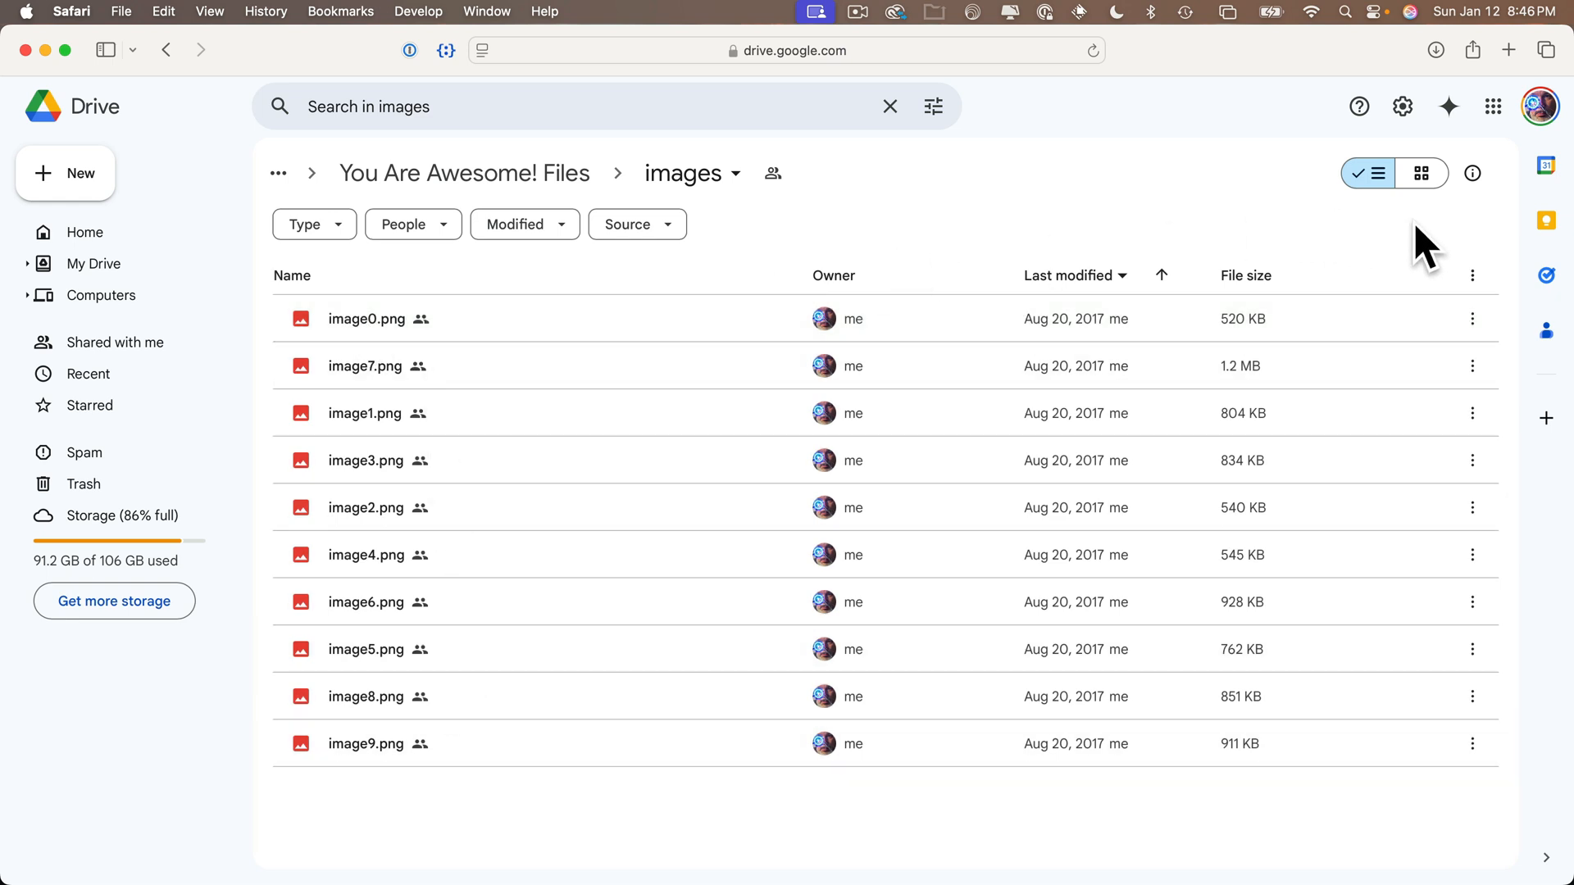
left_click(1421, 172)
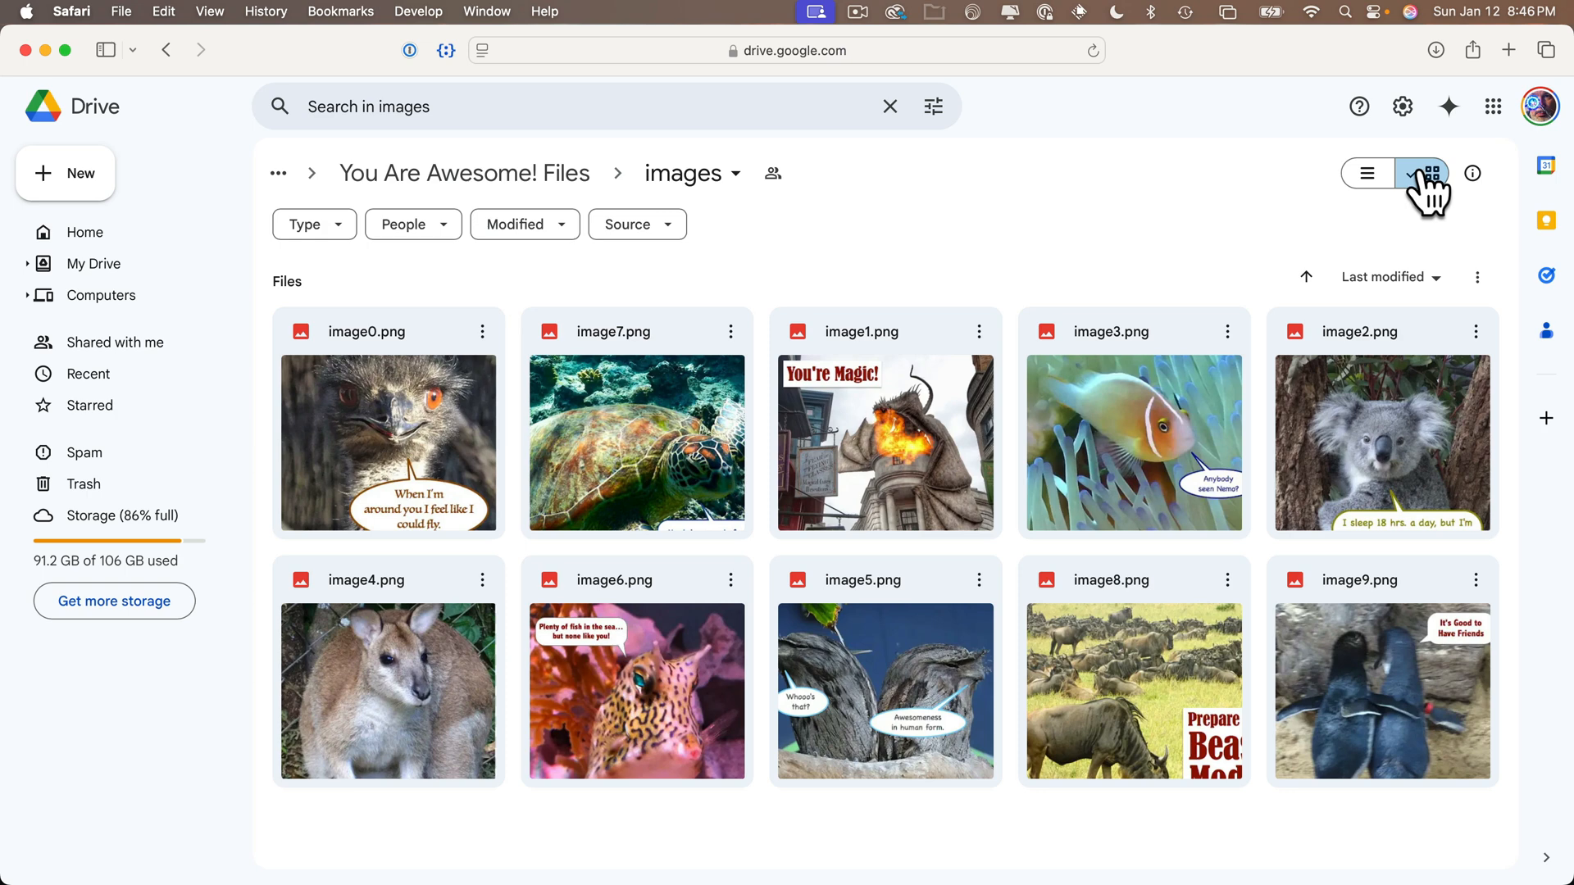
left_click(1426, 172)
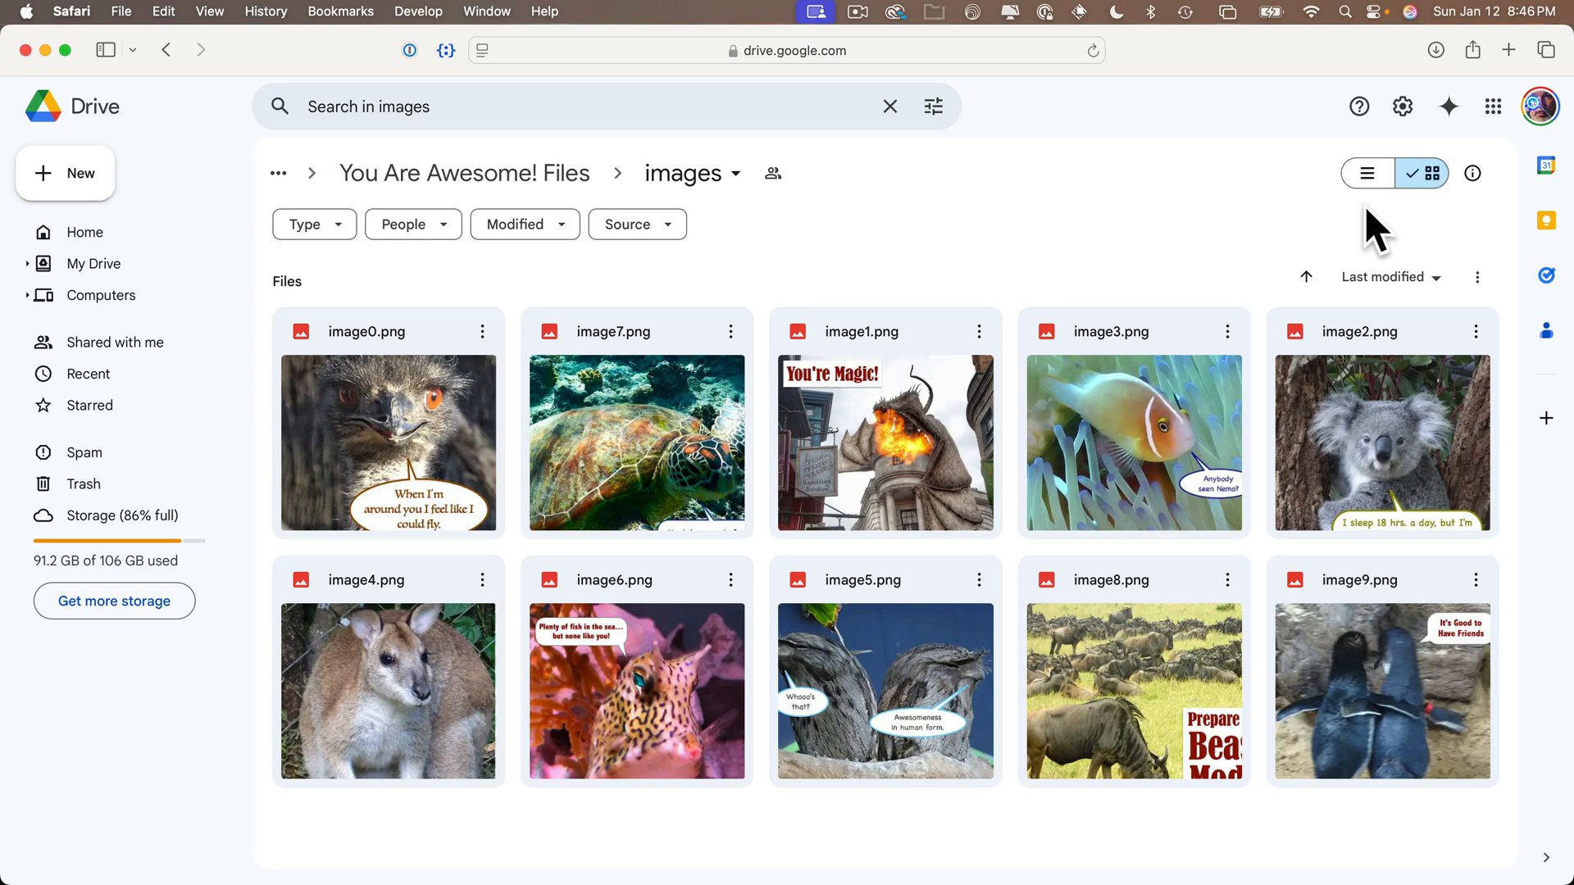
mouse_move(1244, 516)
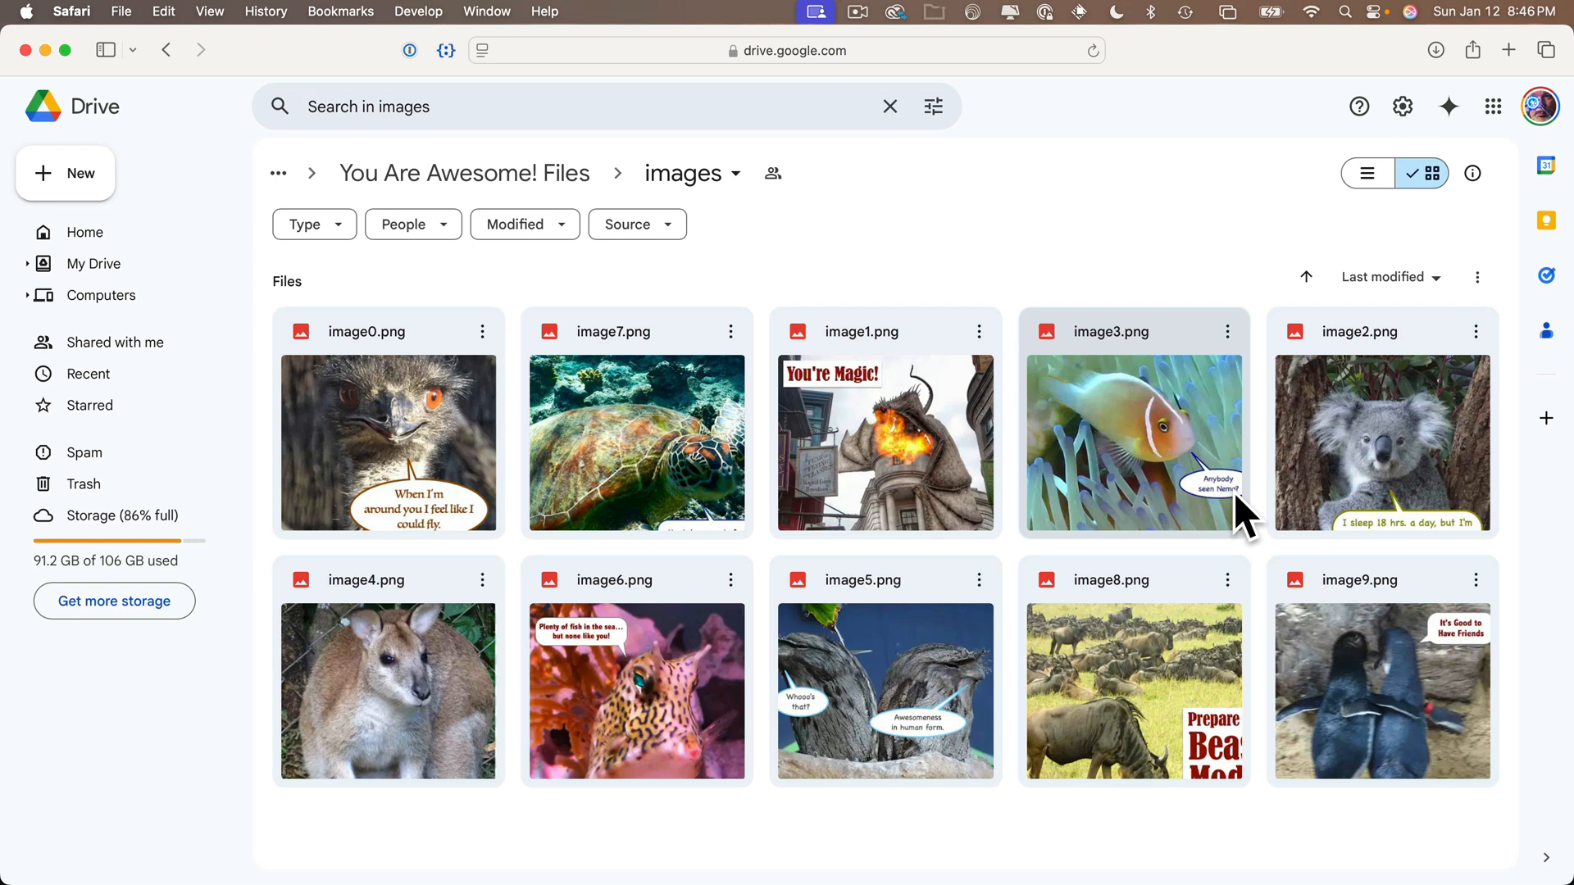
mouse_move(1474, 331)
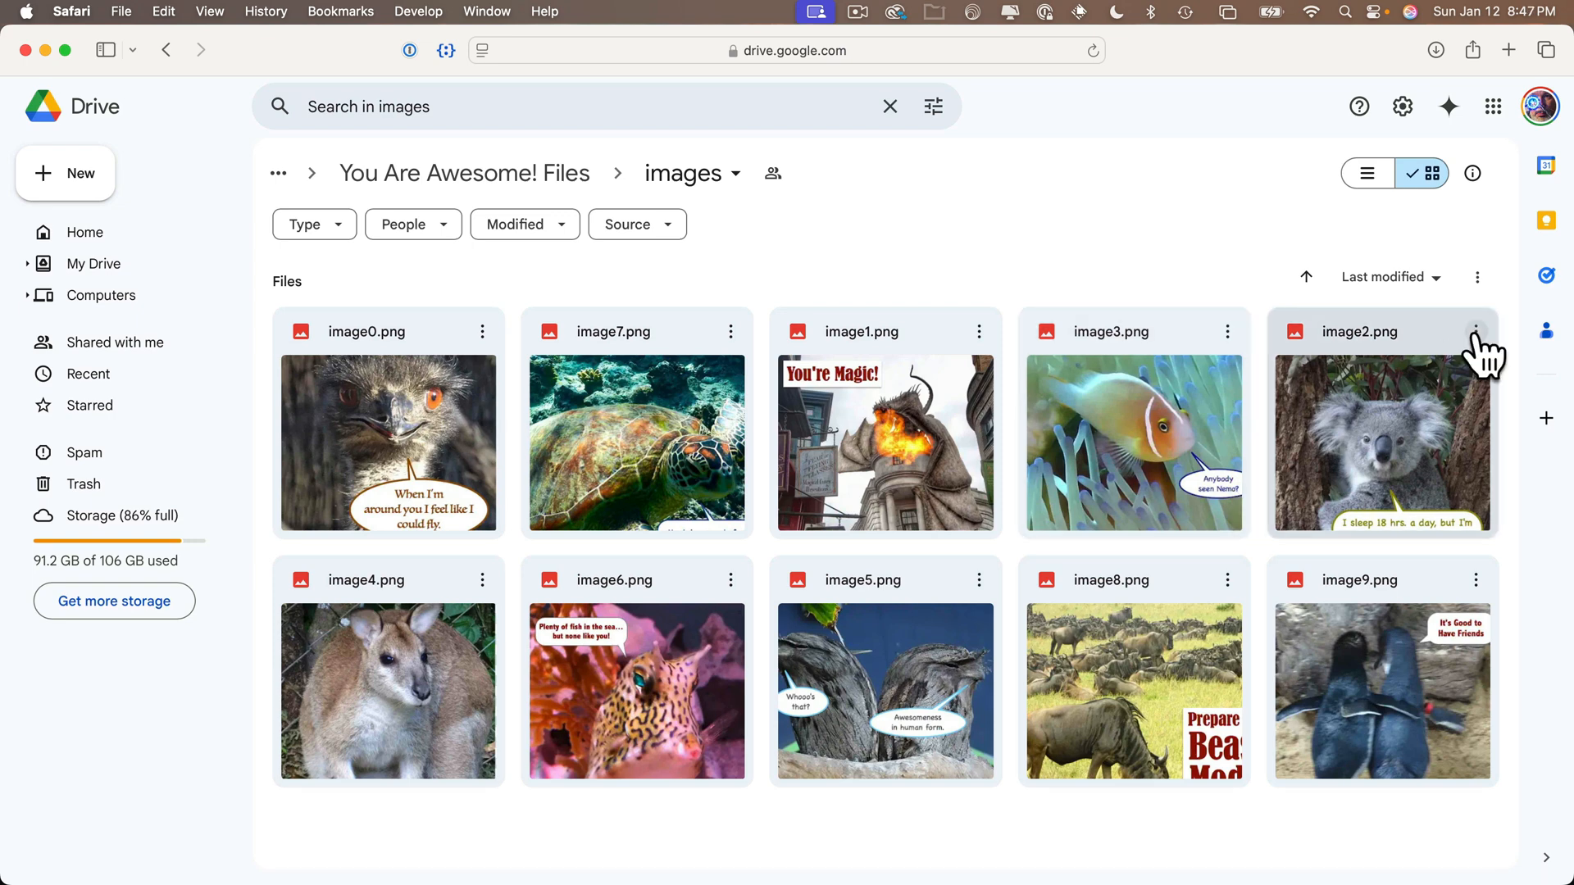
left_click(1365, 172)
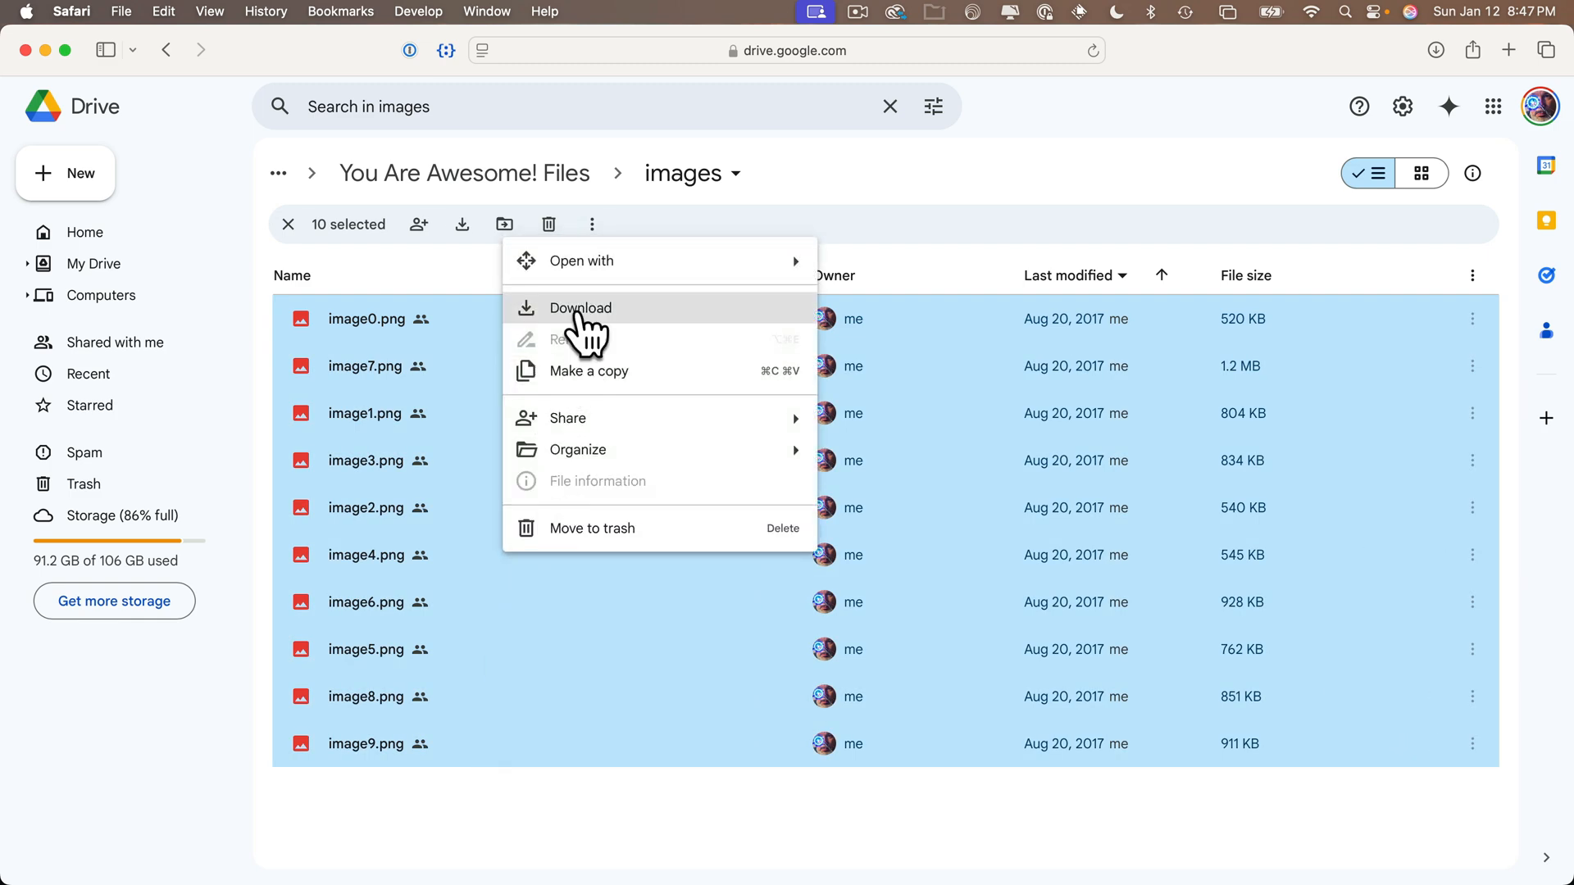
Download the ten selected images as a zip saved to the Desktop
left_click(580, 308)
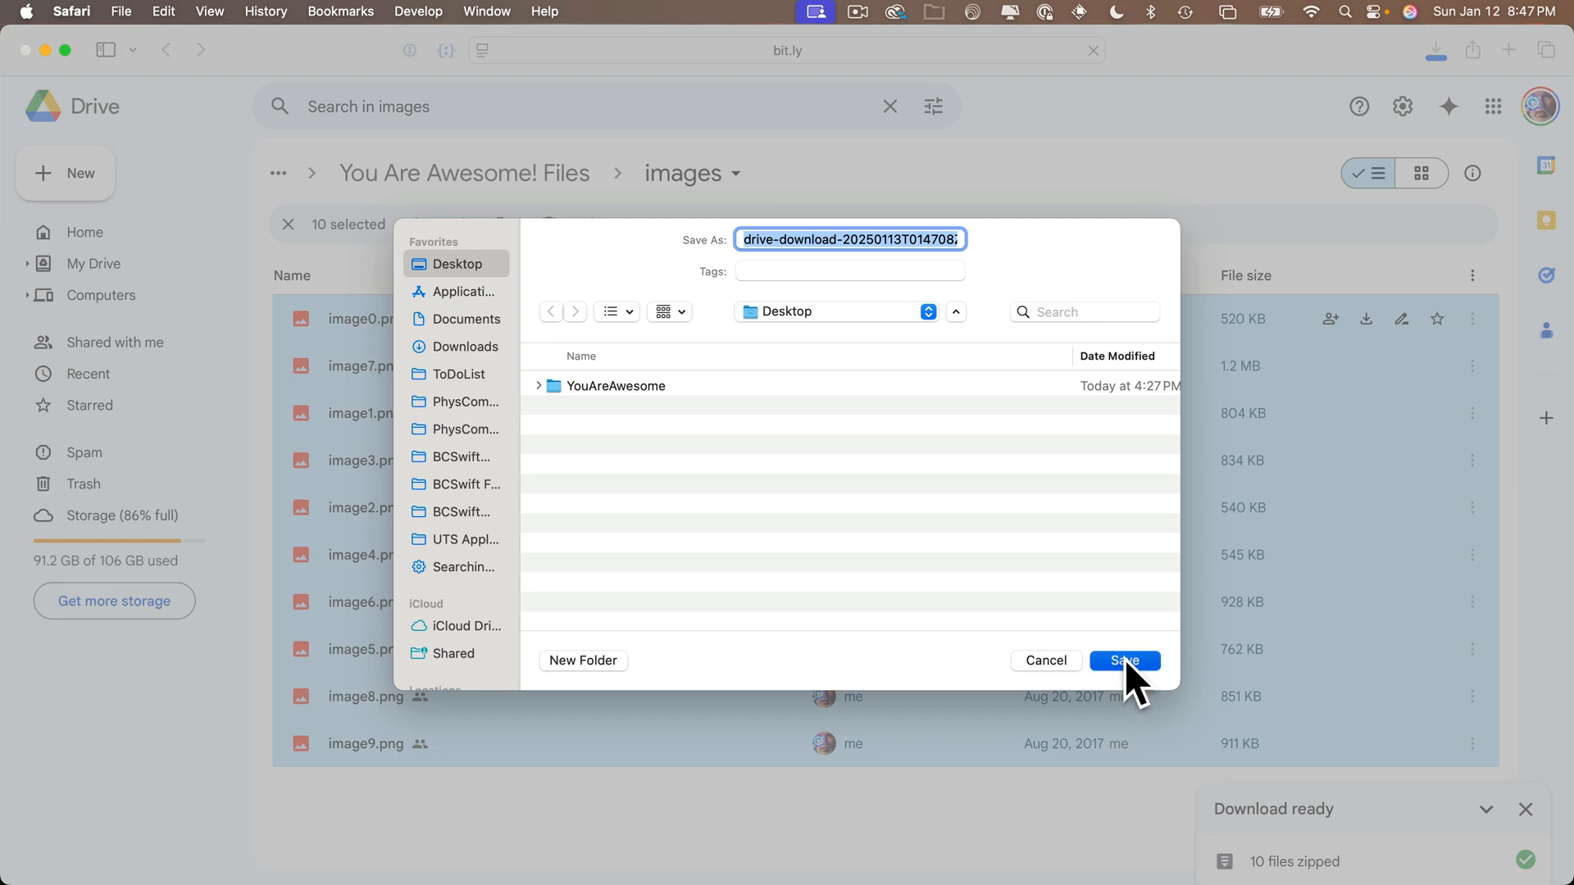
left_click(1123, 660)
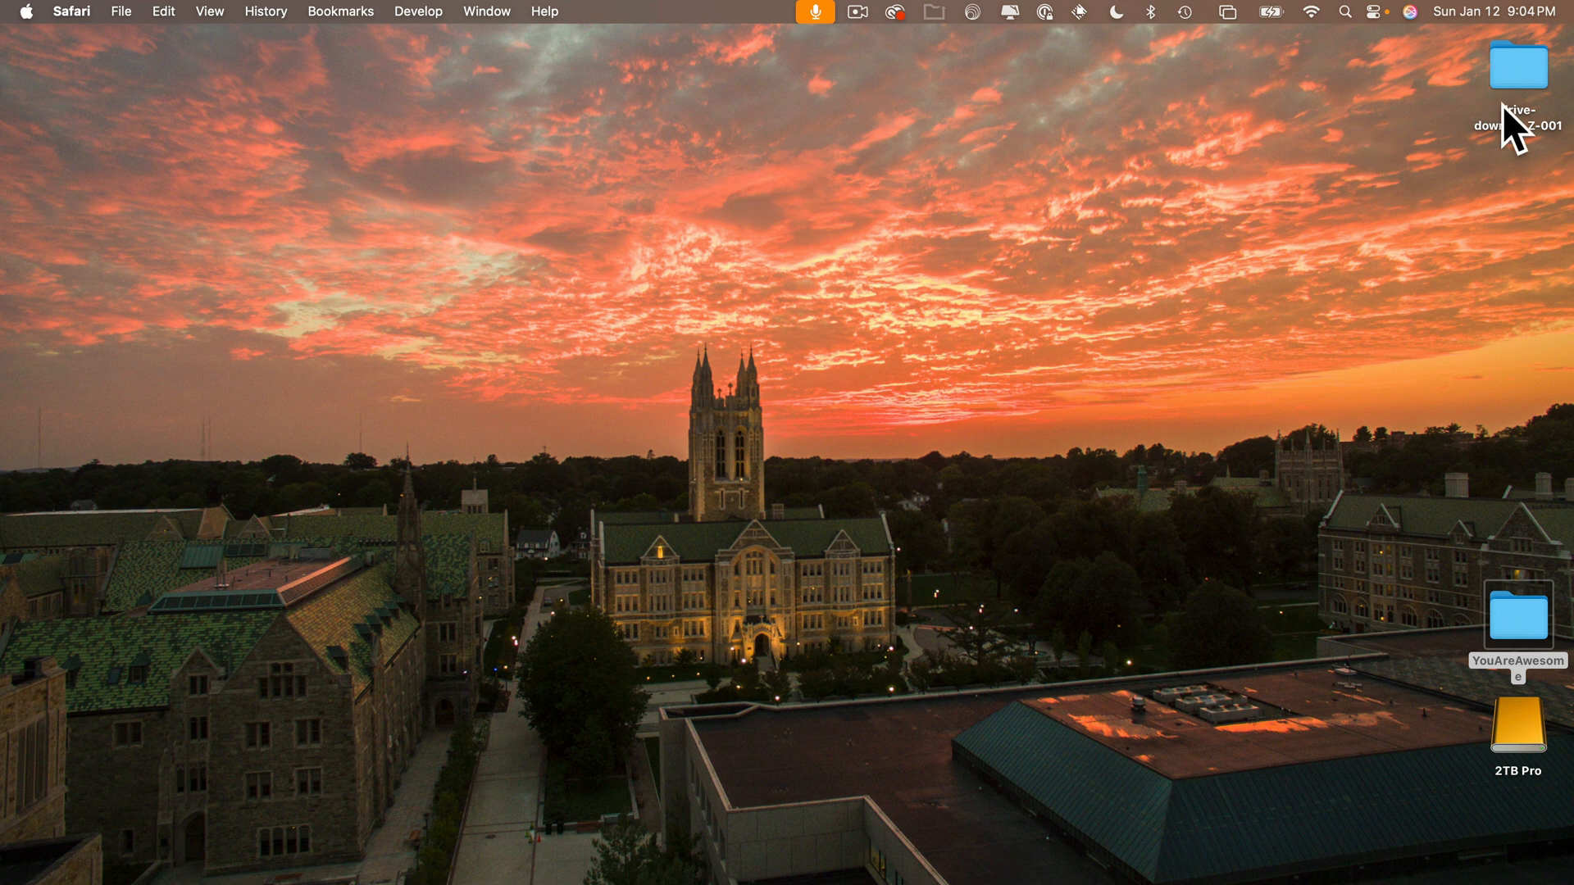
Open the drive-download folder on the Desktop and select all ten PNGs (image0–image9)
left_click(1516, 68)
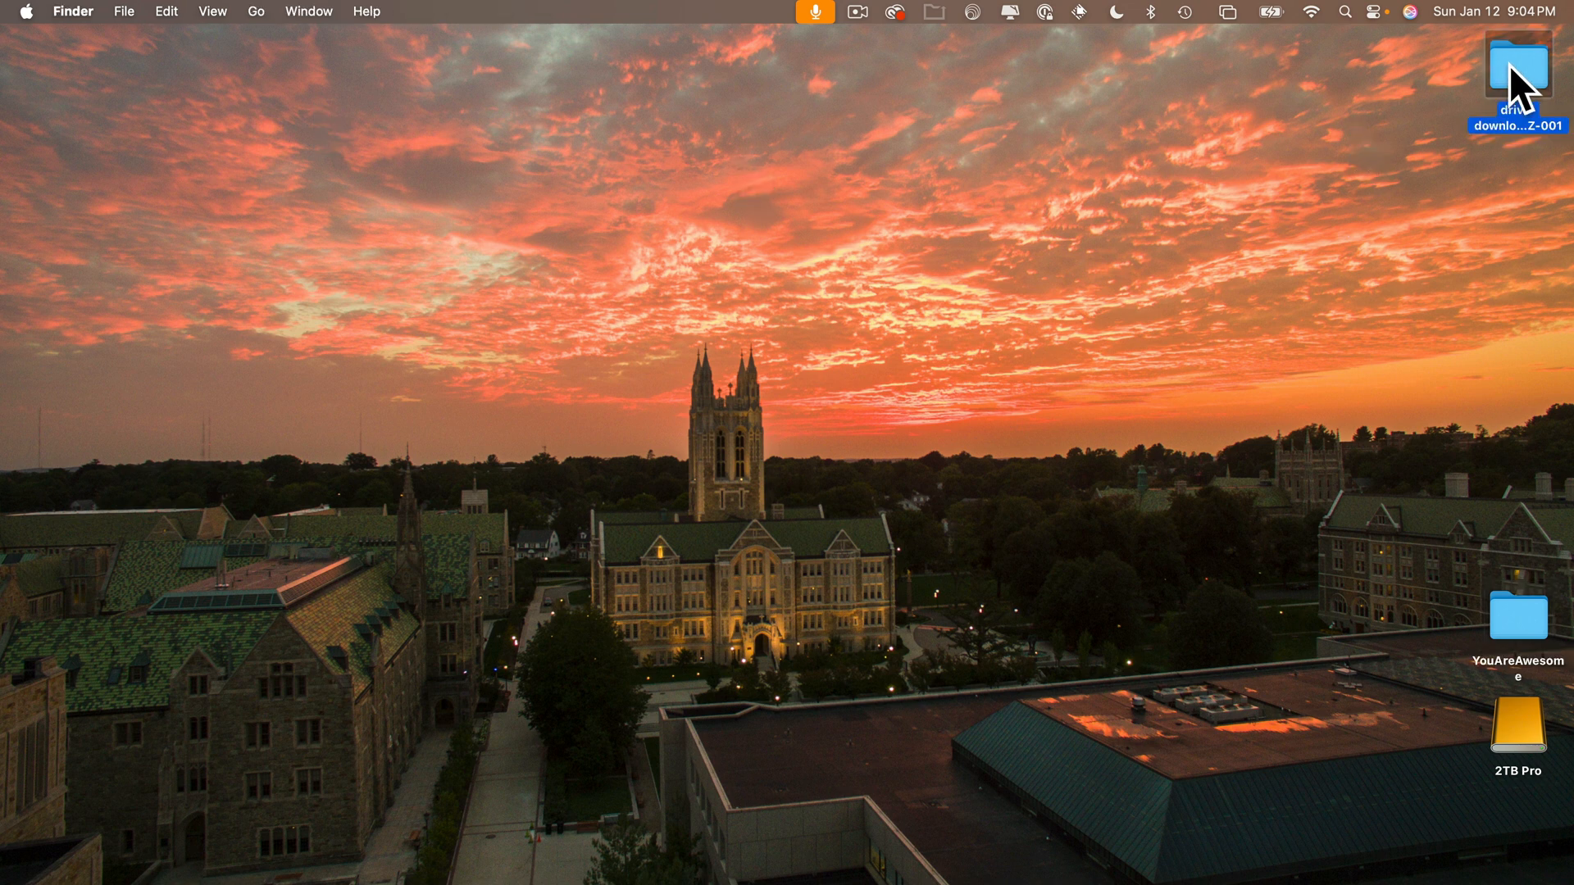
double_click(1516, 75)
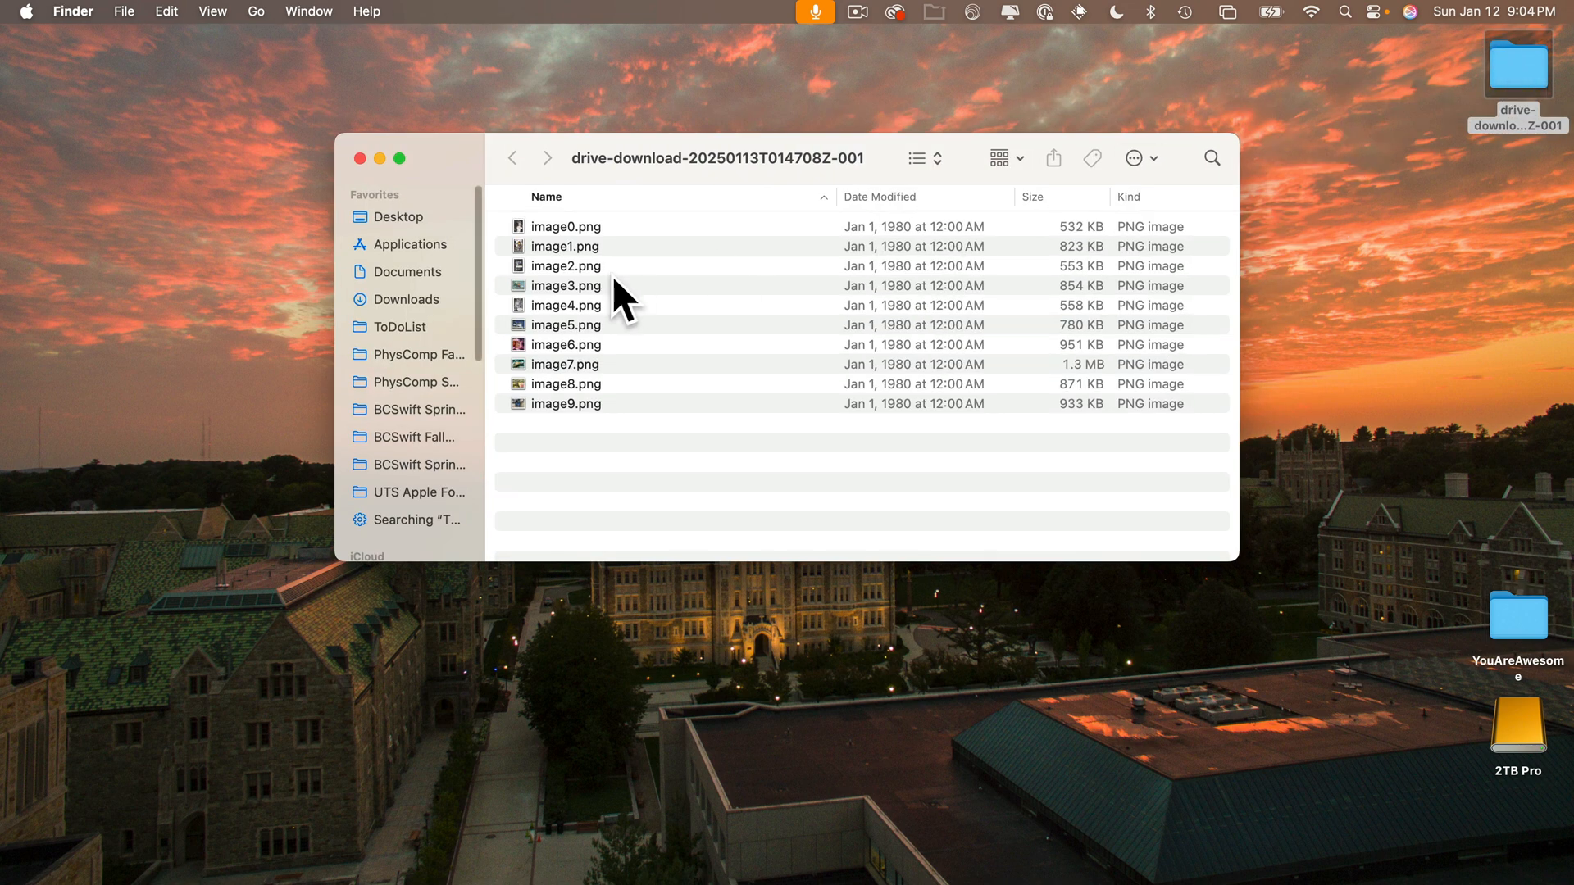
key("cmd+a")
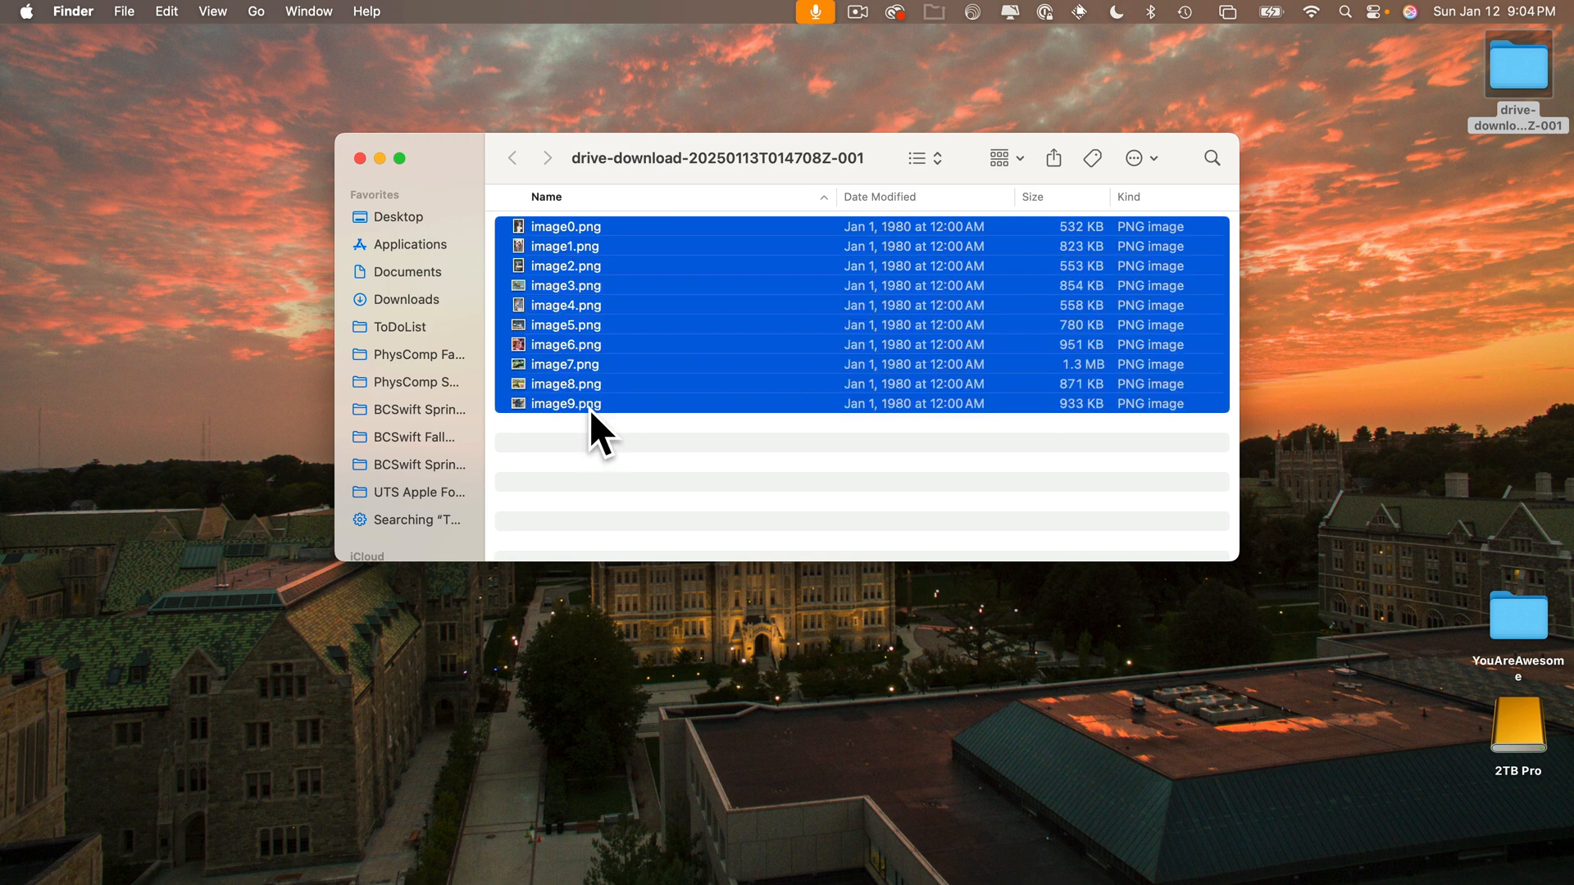
mouse_move(605, 433)
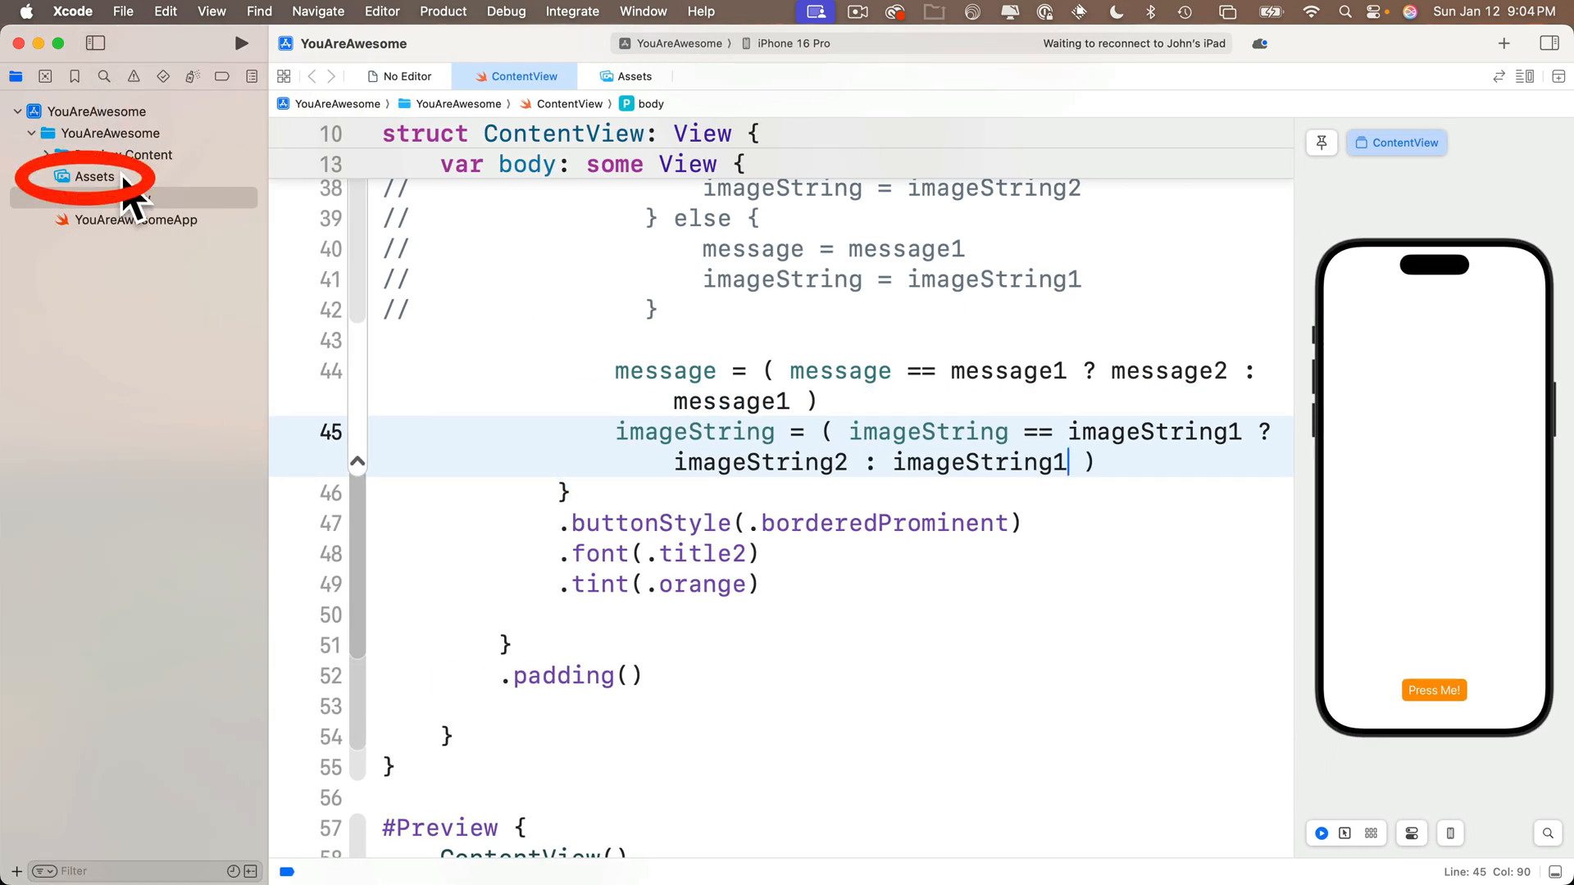
Show the YouAreAwesome asset catalog, currently holding AccentColor and AppIcon
left_click(93, 175)
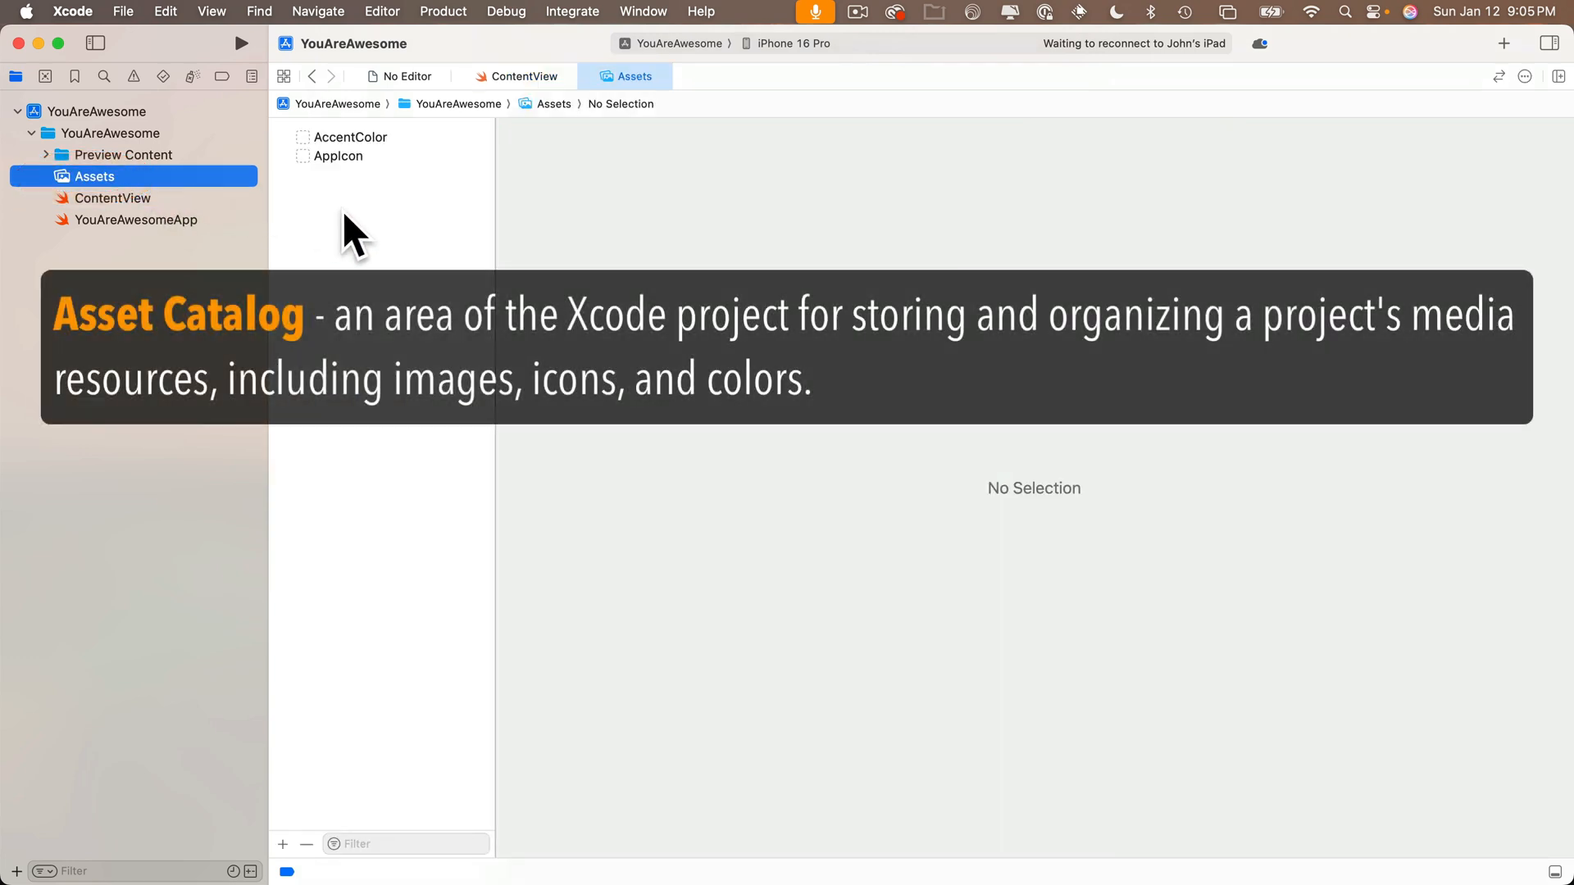
mouse_move(387, 200)
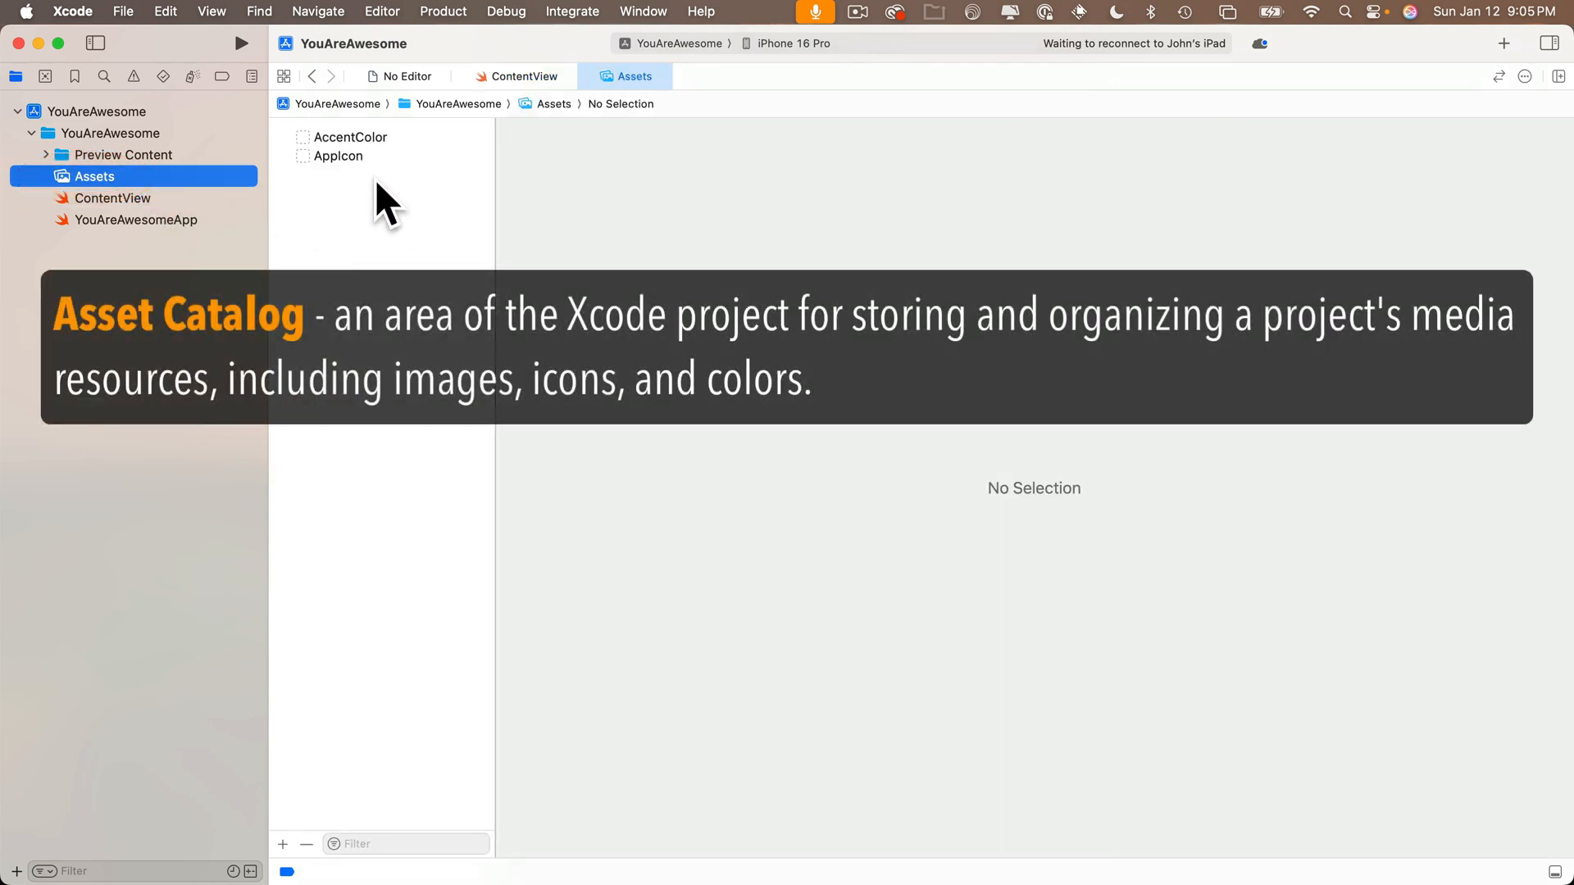
mouse_move(326, 326)
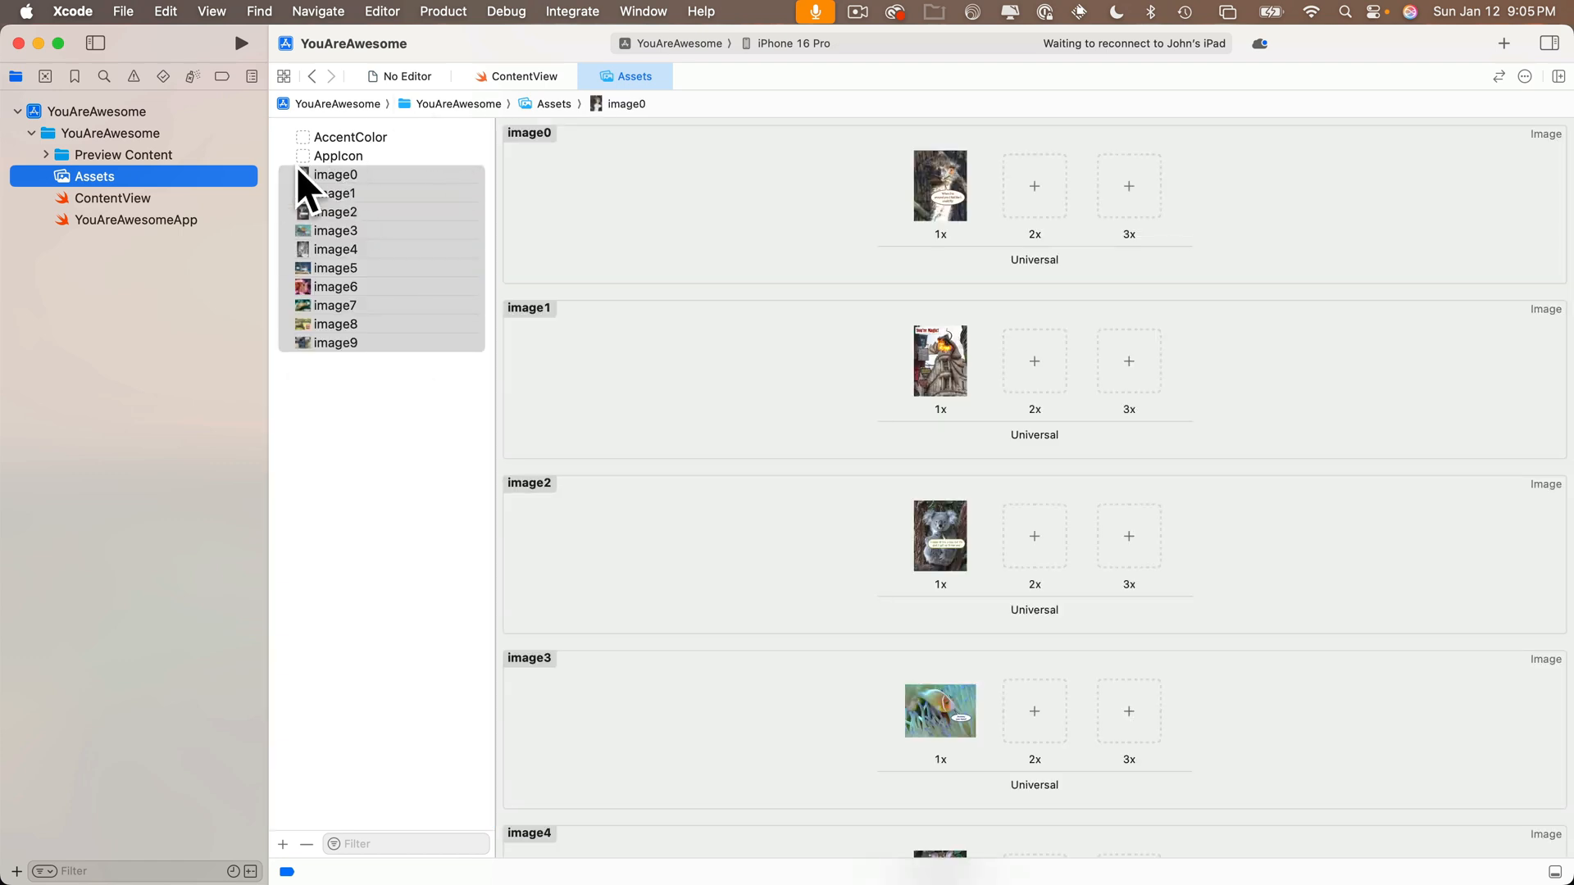
mouse_move(203, 213)
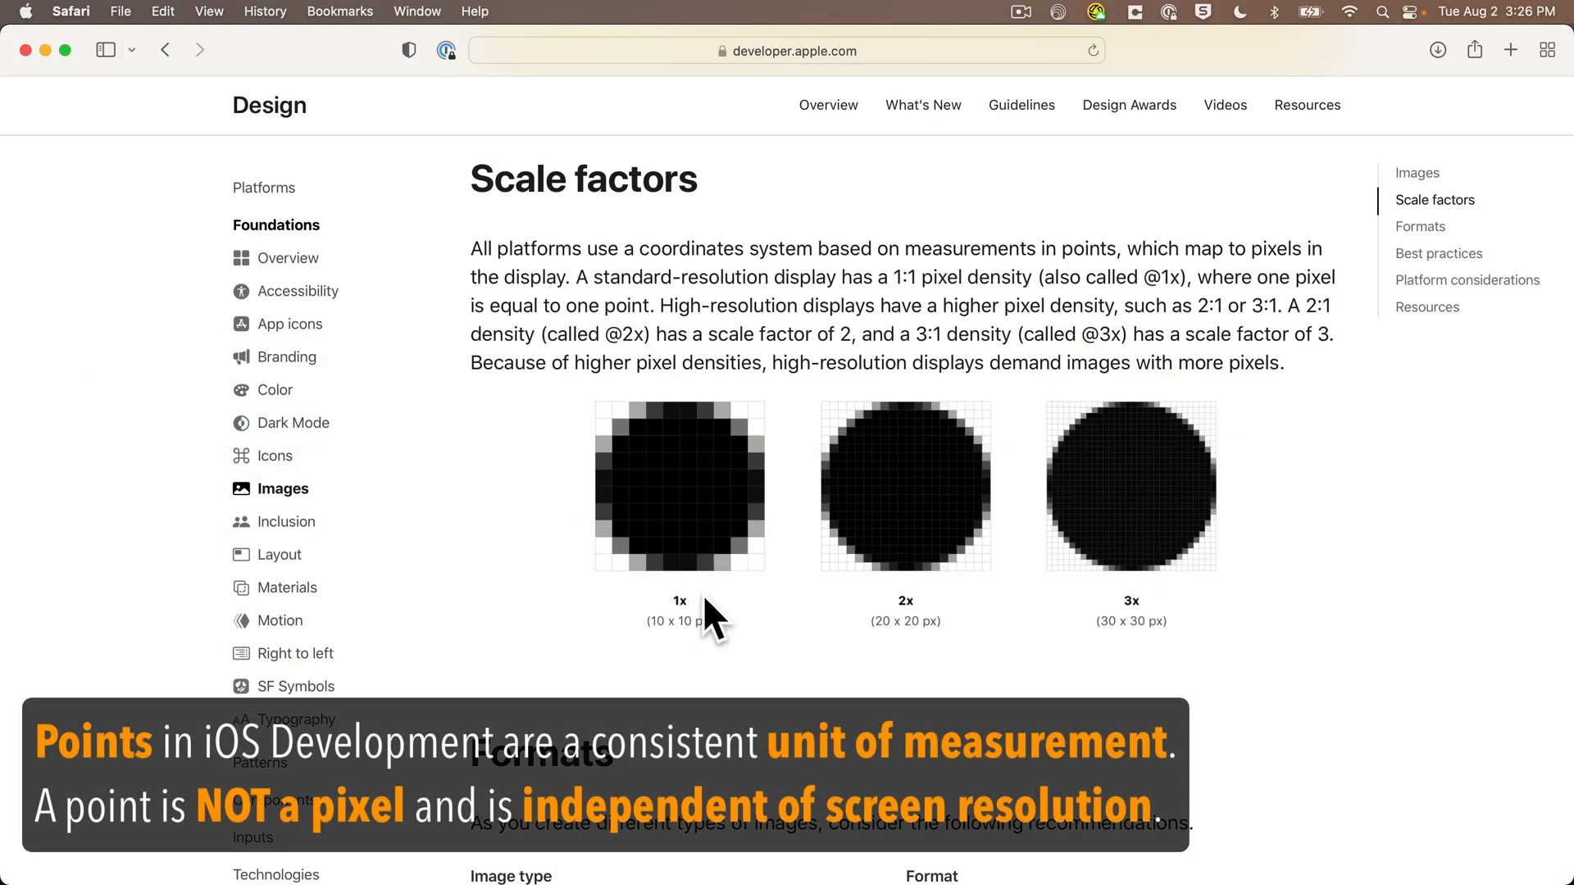
mouse_move(1308, 682)
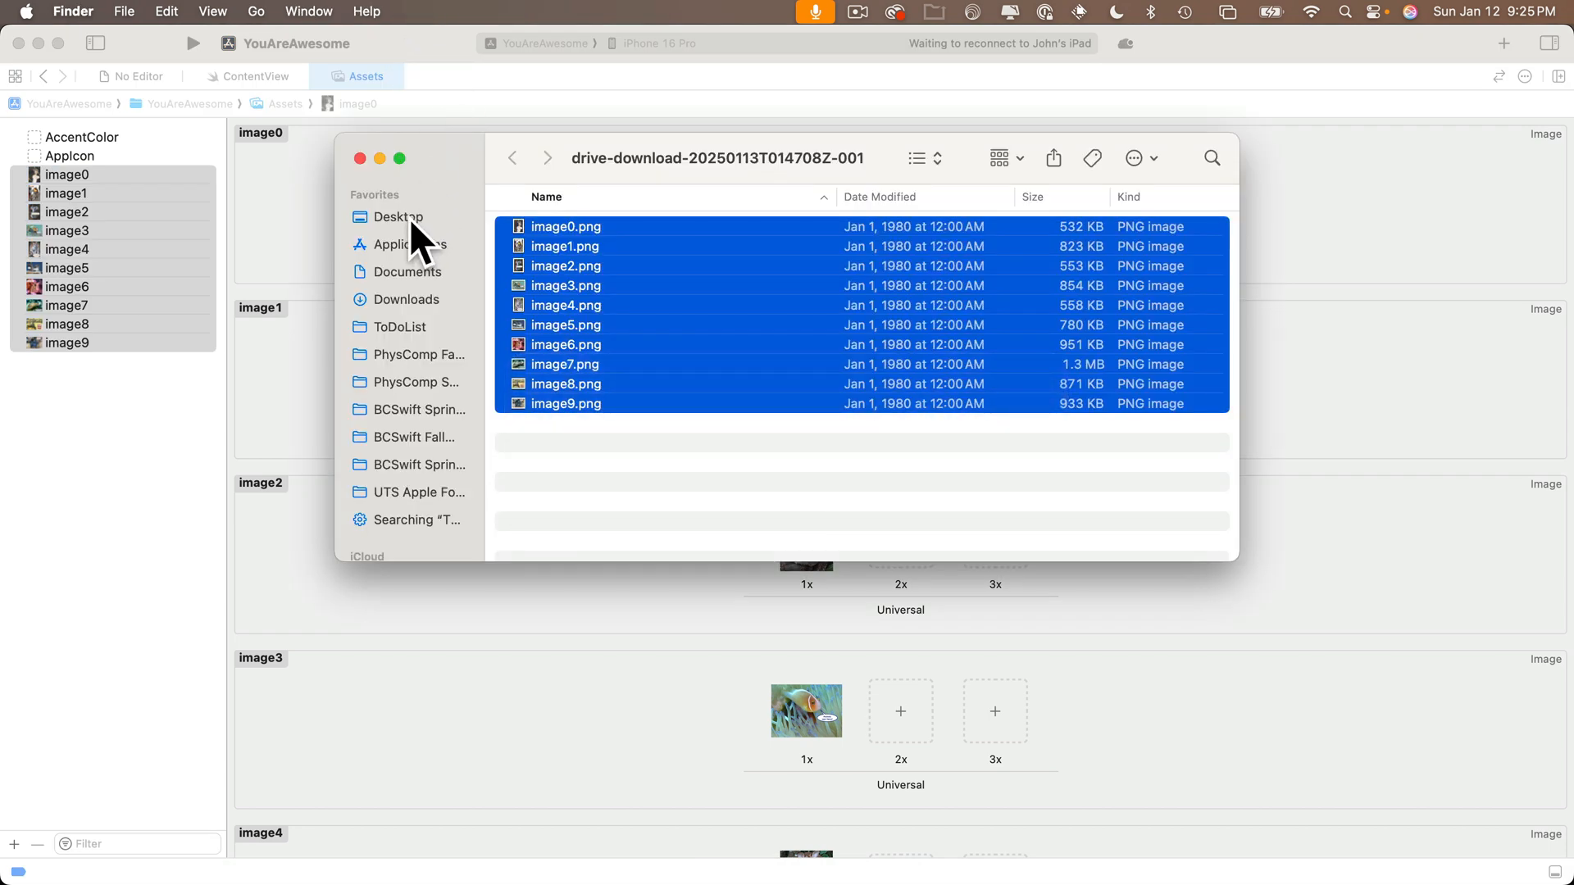
Return to ContentView's top and select the Image(systemName: imageString) line for rewriting
left_click(399, 216)
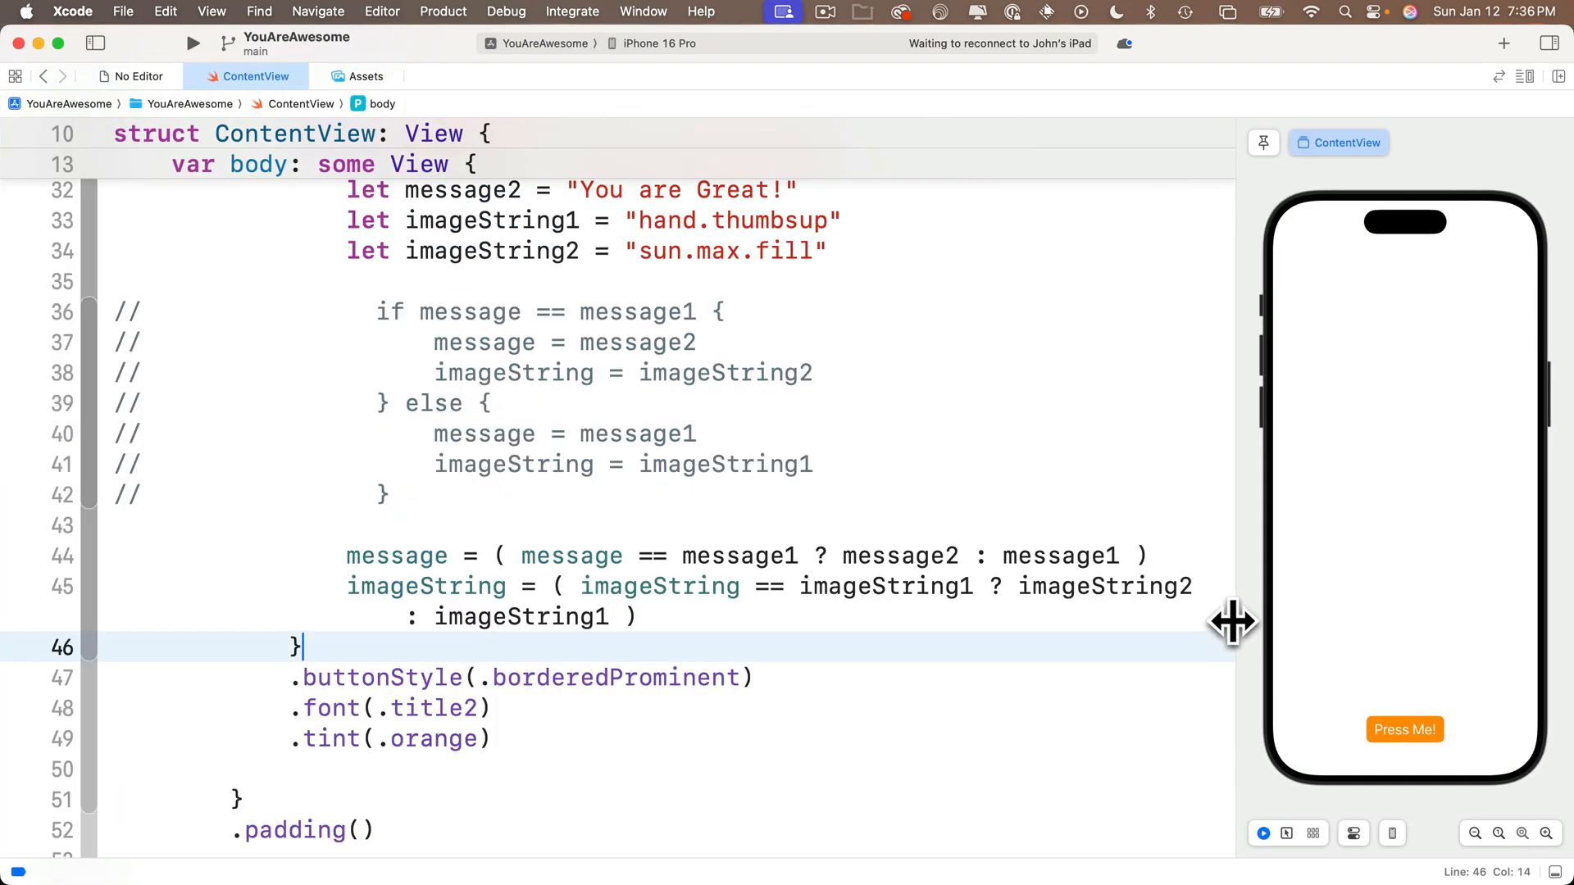
scroll("up", 3)
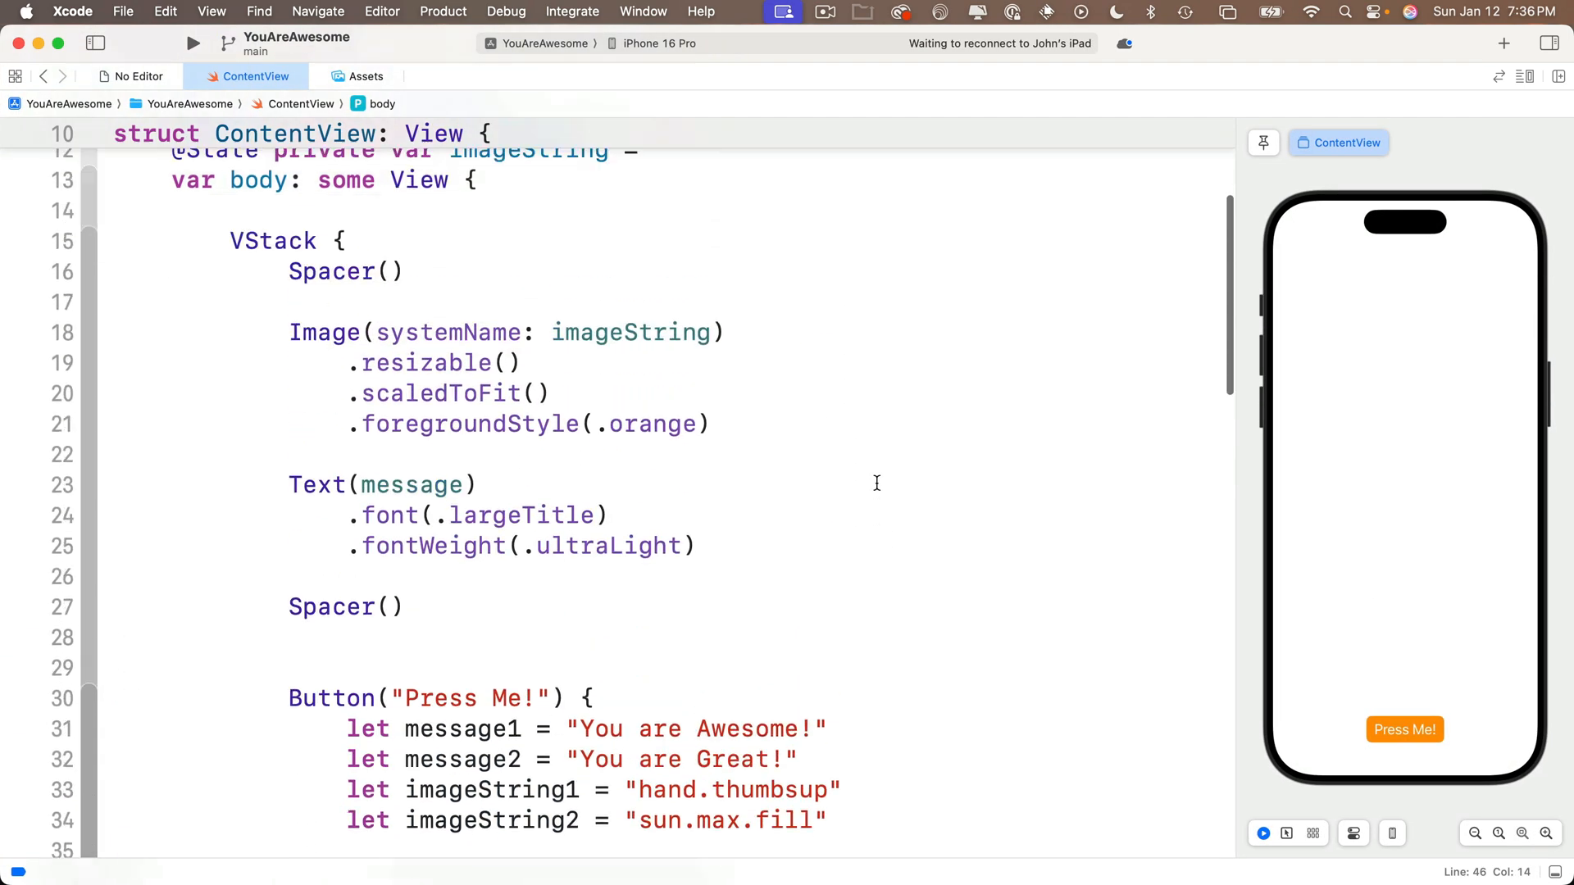
left_click(729, 467)
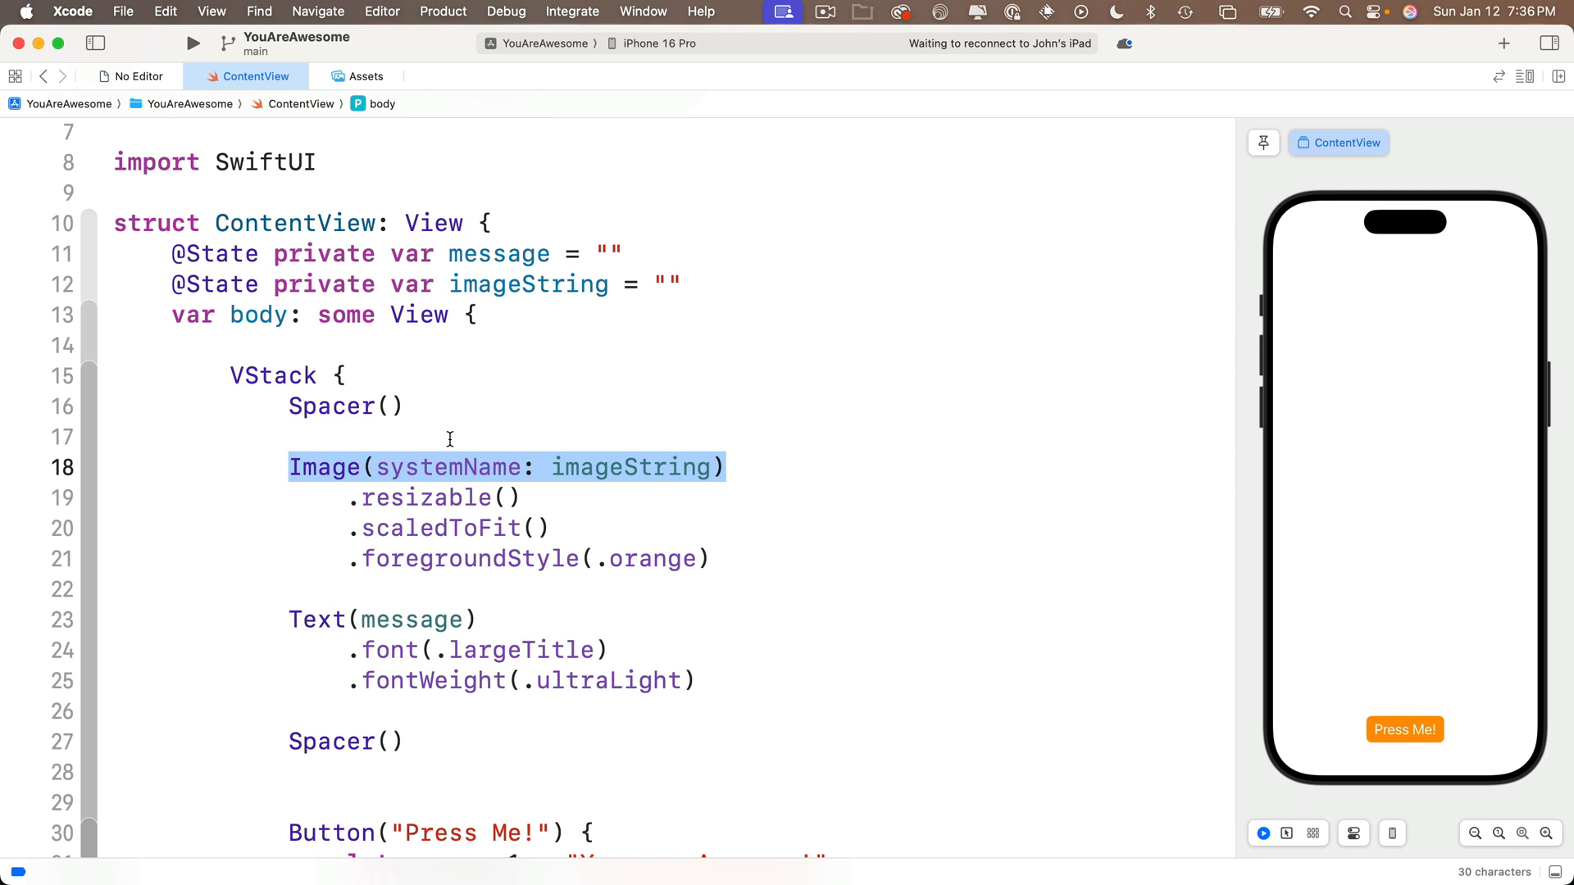
Replace the system-symbol Image with Image("image0") so the emu photo shows, then target .foregroundStyle(.orange)
type("Im")
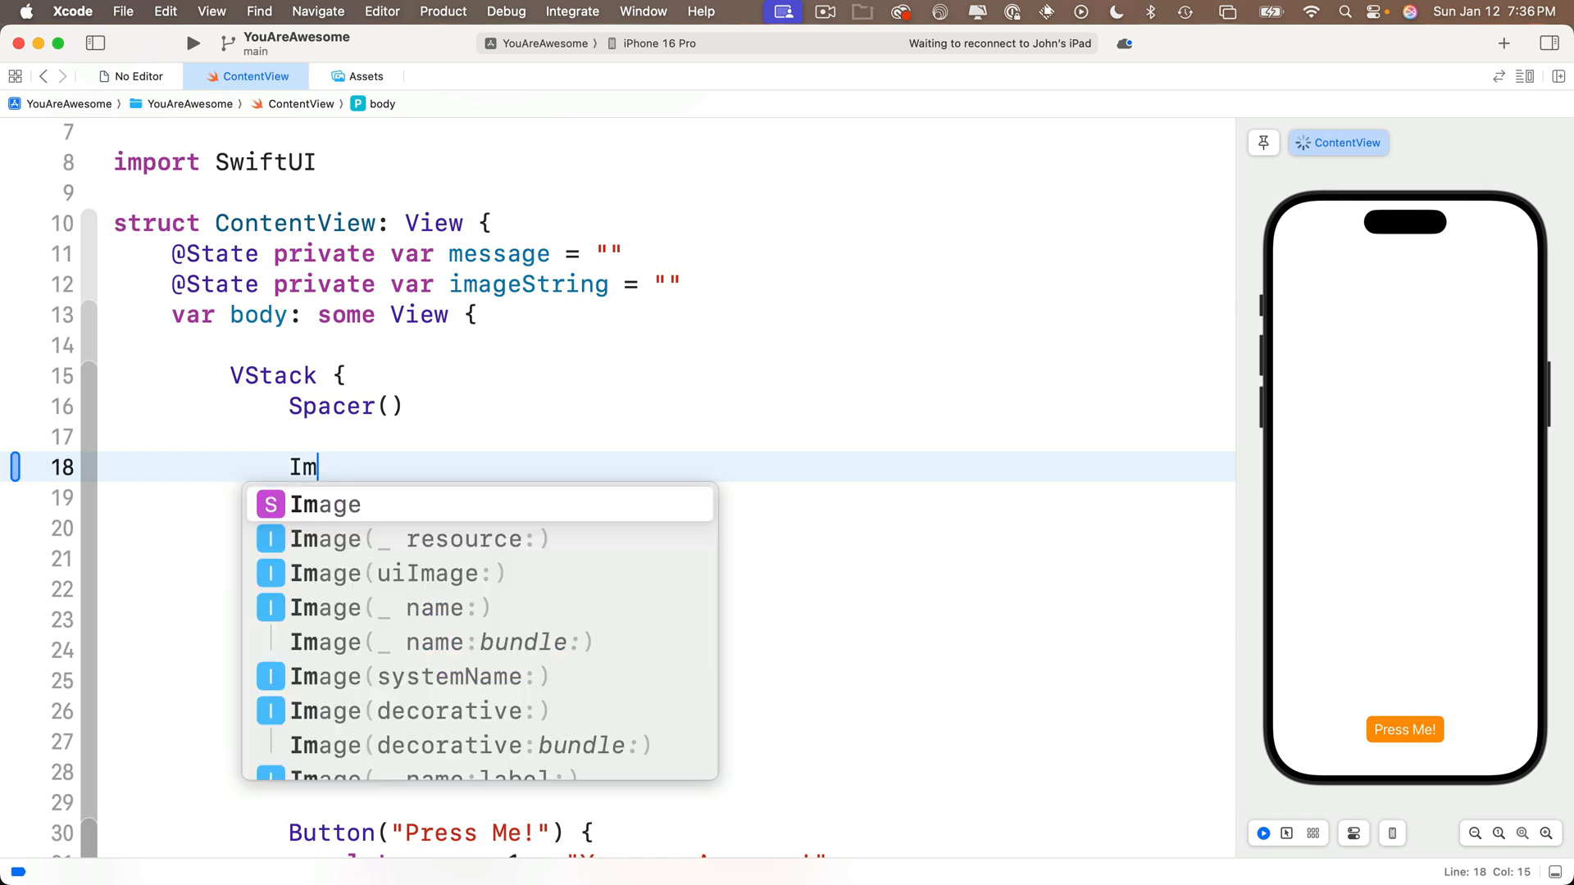
type("age")
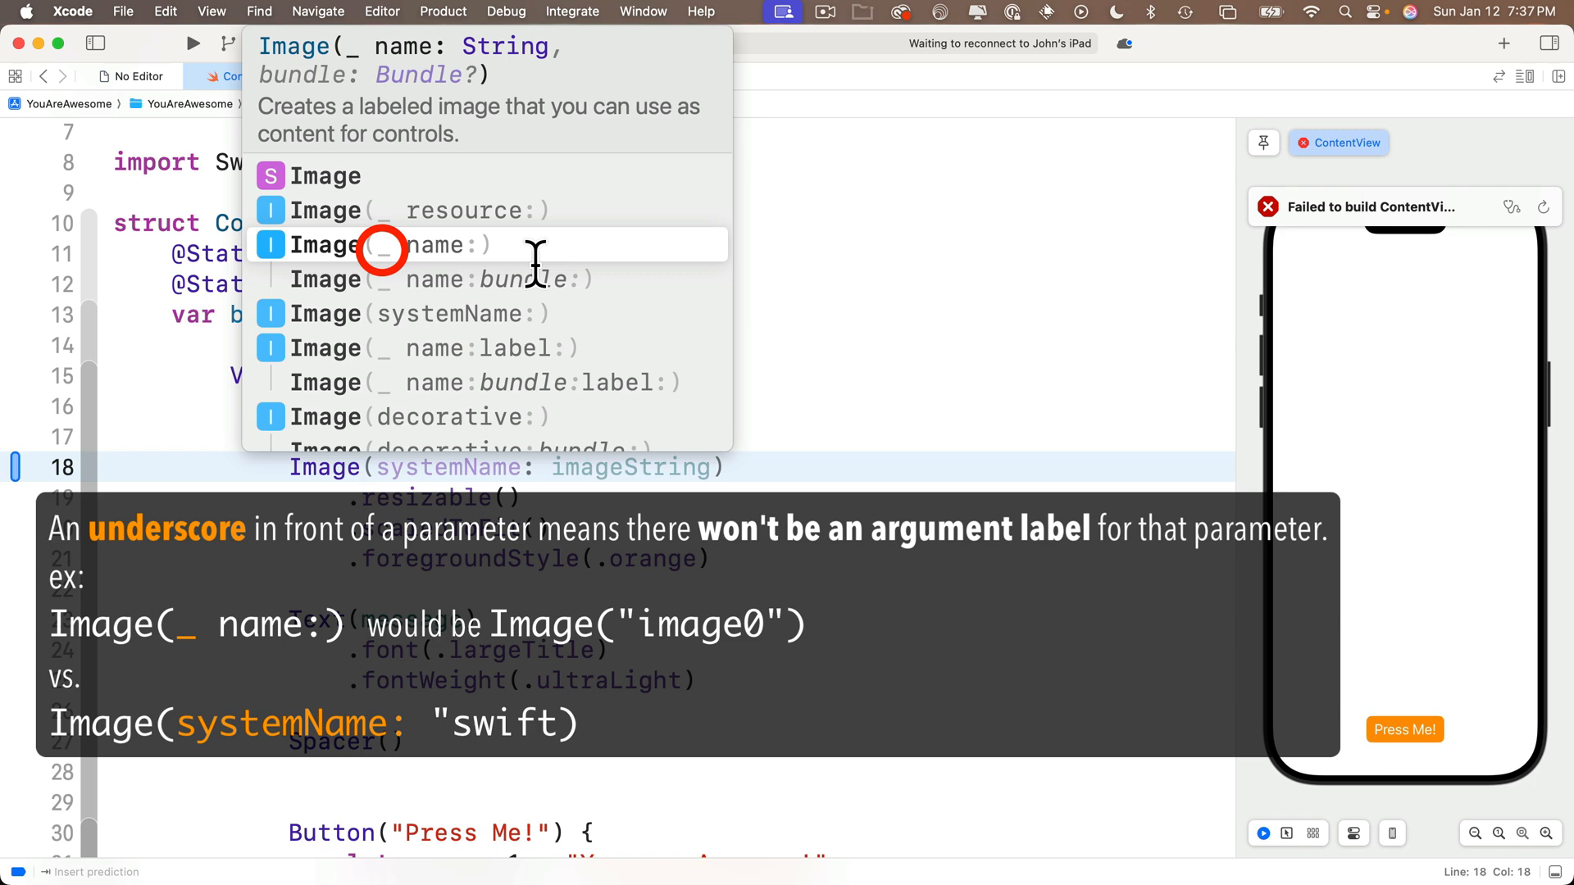
left_click(402, 244)
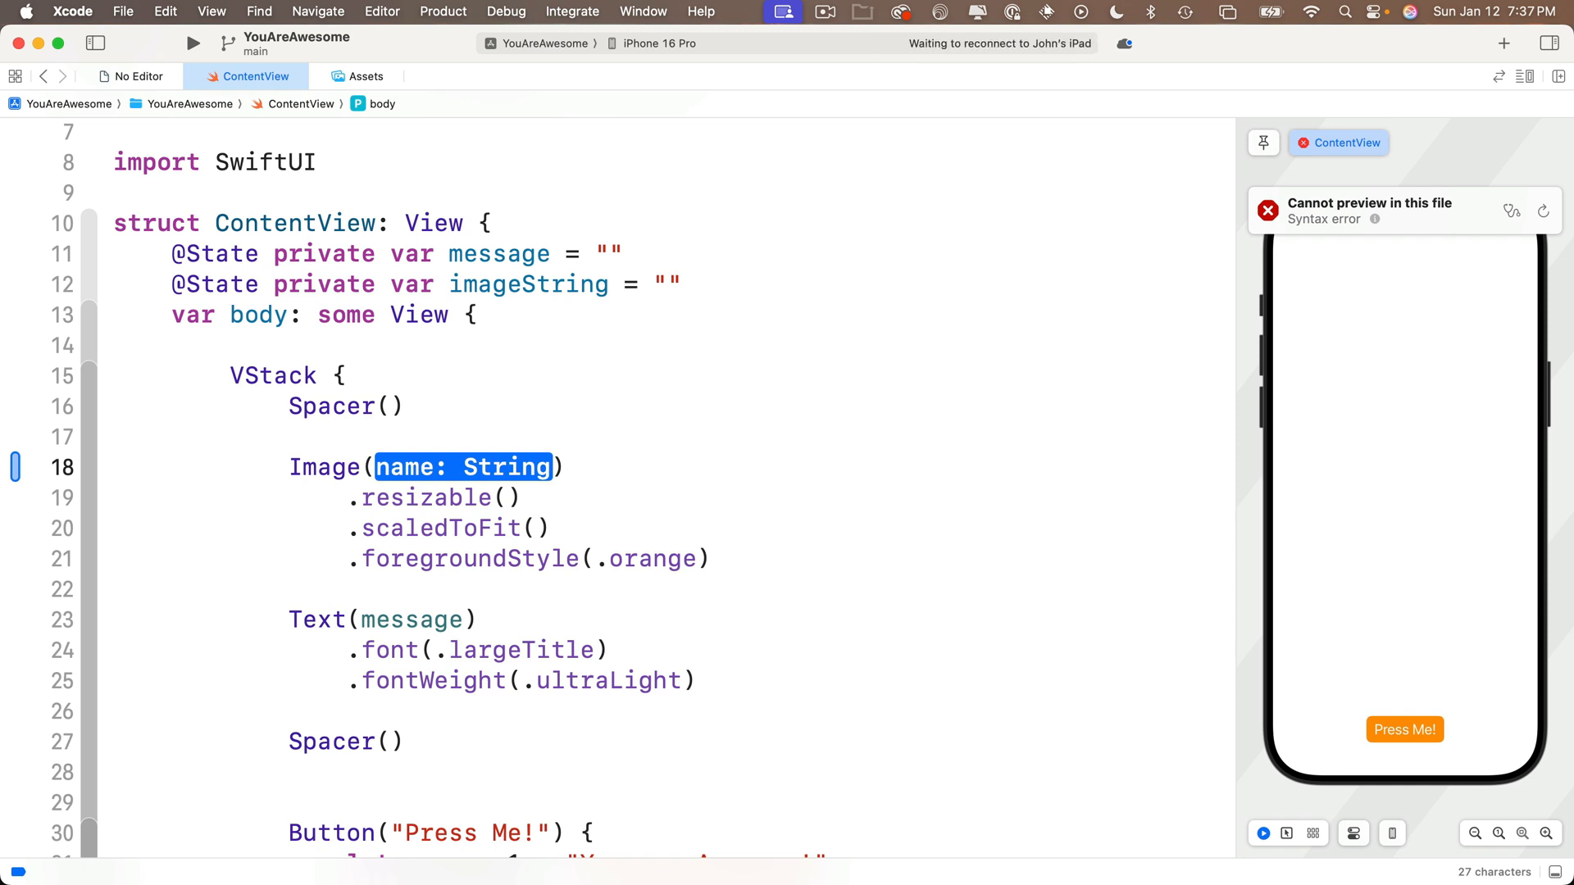
type("\"\")")
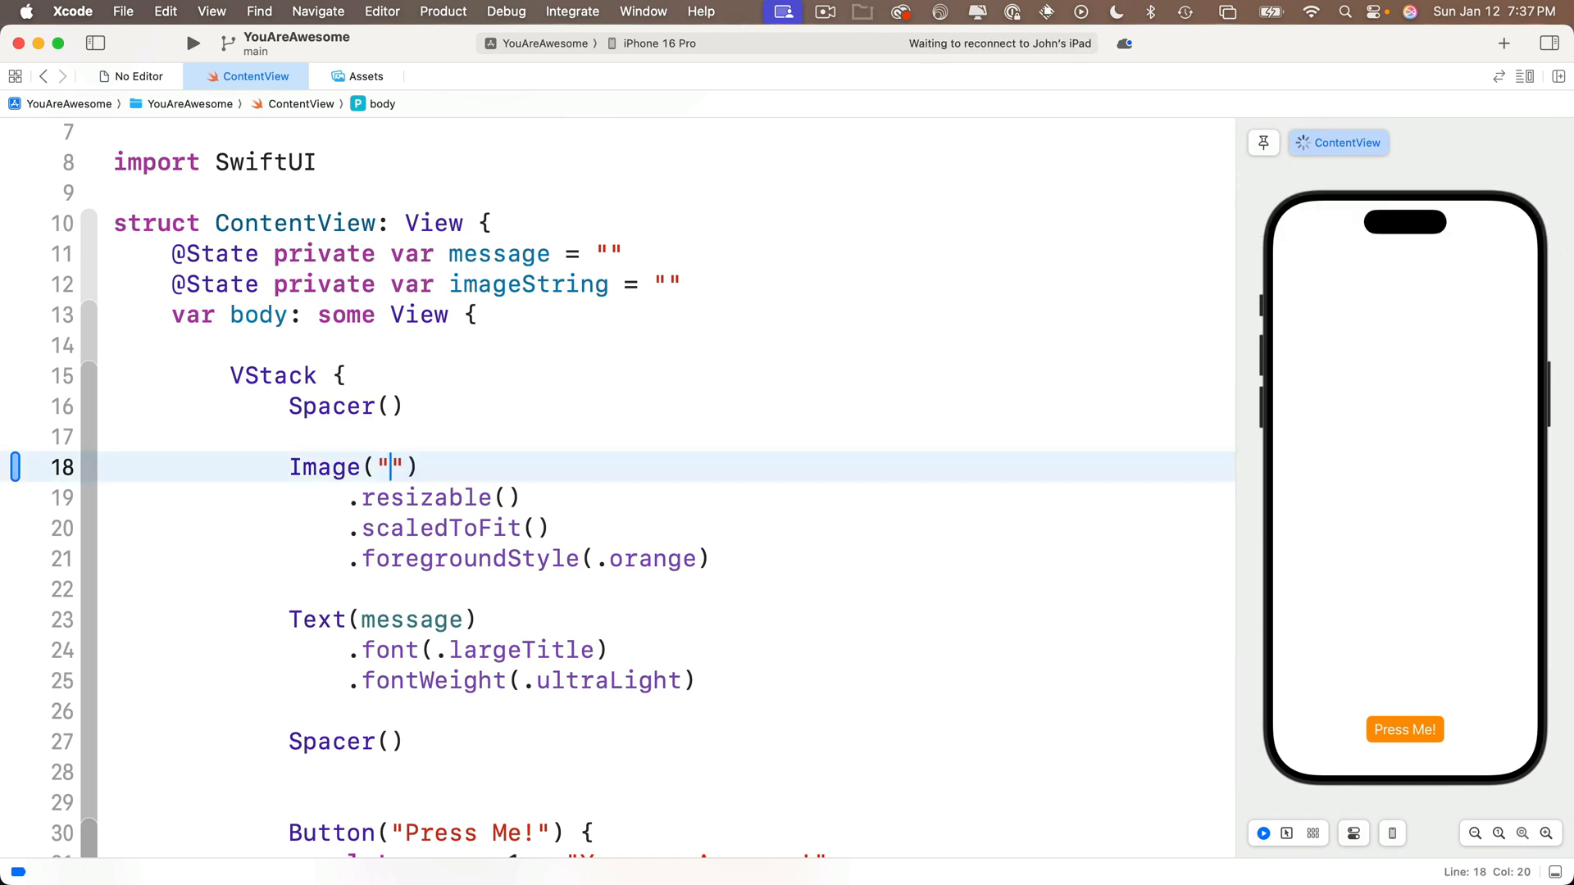
type("i")
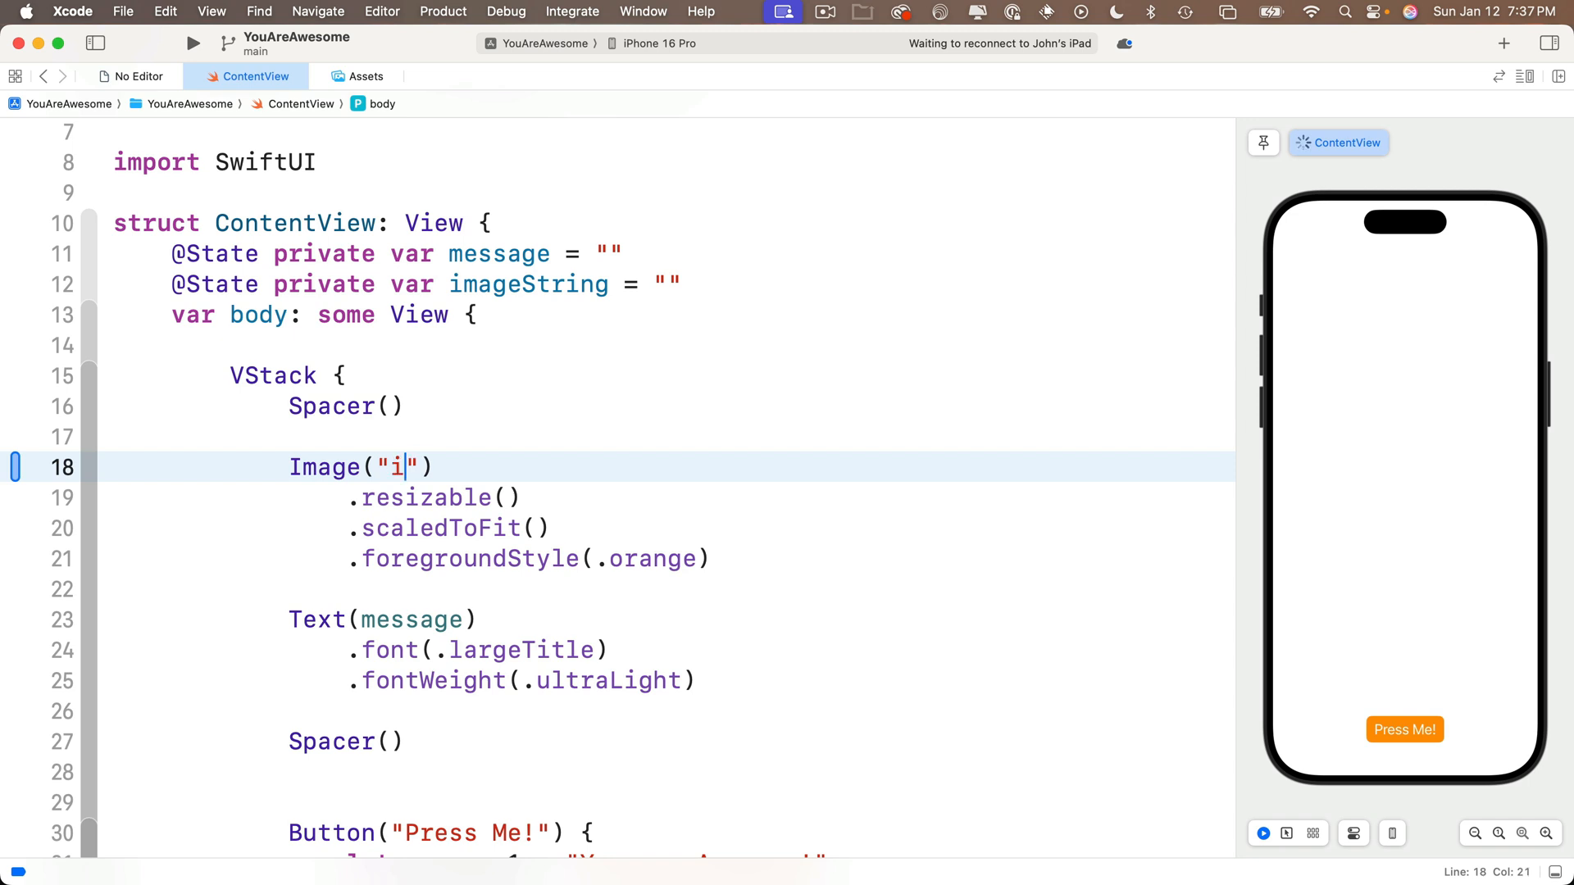
type("mage0")
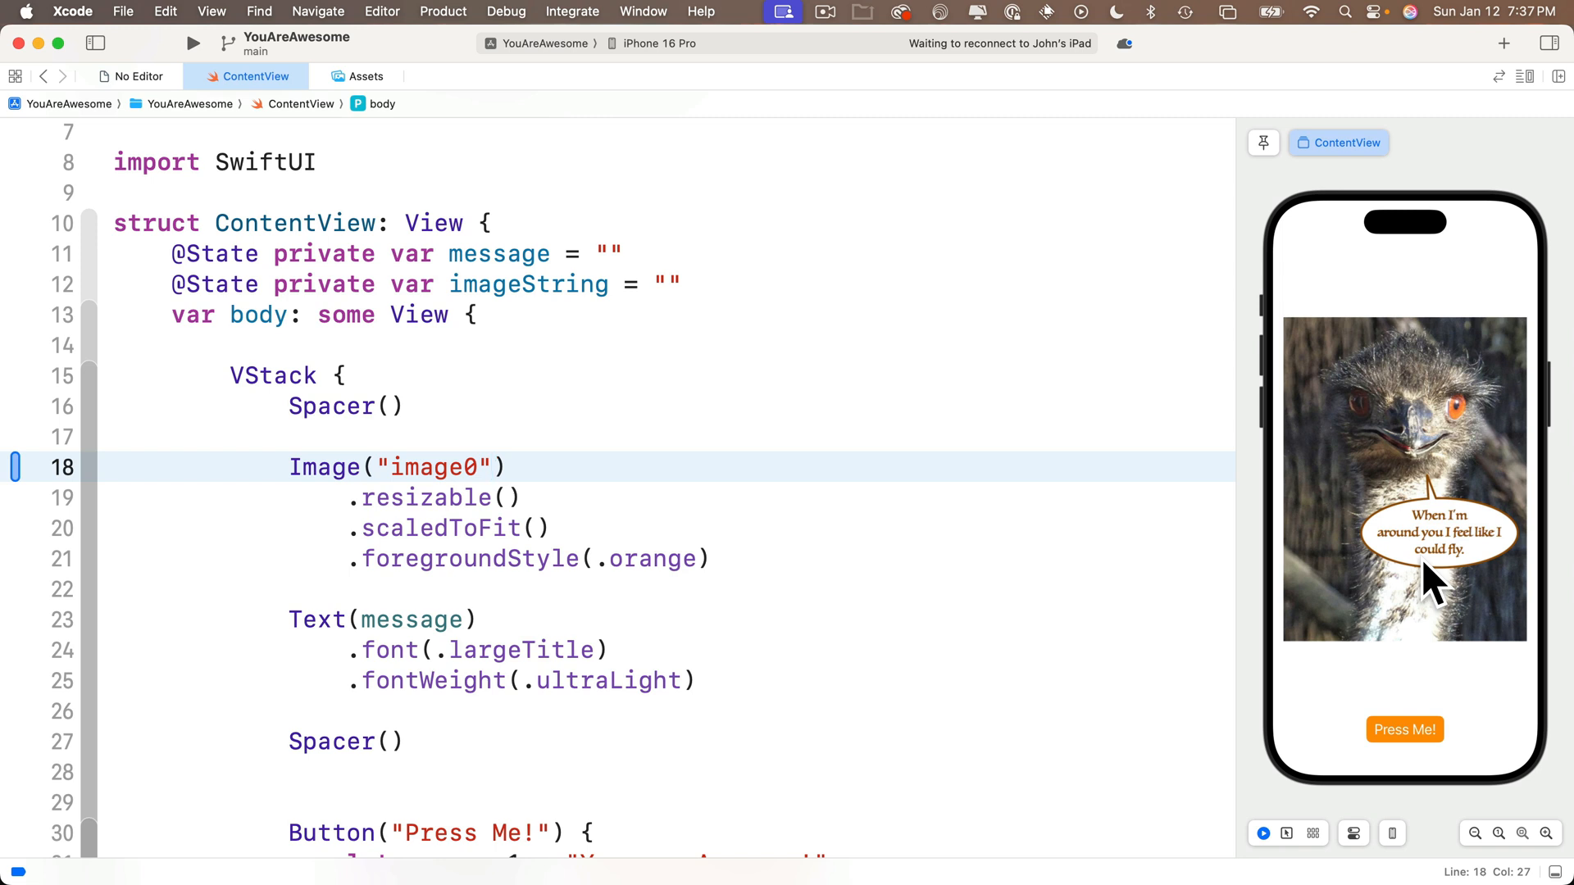
left_click(713, 559)
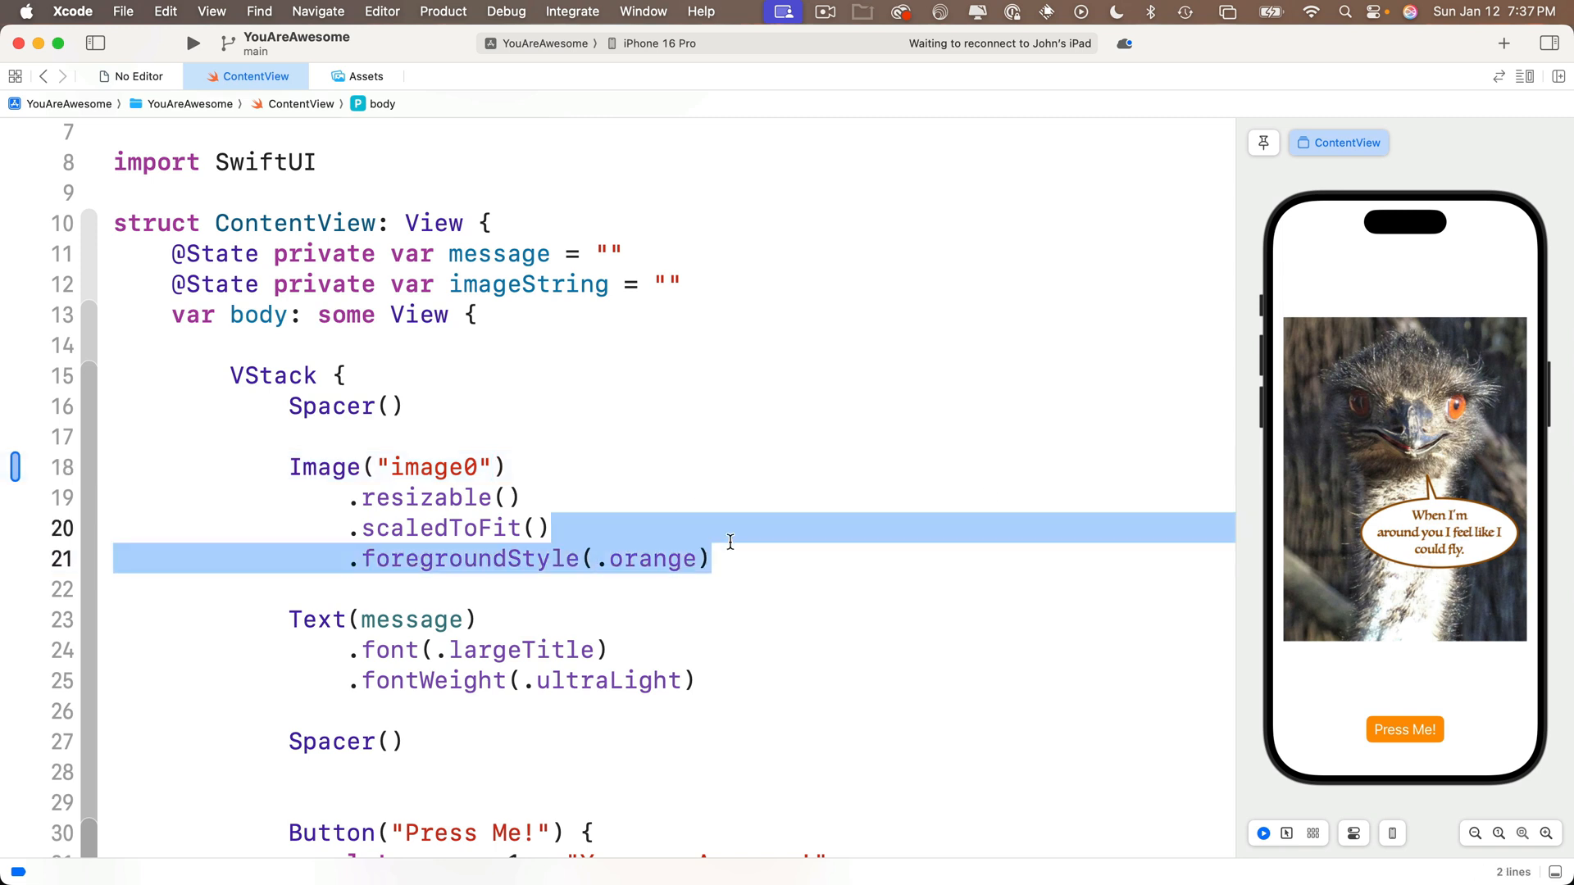
Delete the orange foreground style and add .clipShape(RoundedRectangle(cornerRadius: 30)) to the image
key("Delete")
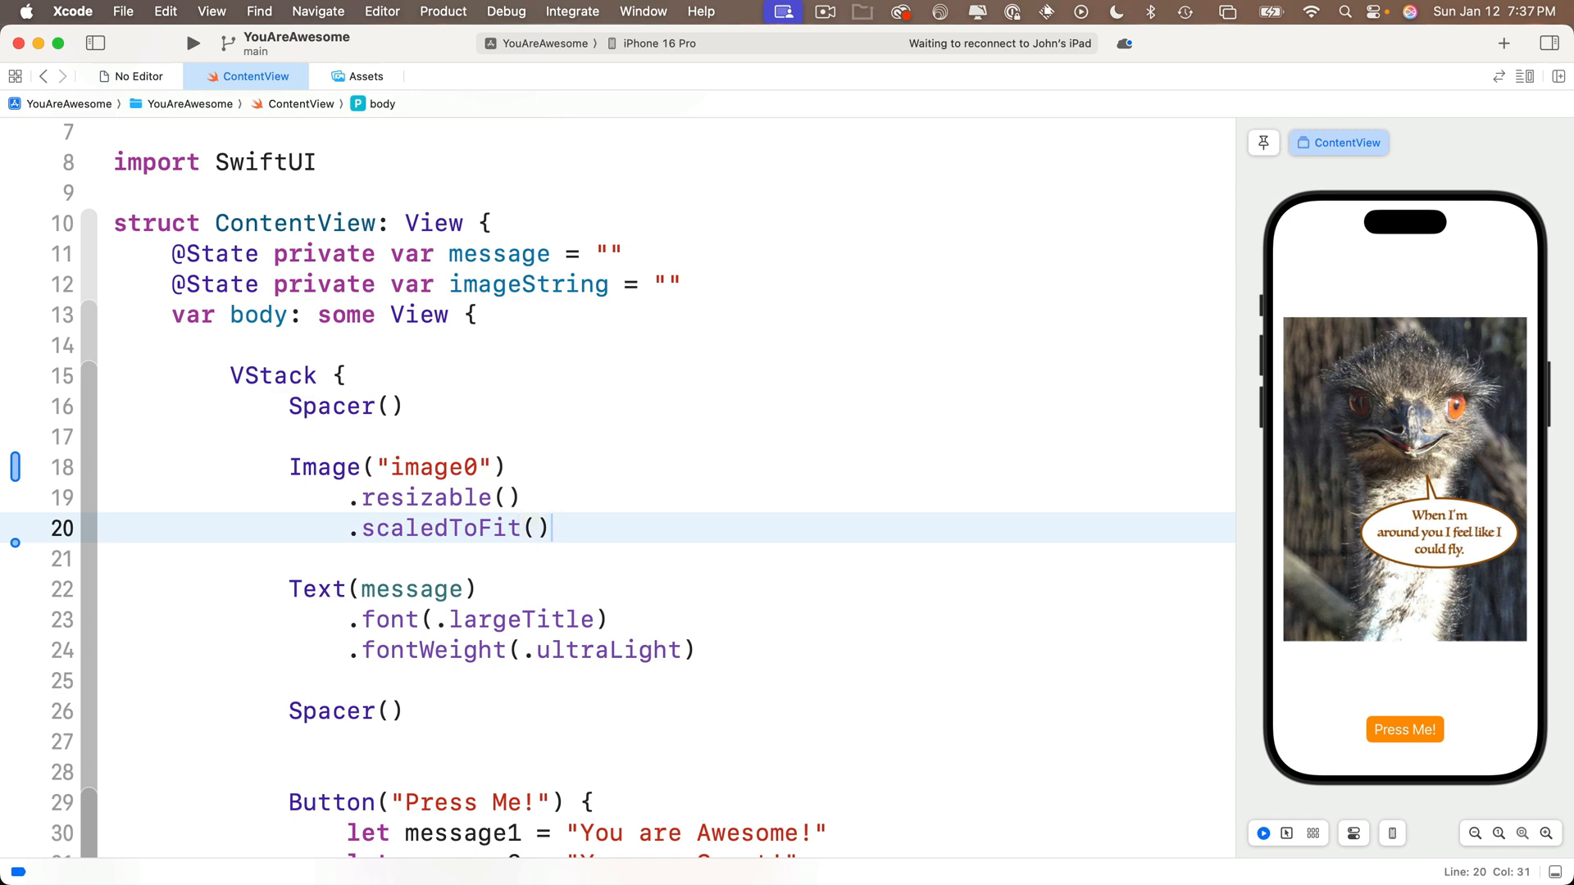
type(".corner")
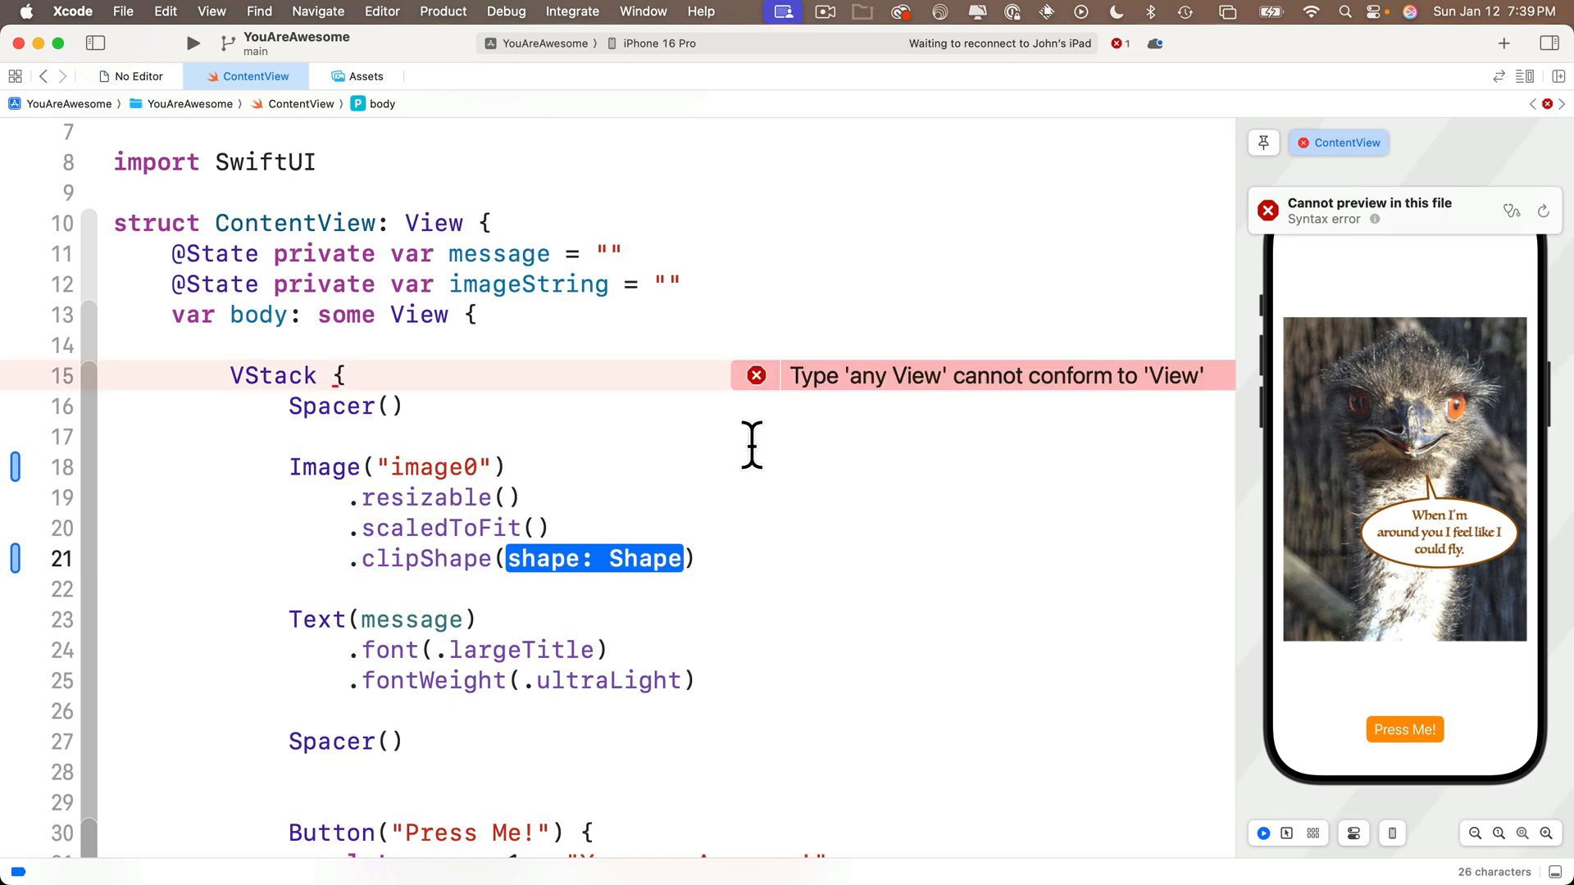
type("RoundedRec")
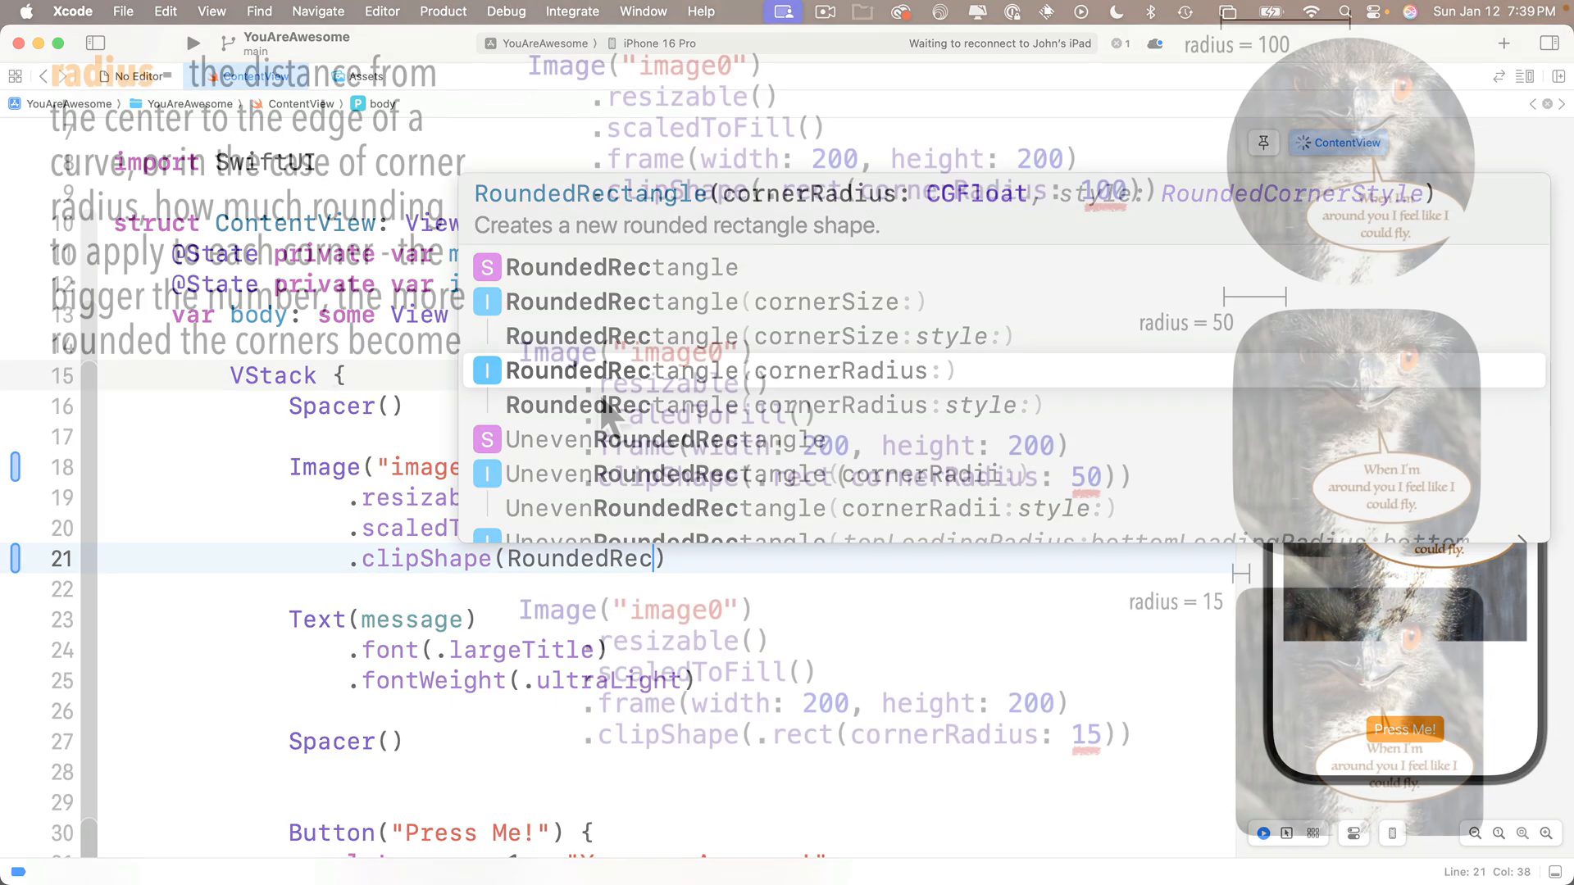
left_click(731, 370)
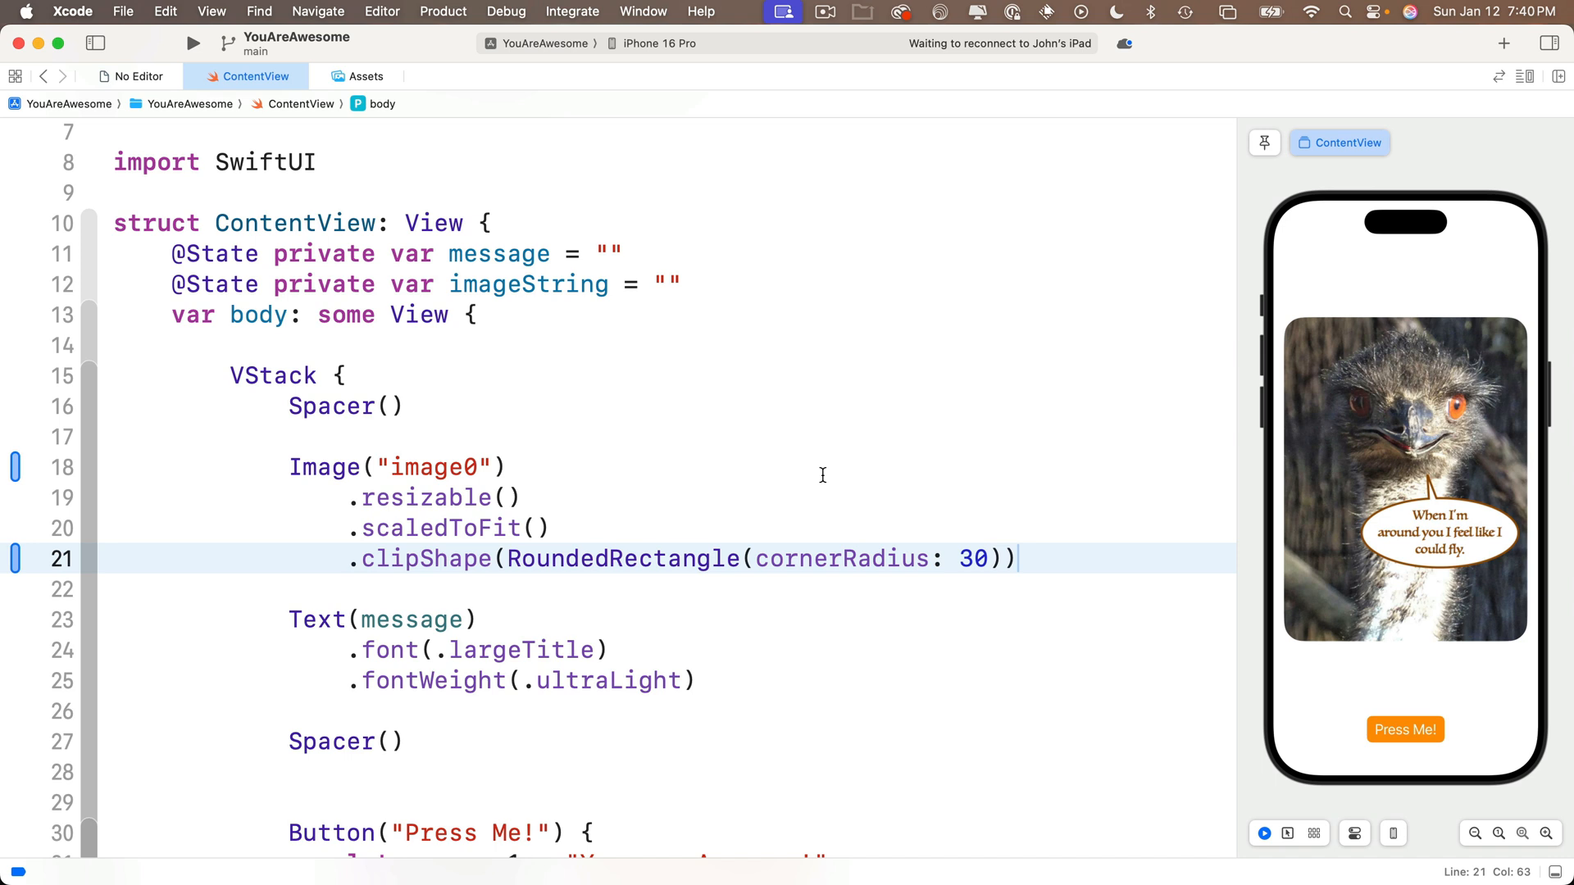
mouse_move(1398, 331)
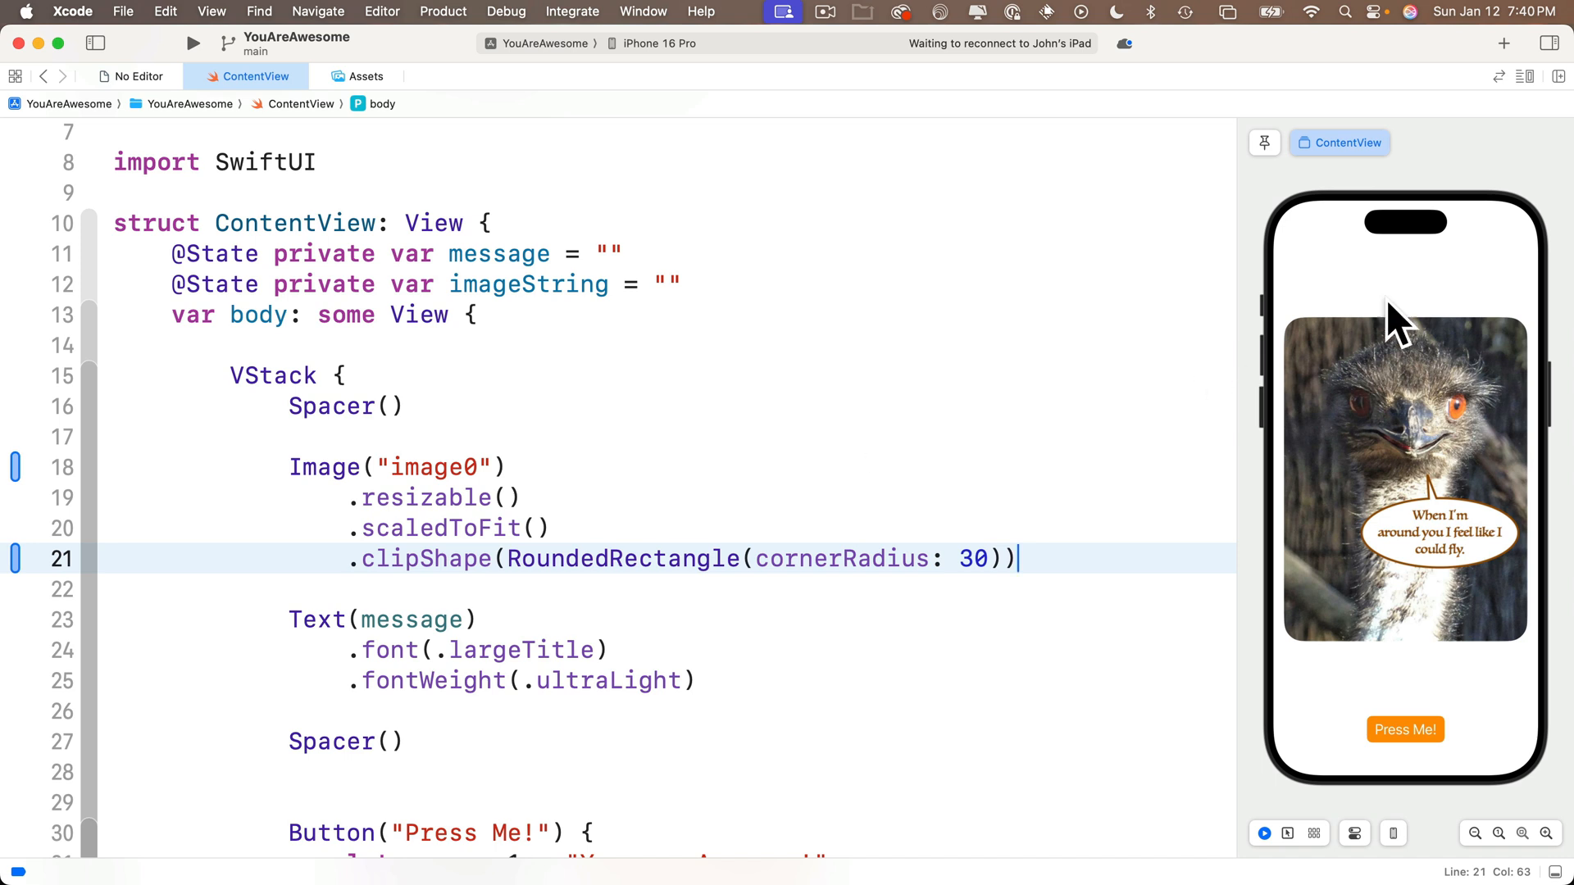
mouse_move(1052, 551)
type(".")
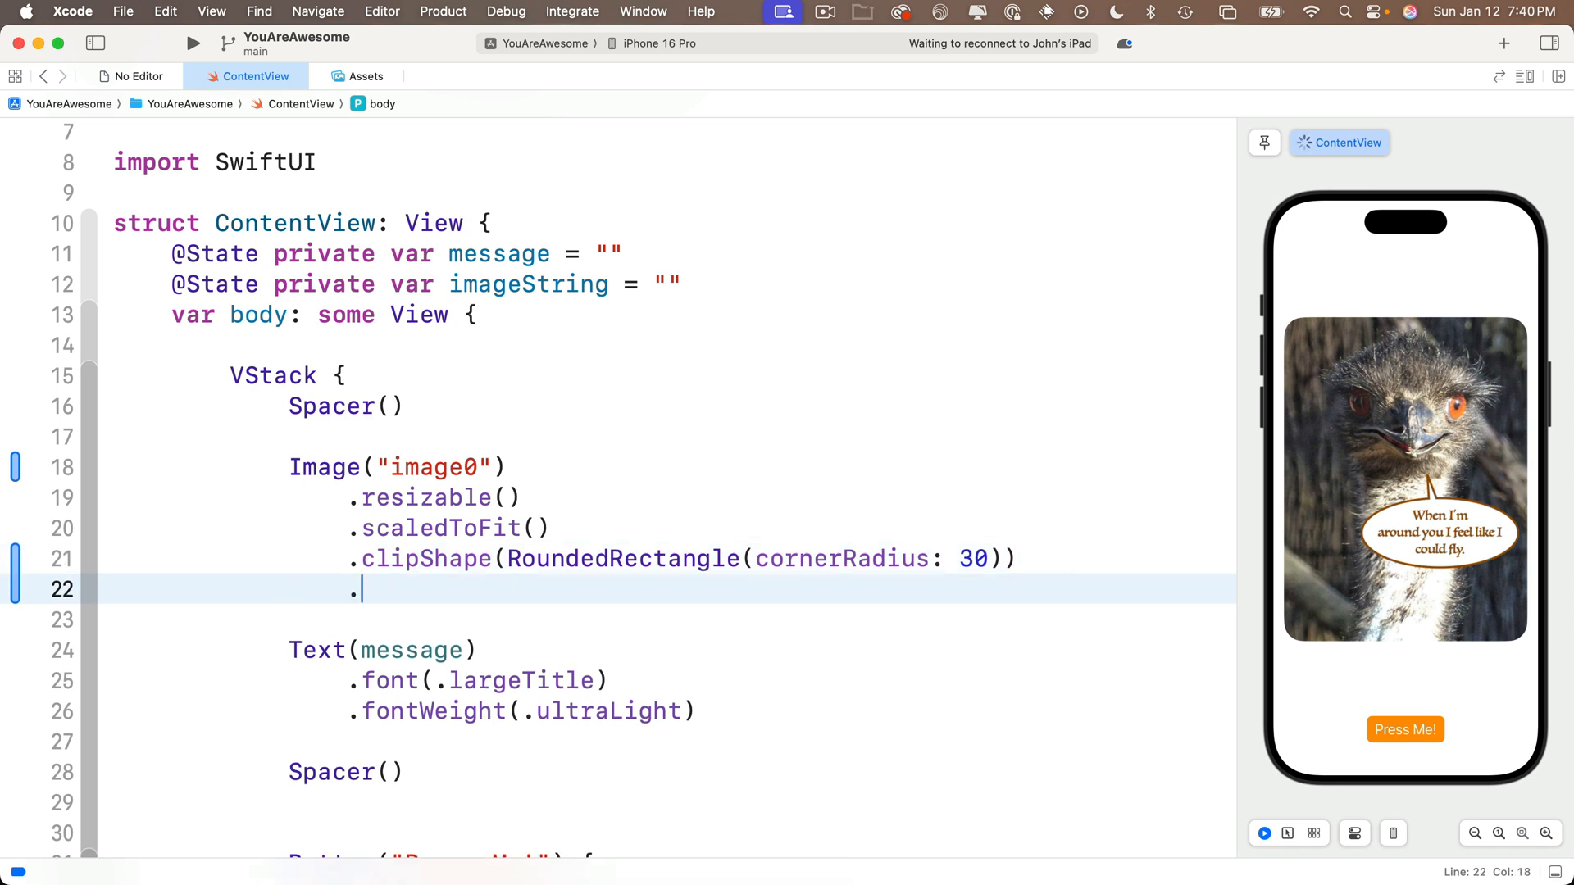
Add .shadow(radius: 30) to the image and change the message fontWeight from .ultraLight to .heavy
type("shadow(radius: CGFloat")
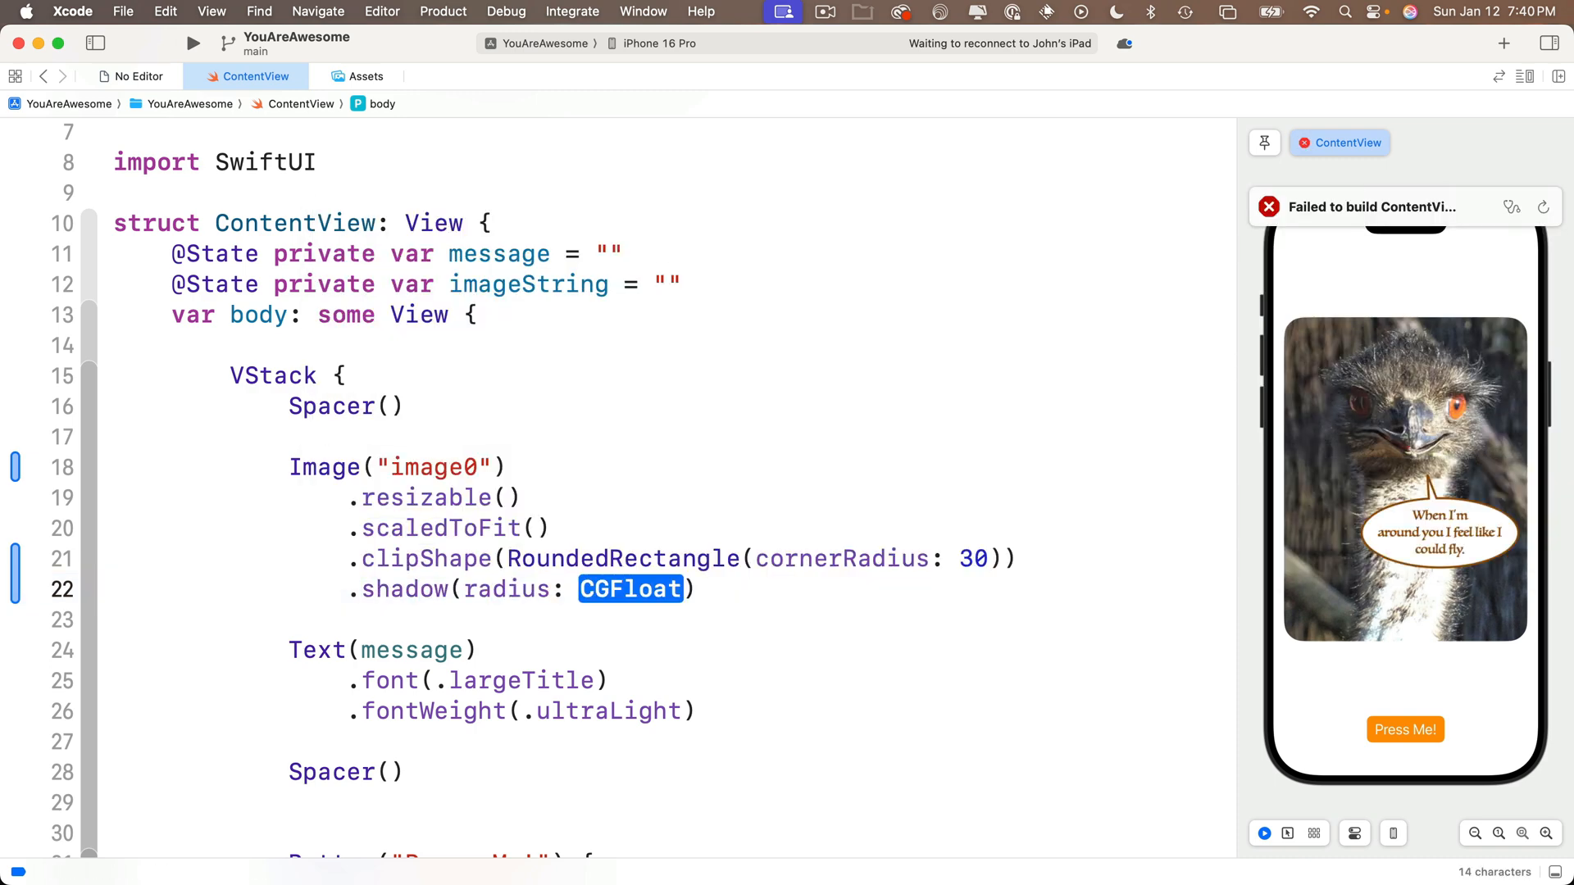
type("30")
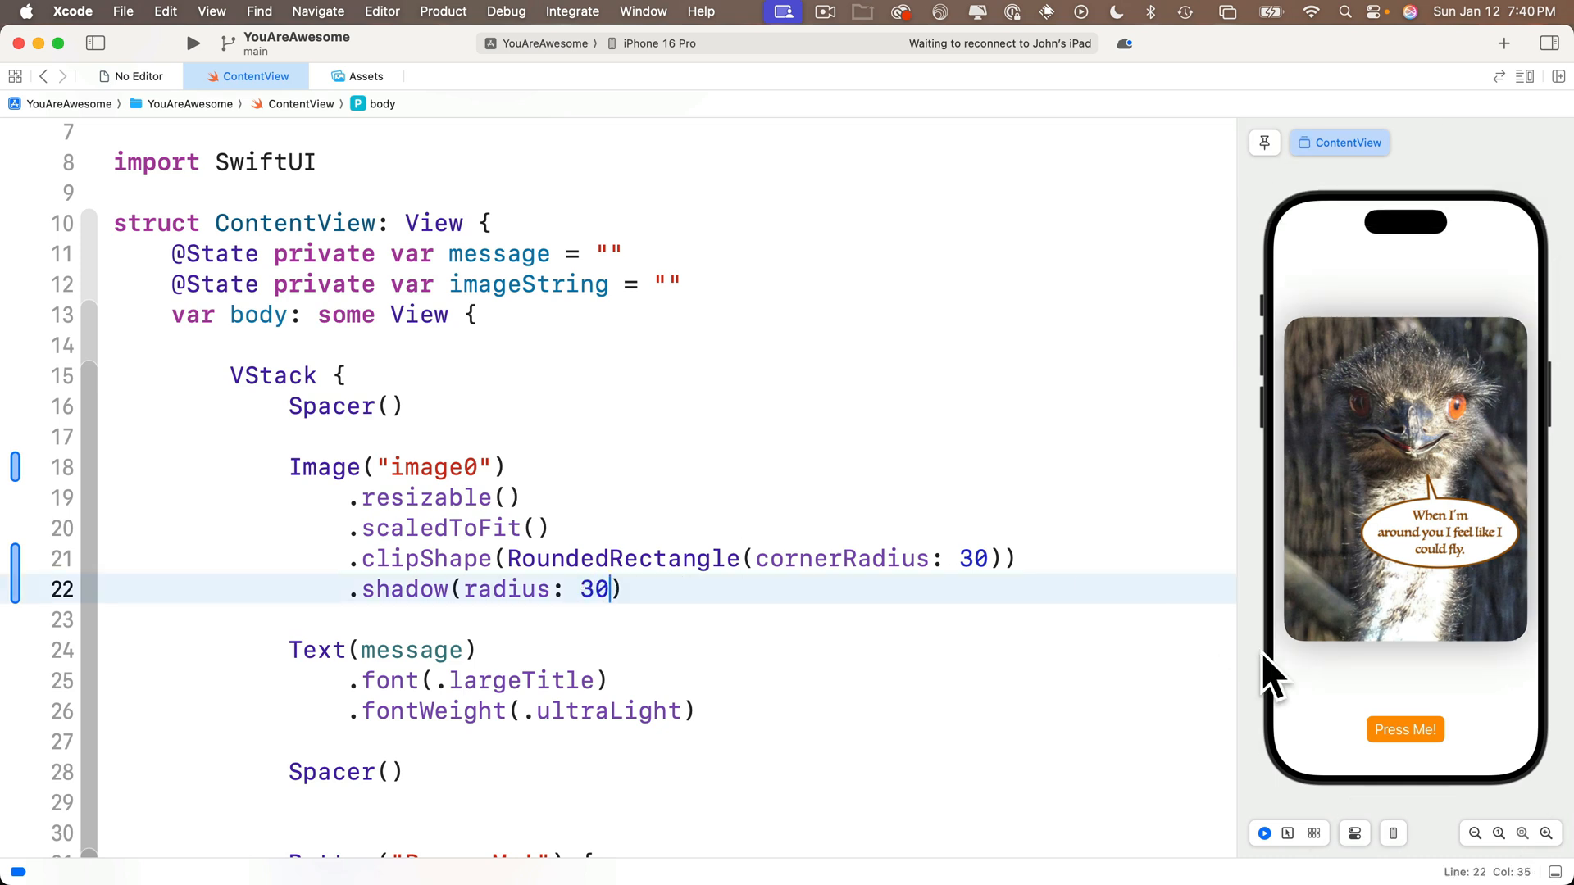
mouse_move(1490, 733)
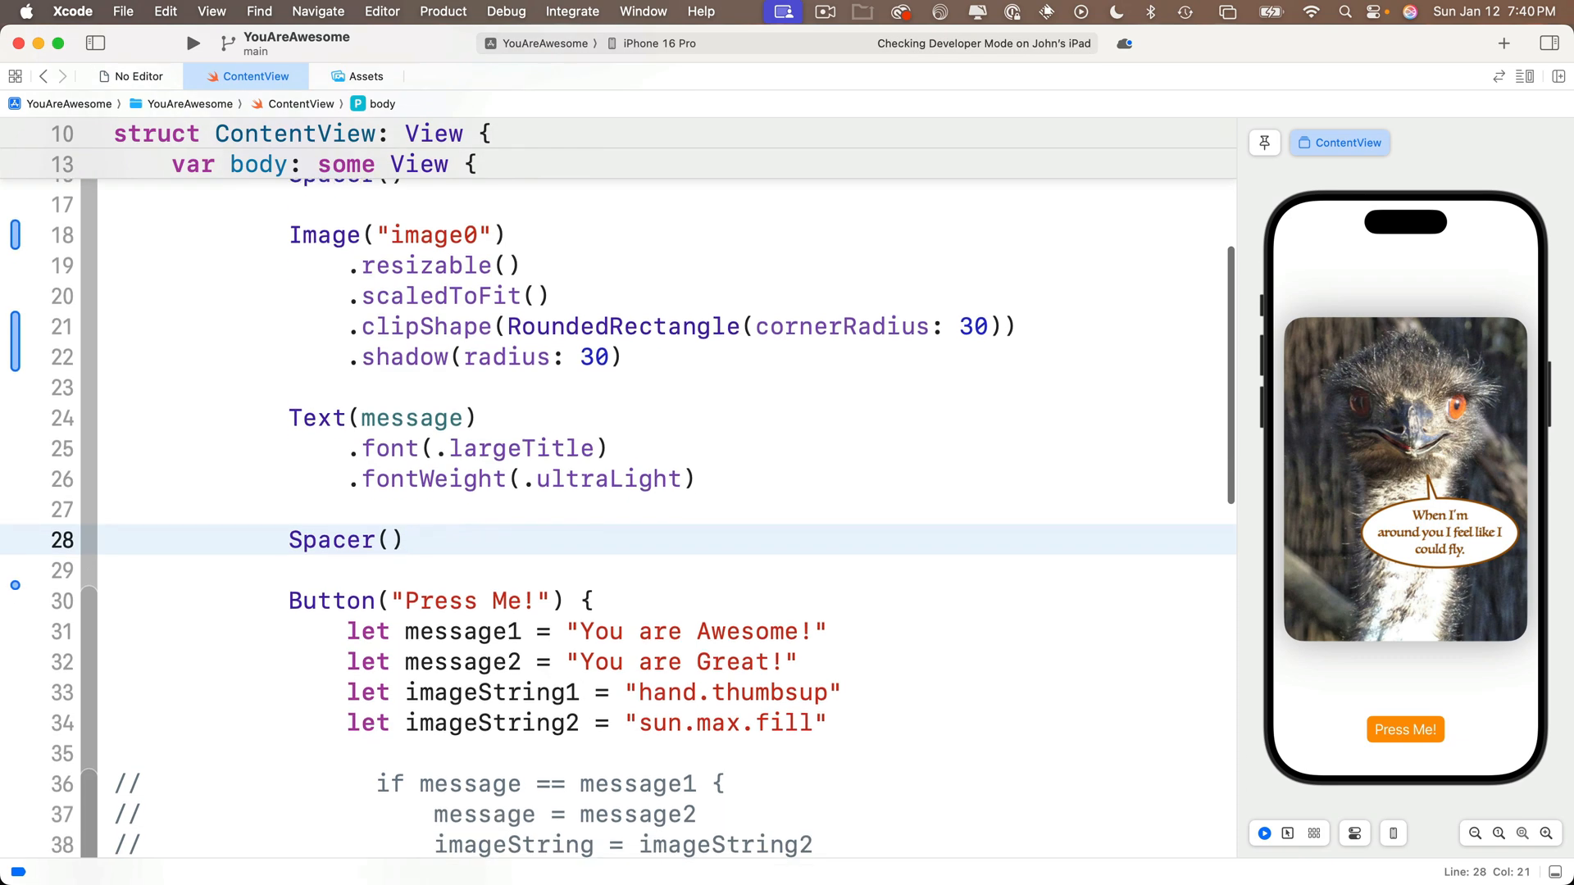
scroll("down", 3)
type(".font(.title2)")
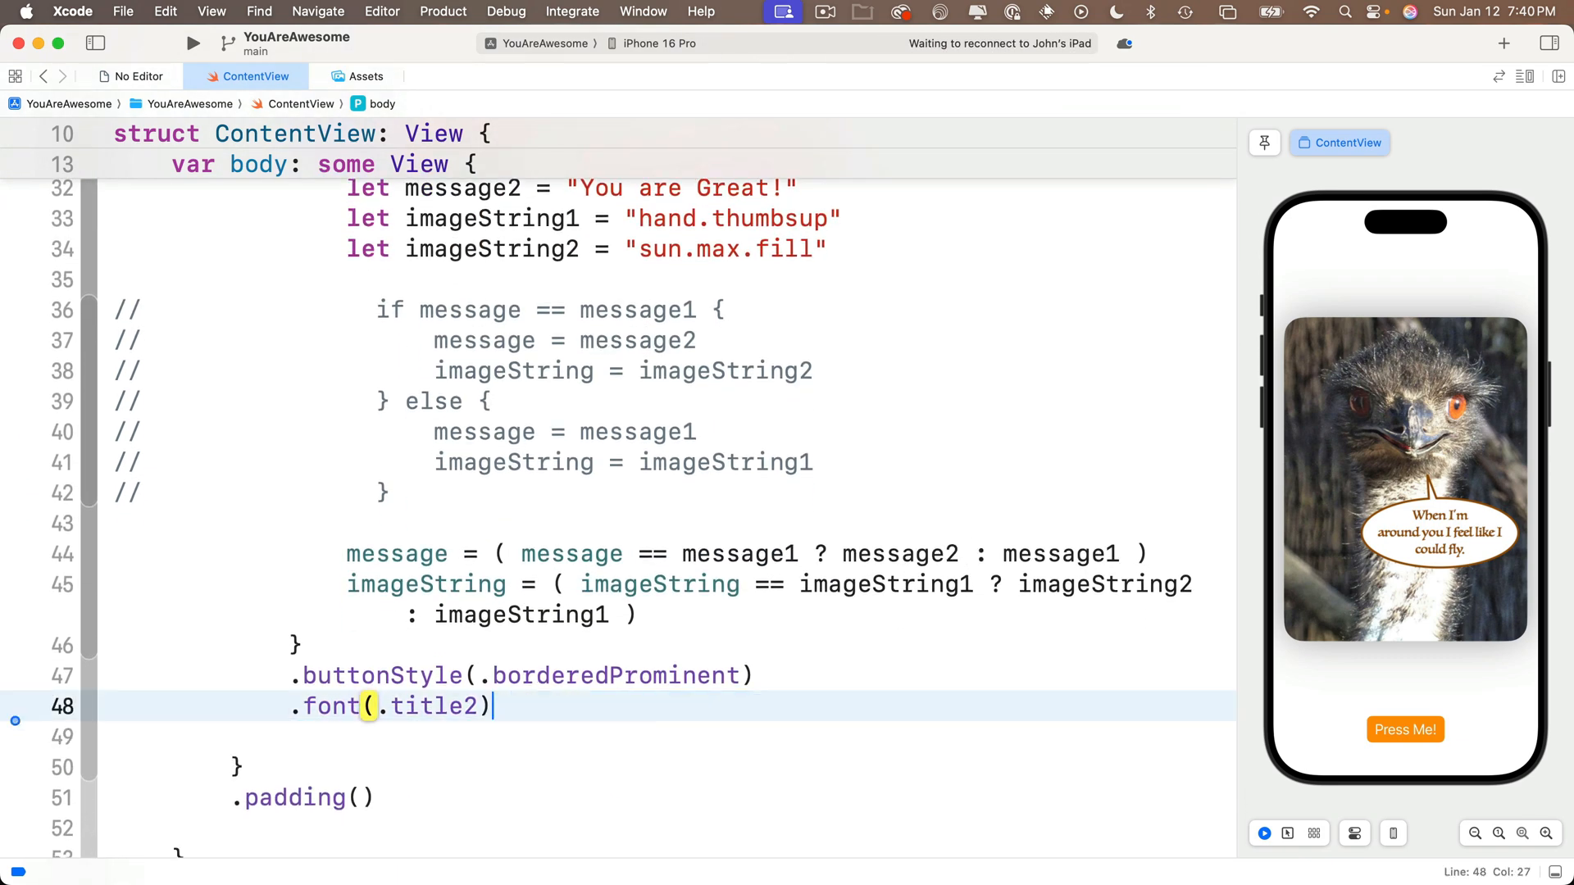
scroll("up", 3)
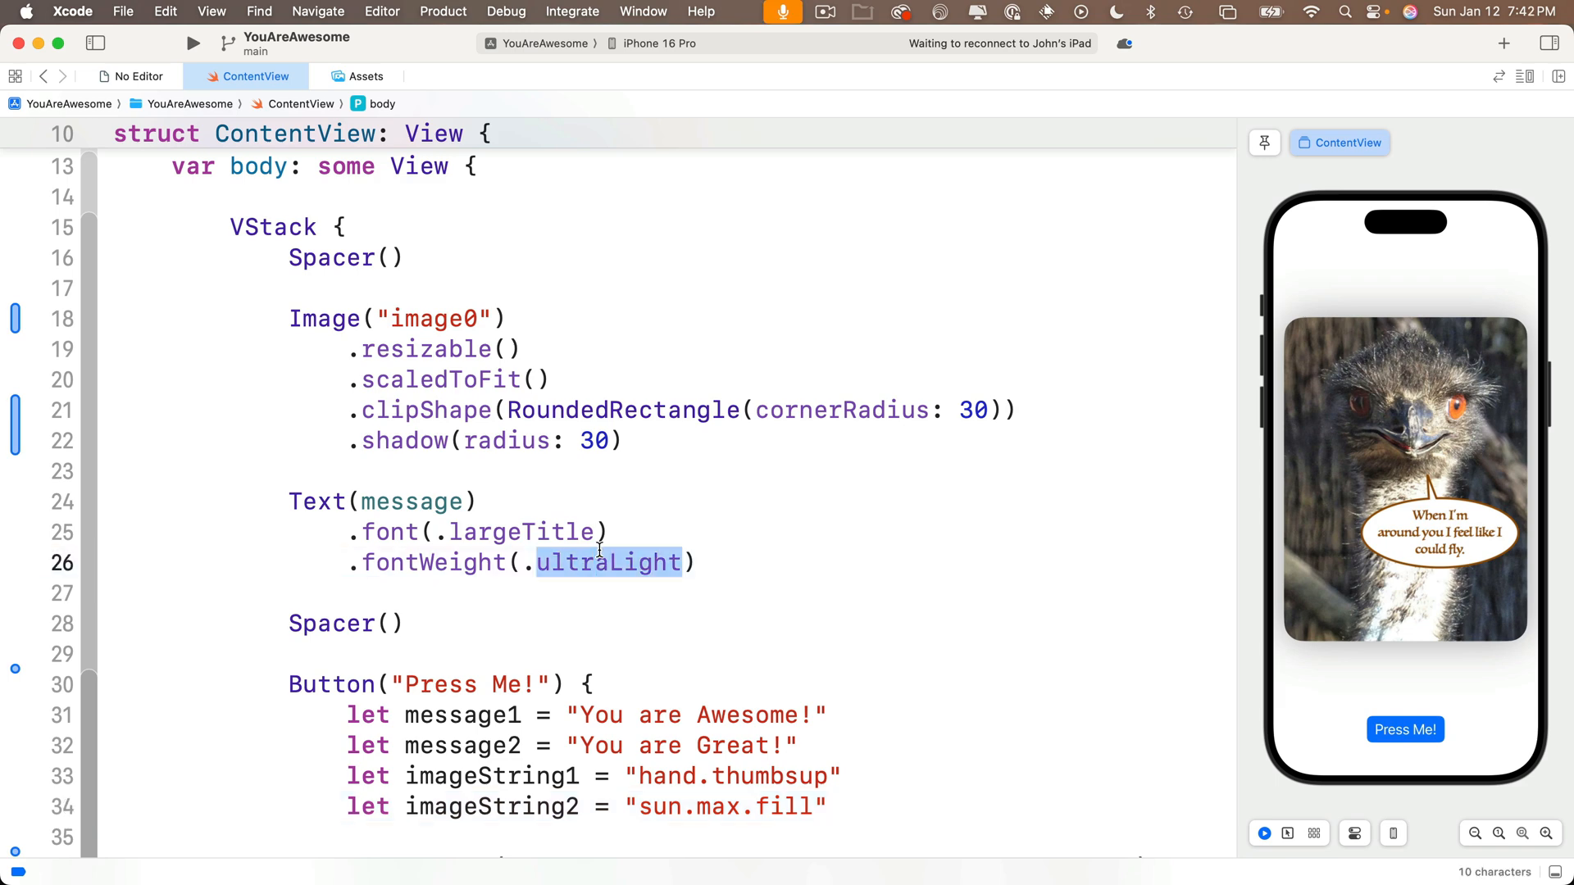
type("heavy")
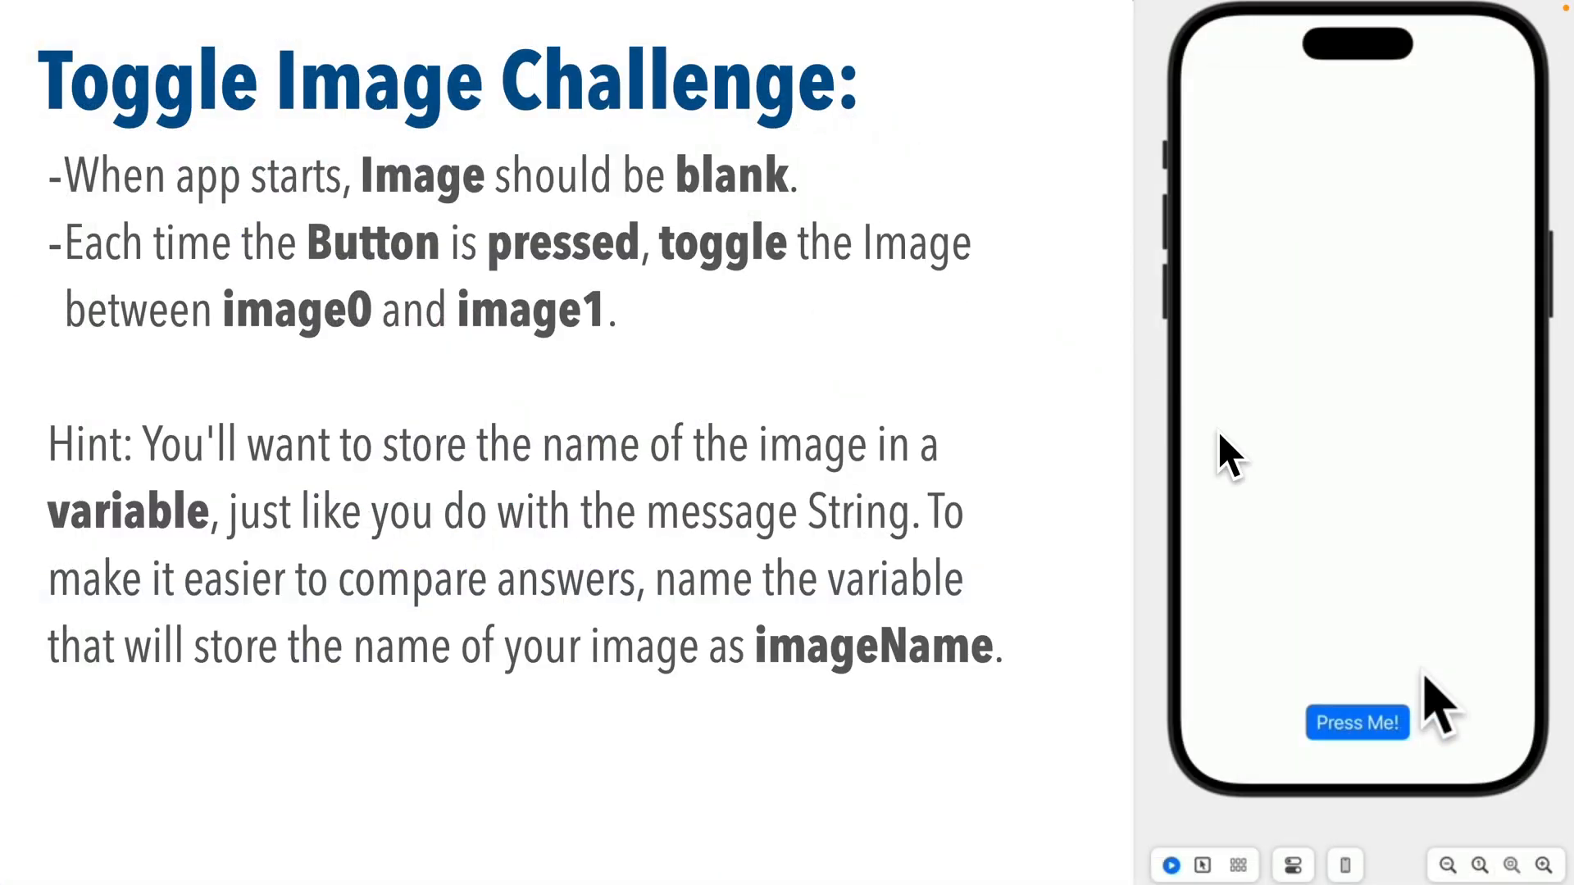
left_click(1356, 723)
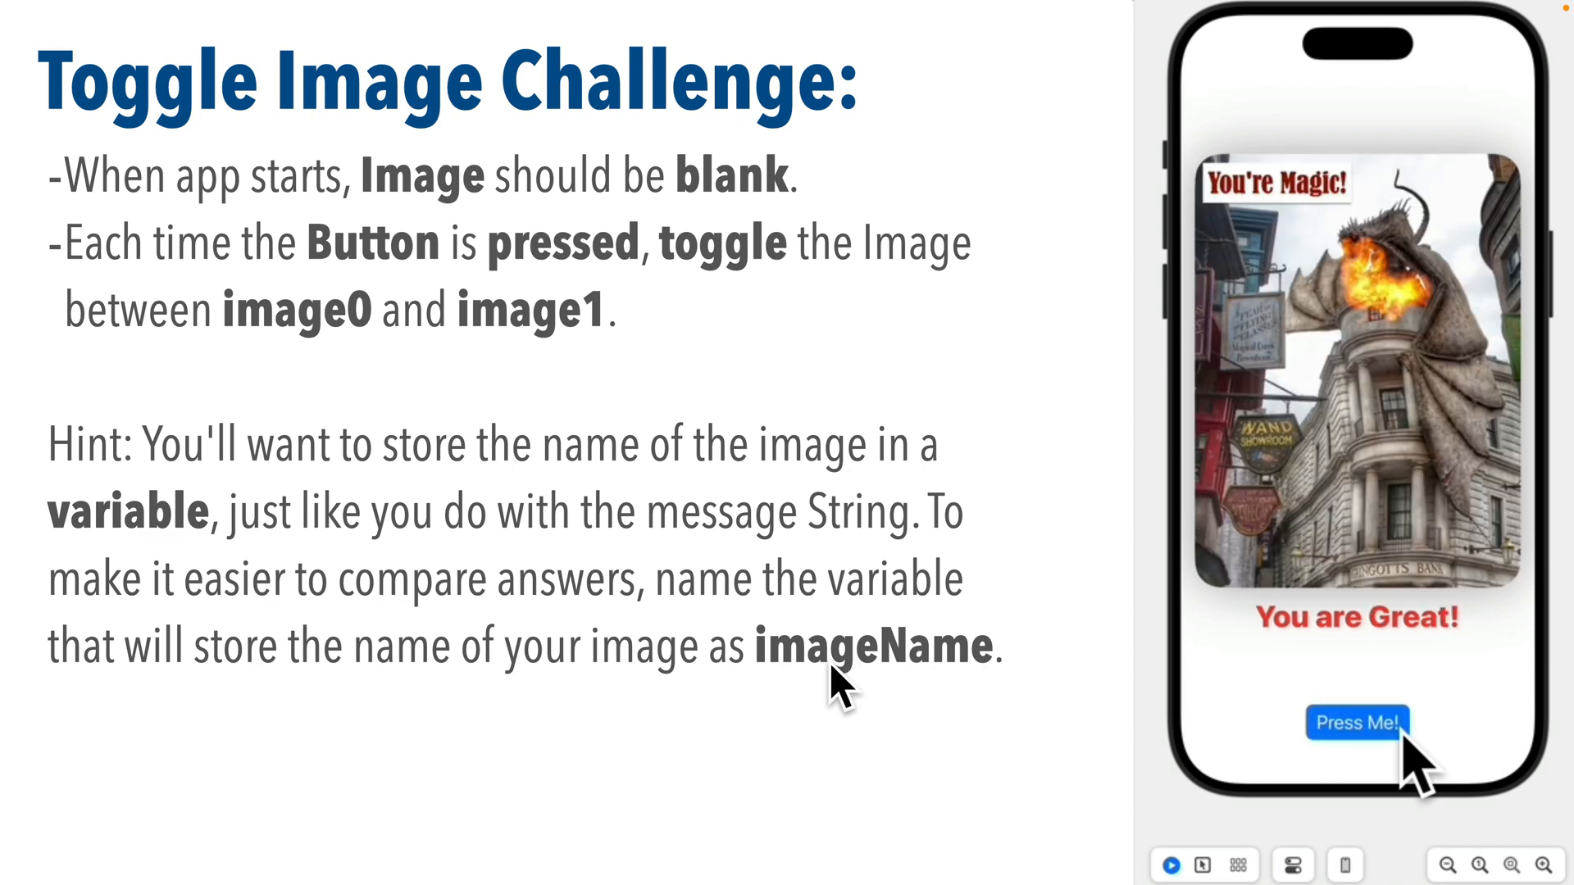
mouse_move(738, 572)
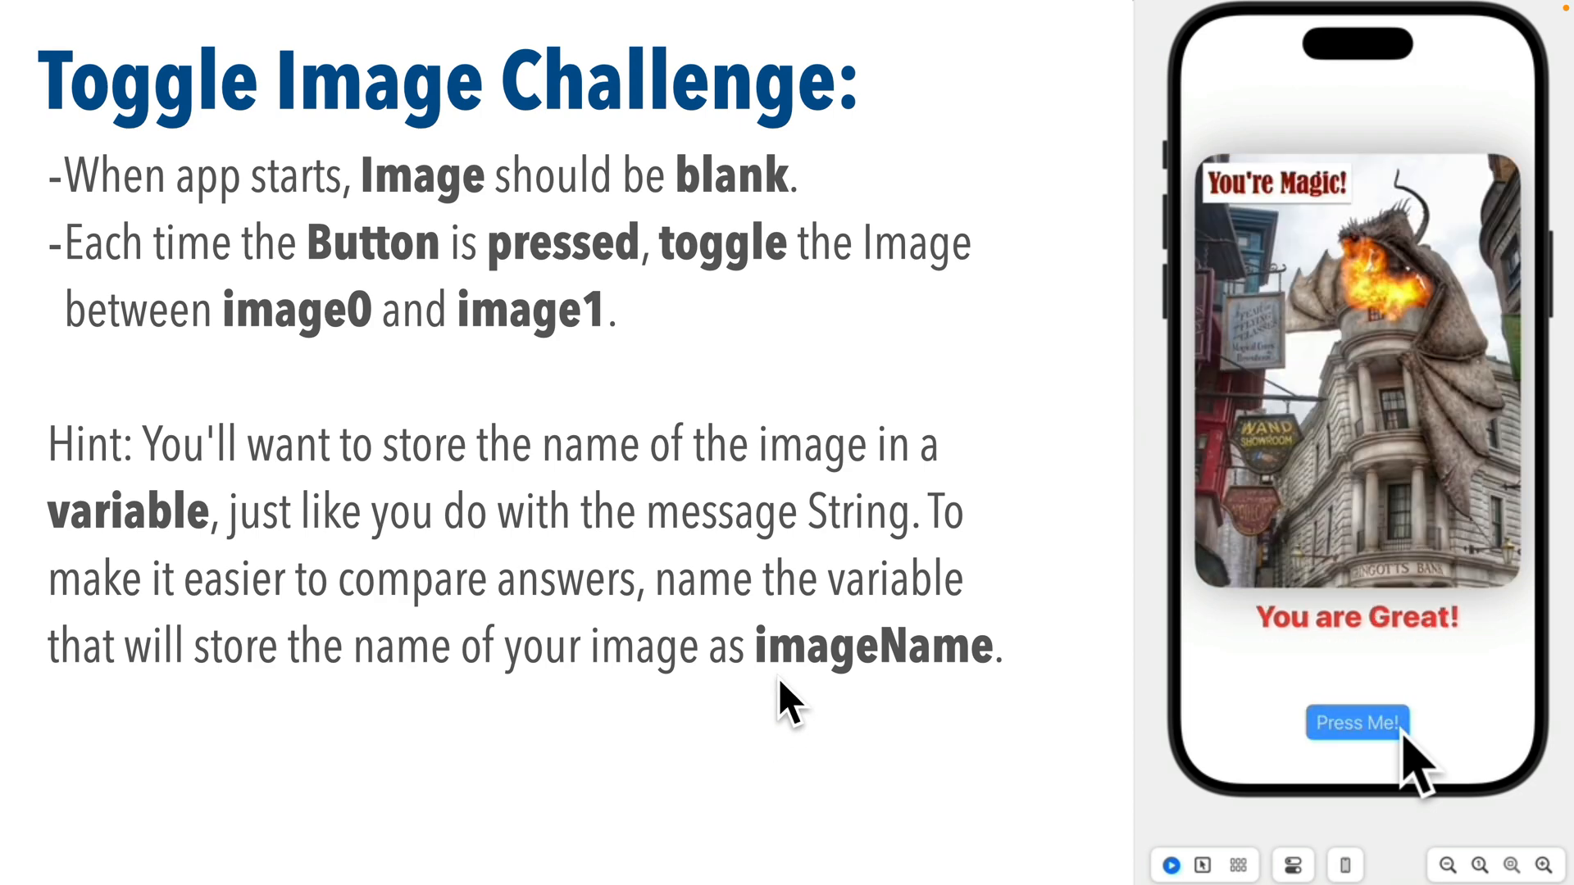
left_click(1355, 722)
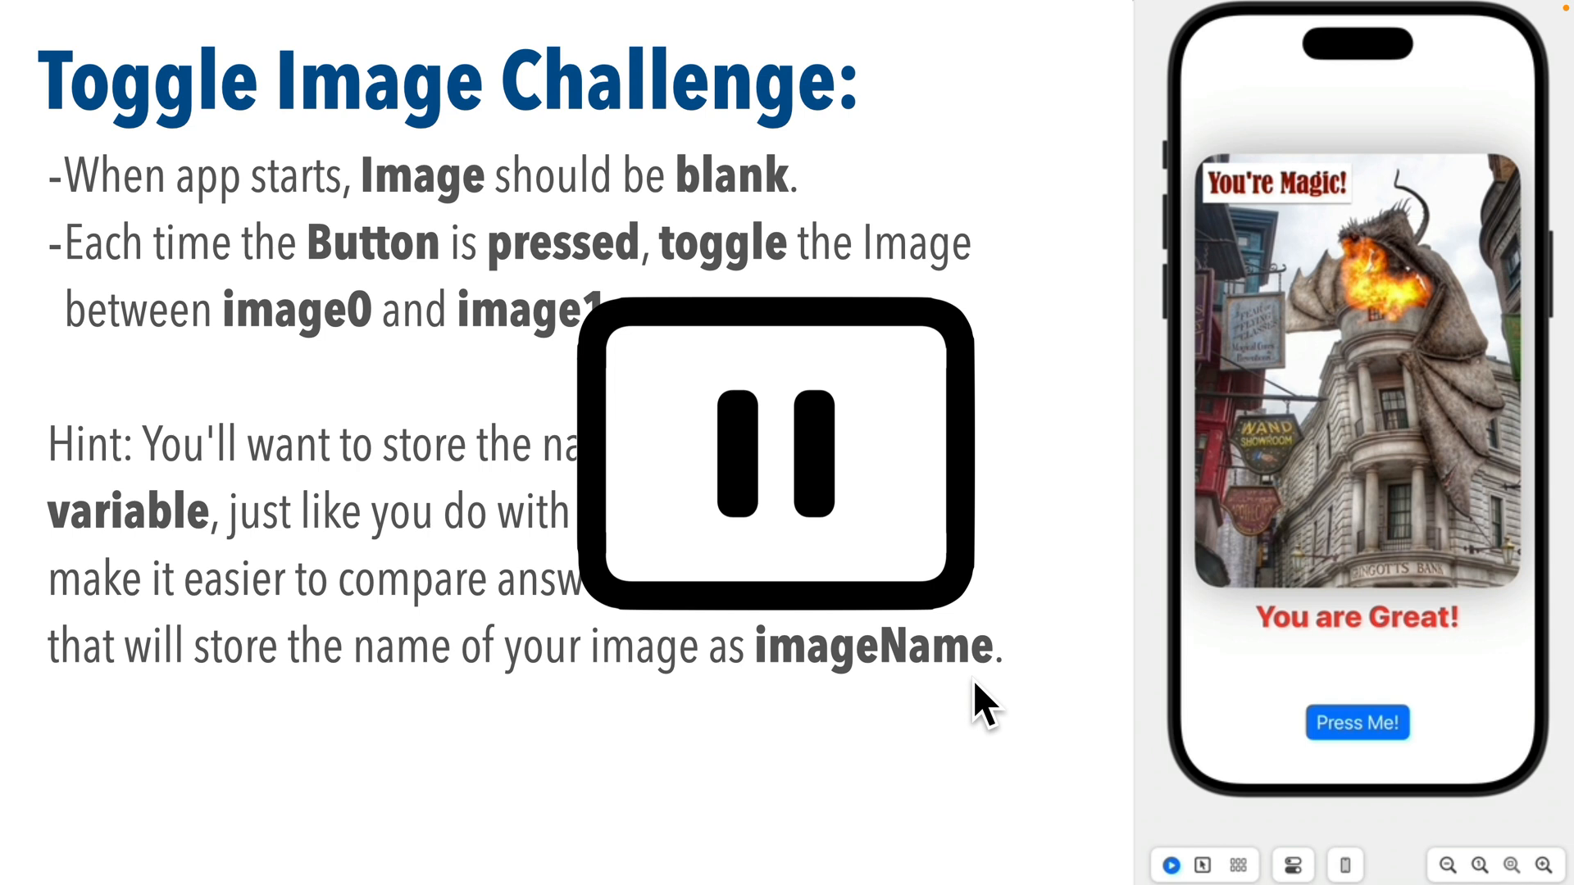
left_click(775, 450)
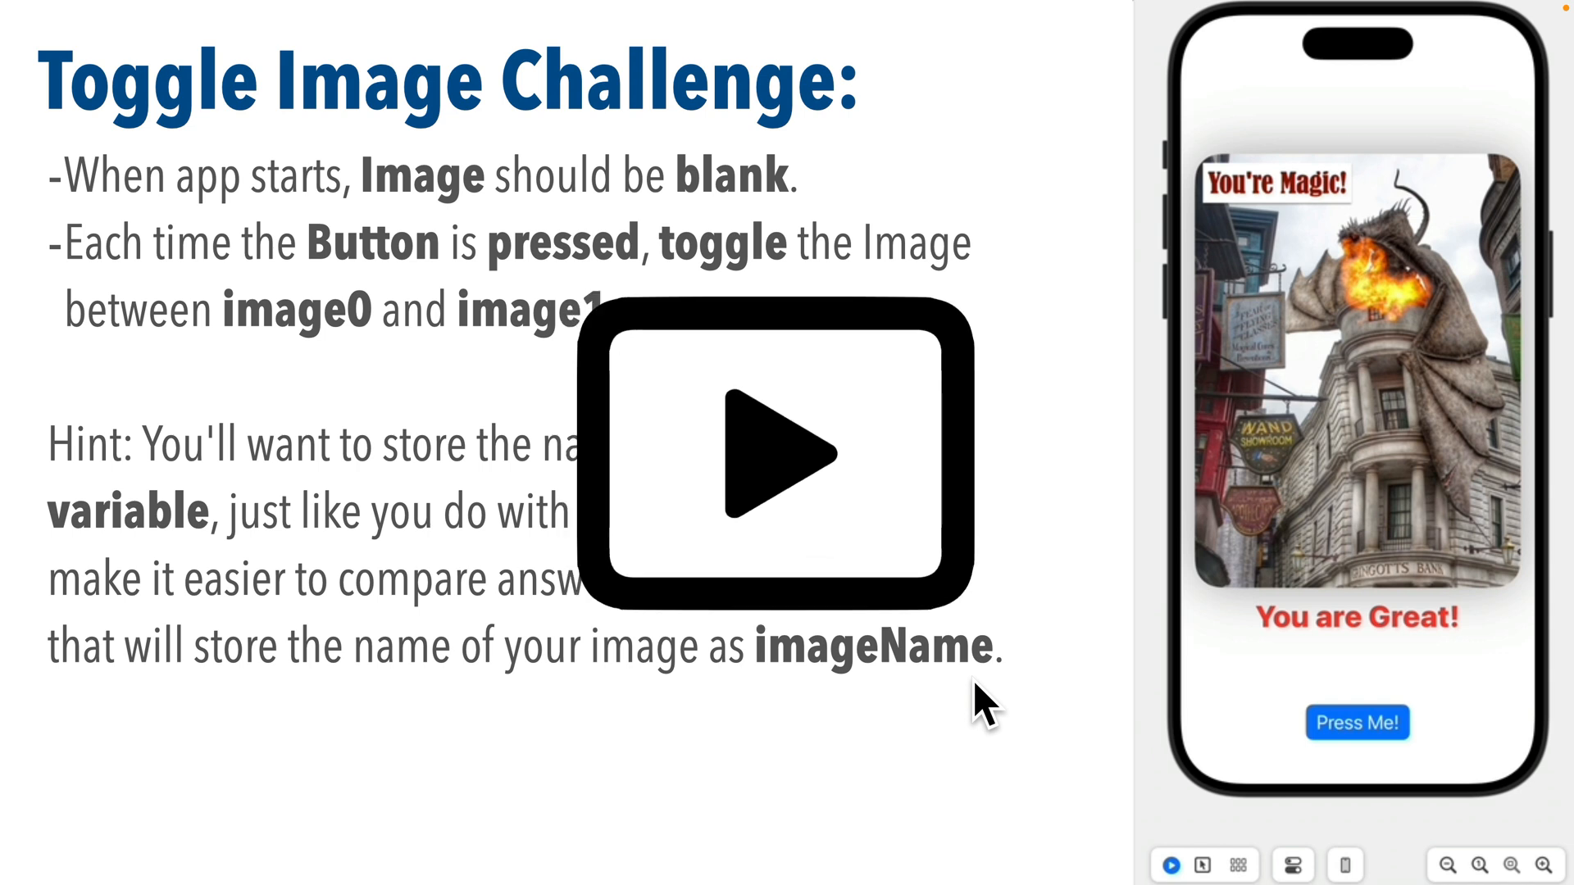
left_click(781, 452)
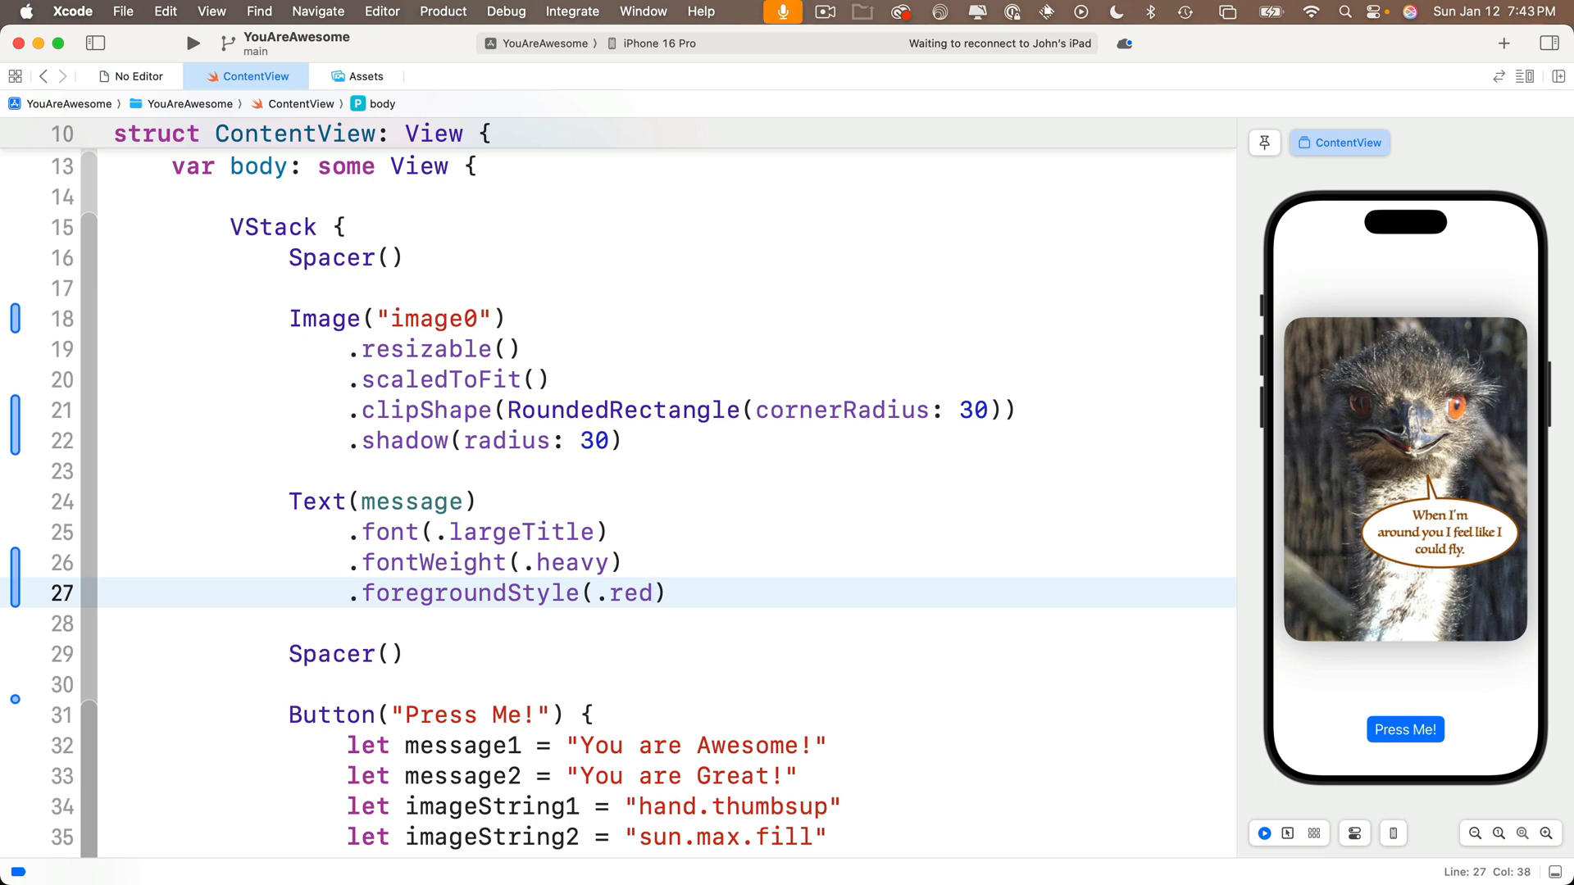
Review the red heavy Text code, then select the imageString state variable above Image("image0")
scroll("down", 3)
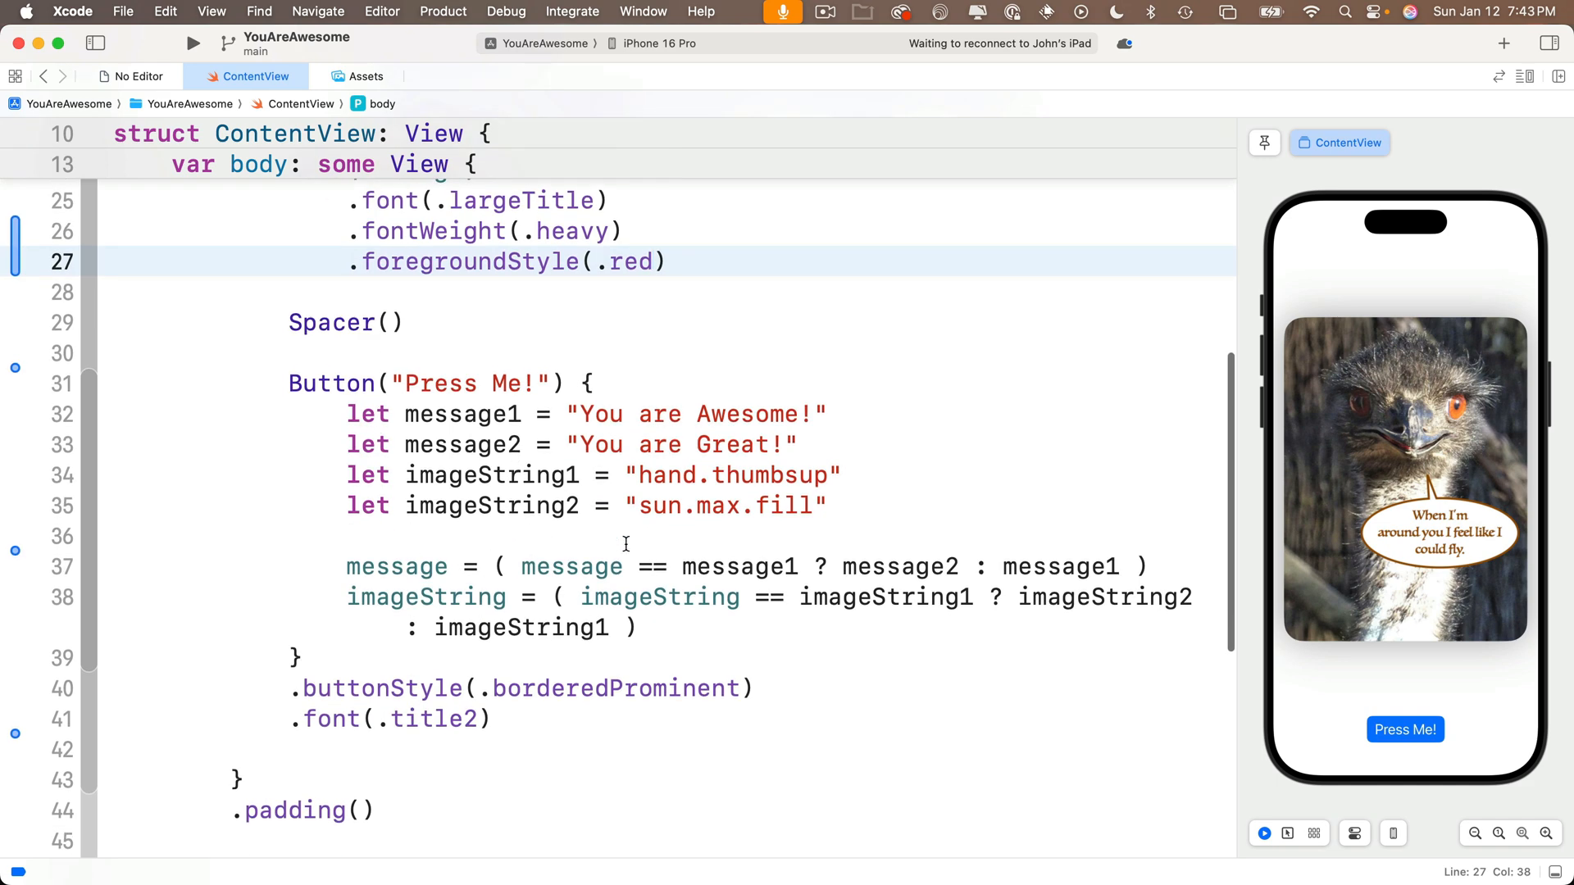
scroll("up", 3)
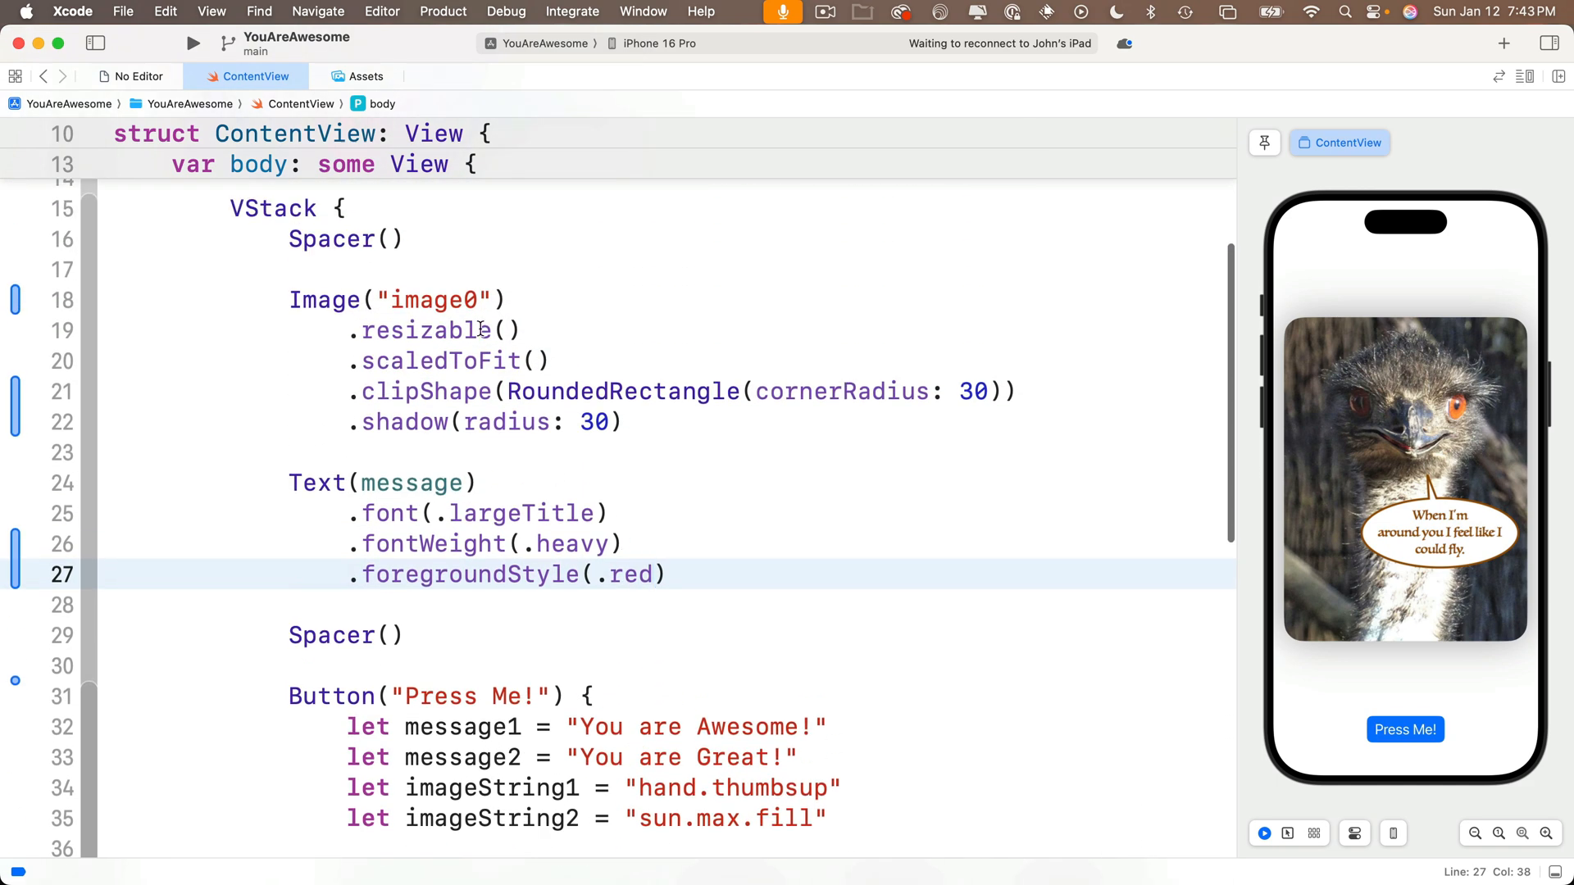
left_click(453, 299)
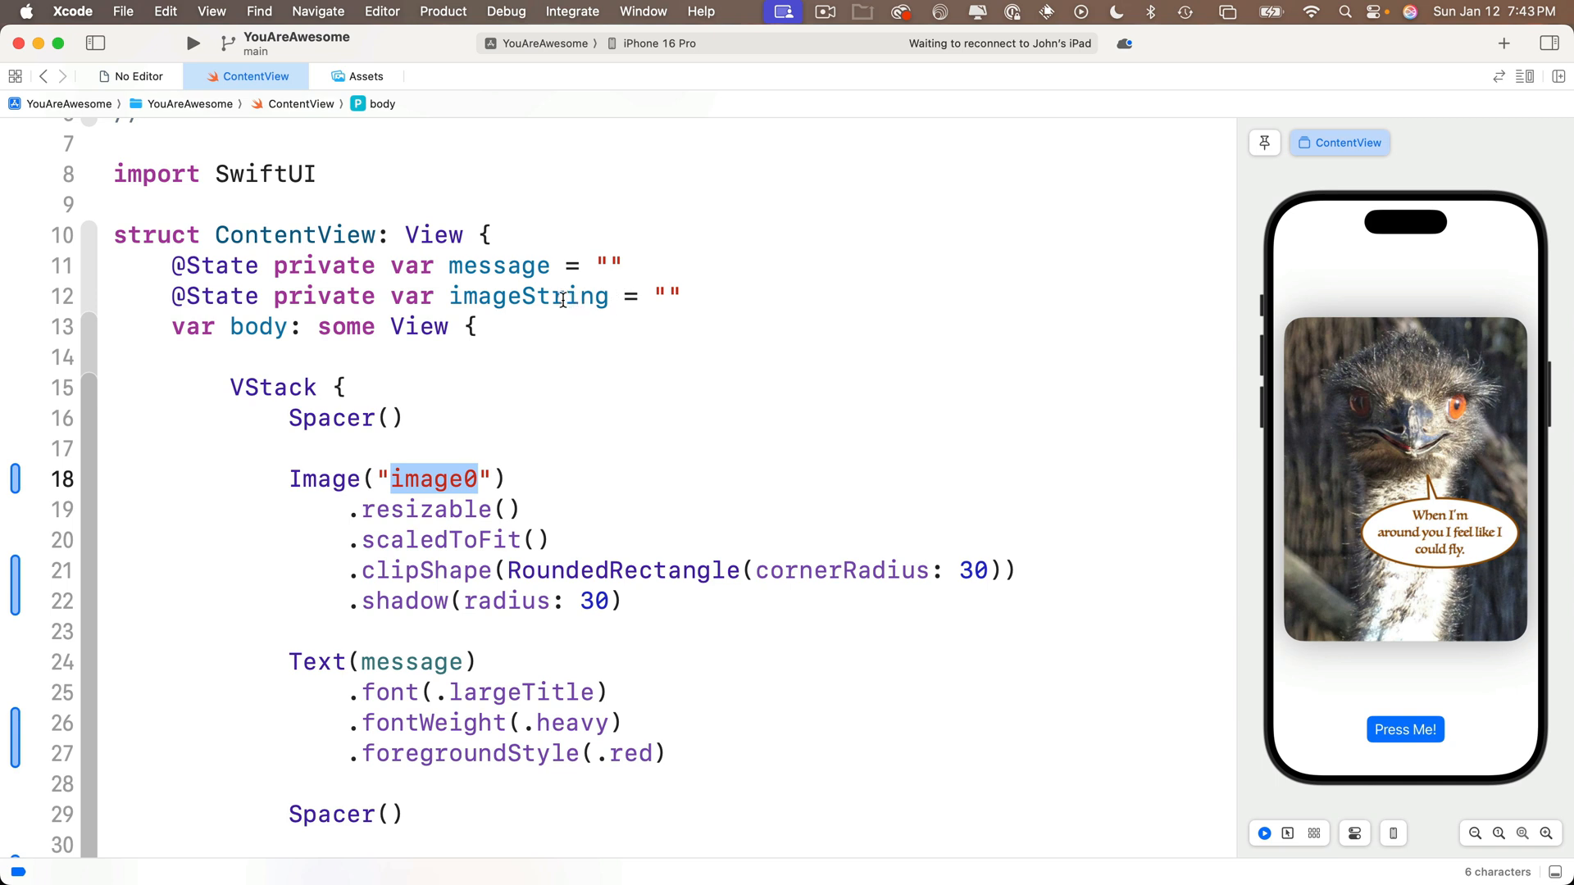
double_click(528, 295)
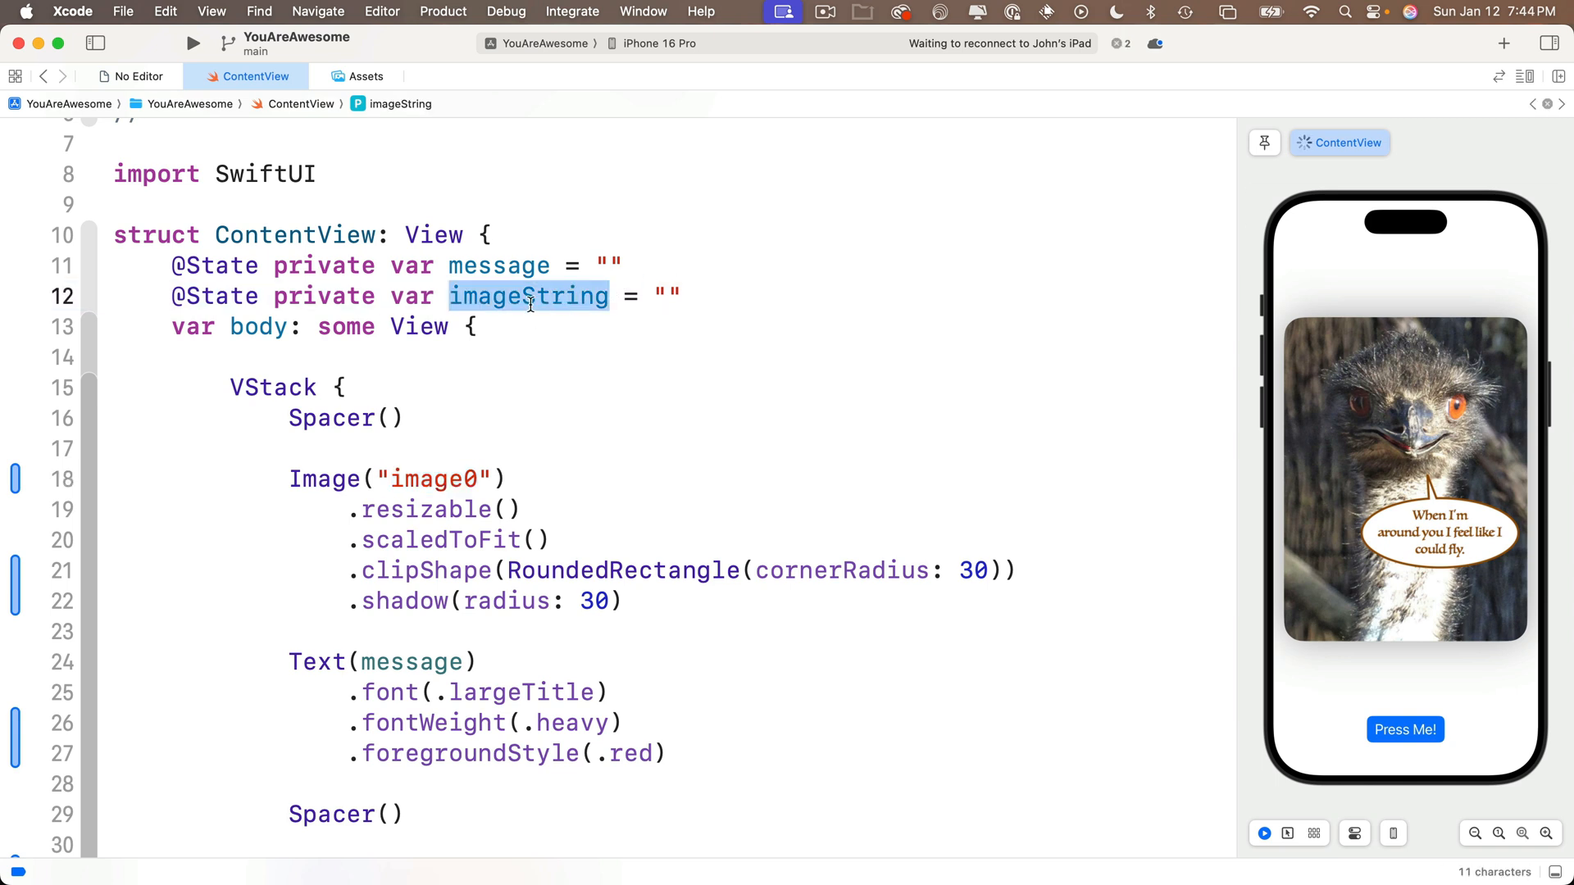
Refactor > Rename imageString to imageName across the file and start retyping Image's argument
right_click(529, 295)
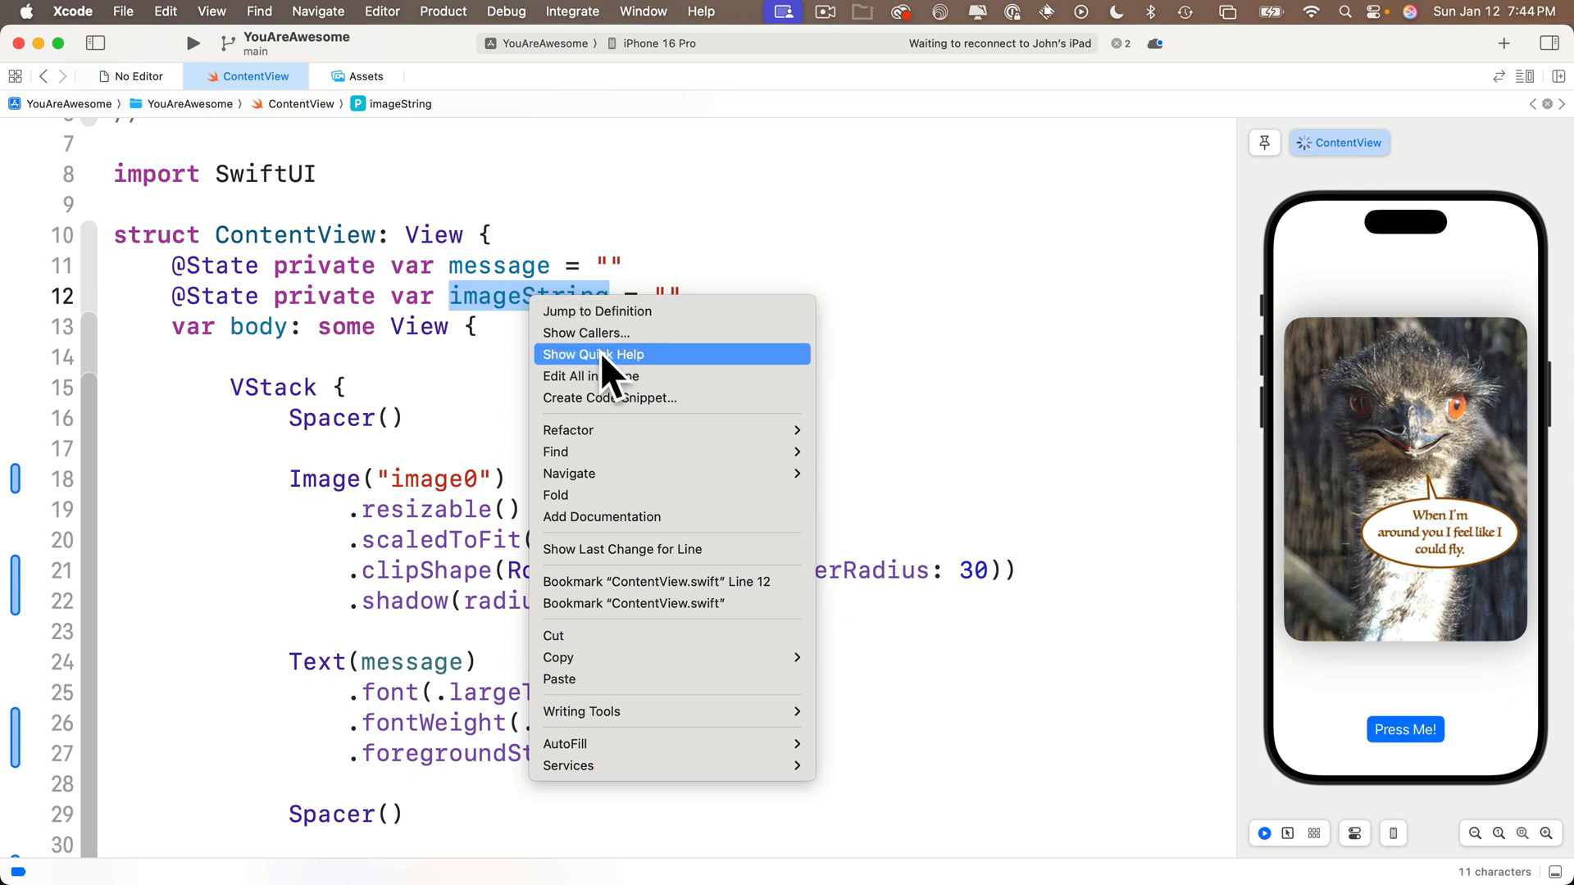
mouse_move(569, 429)
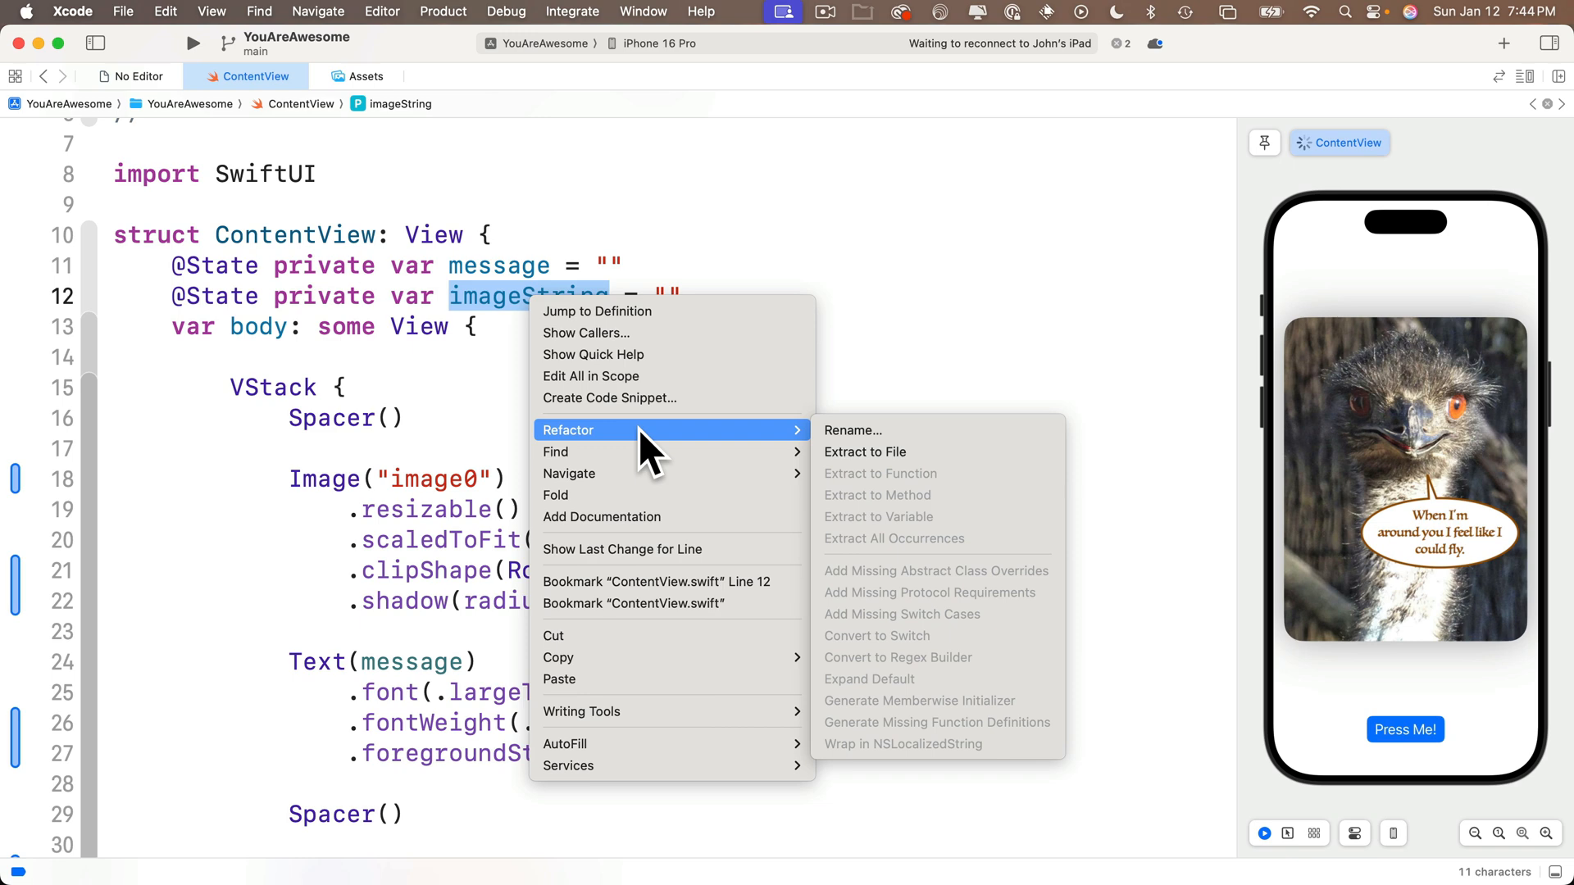
mouse_move(858, 429)
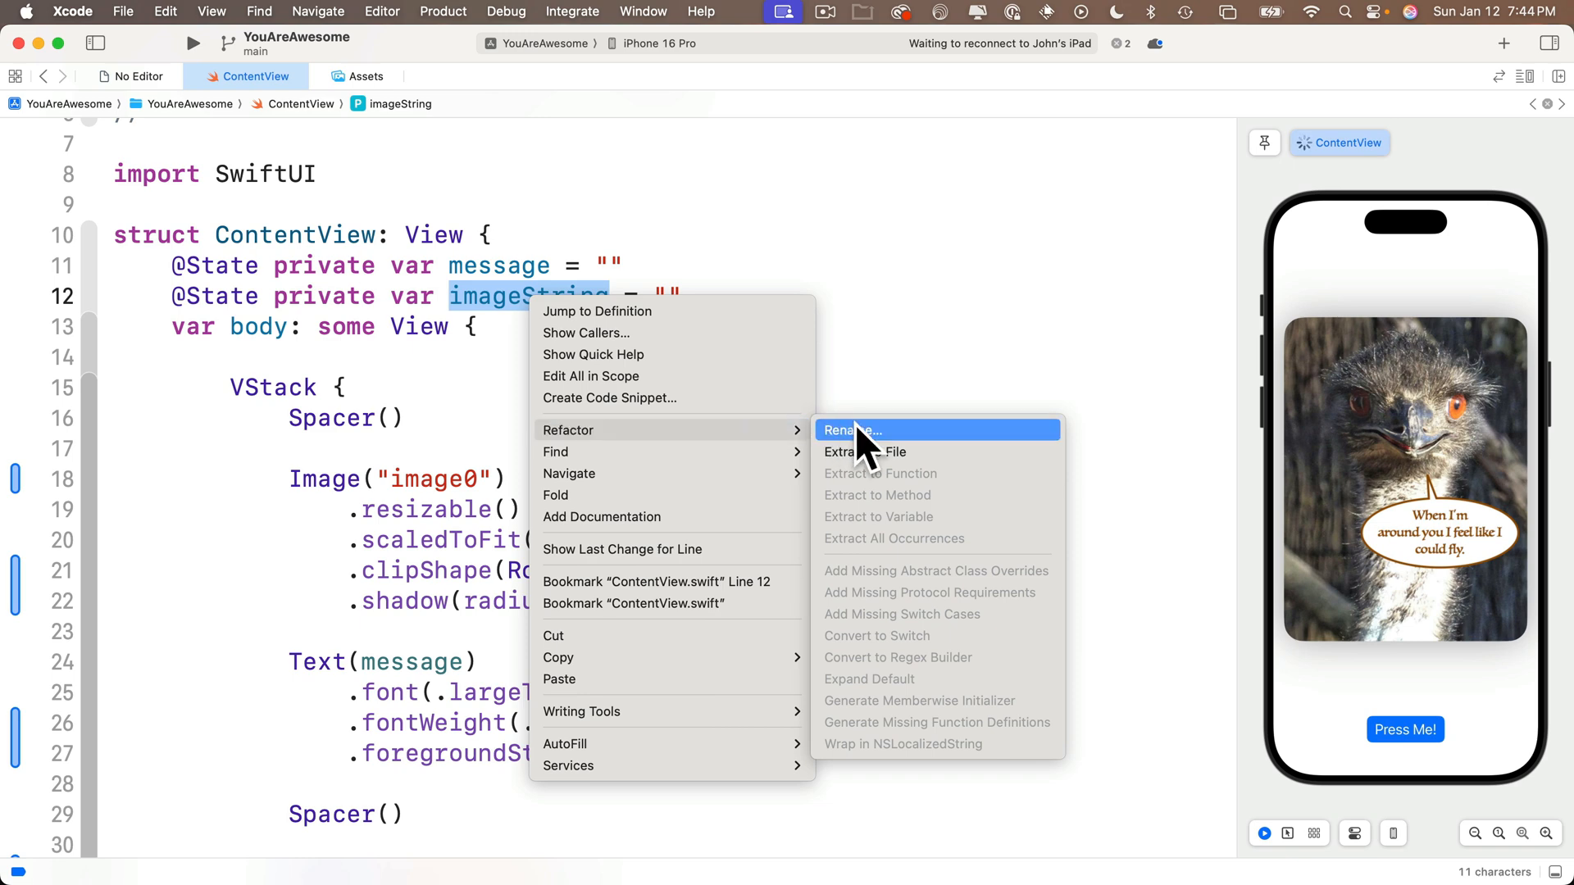
left_click(850, 429)
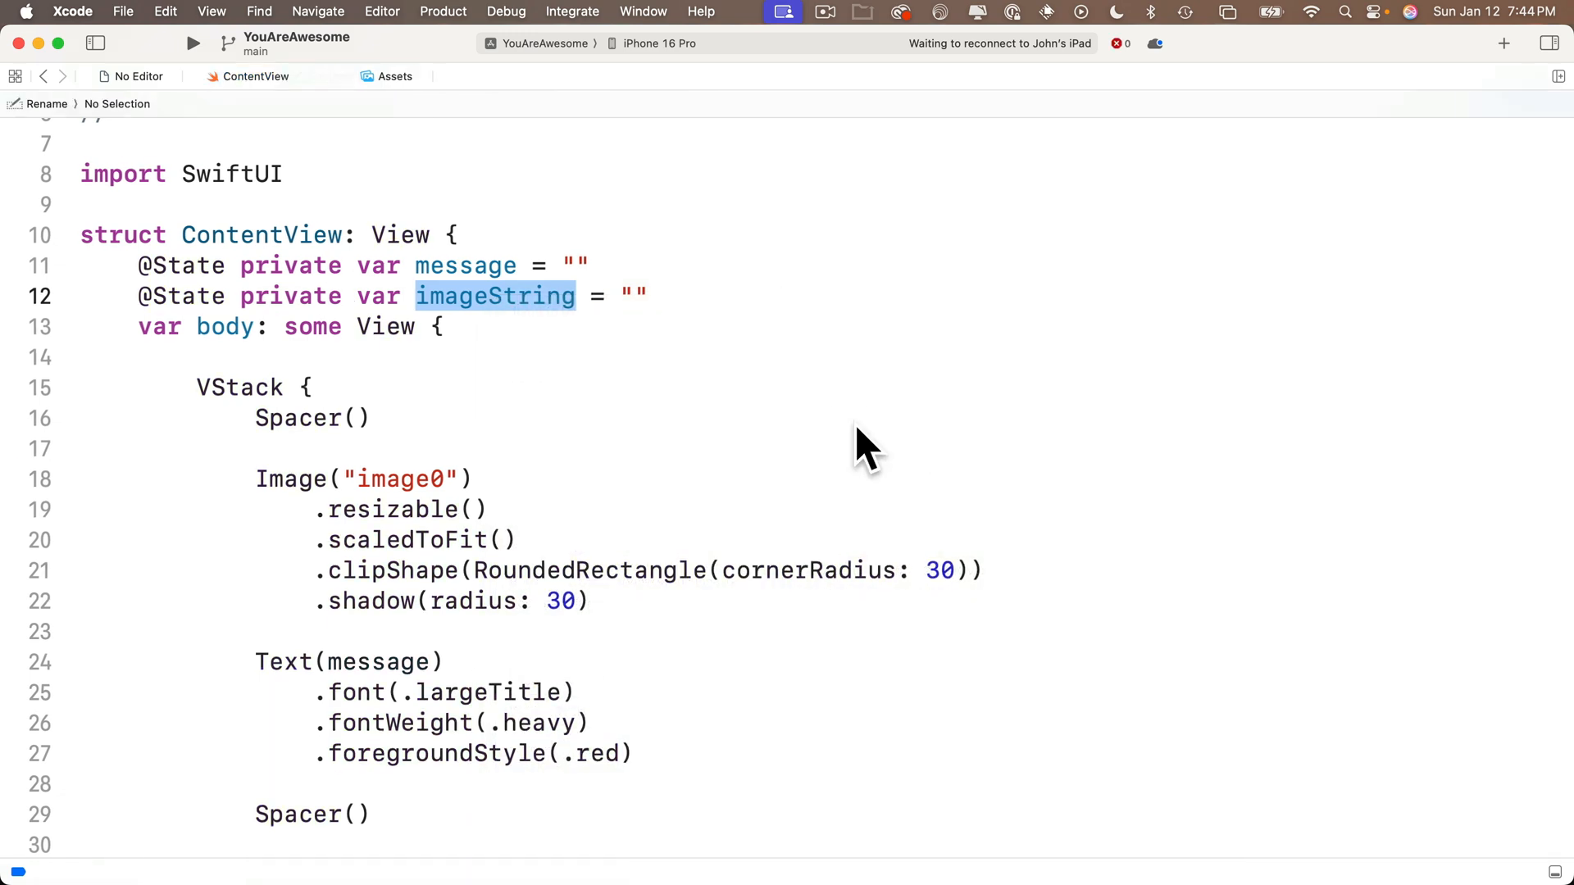
double_click(495, 295)
type("Name")
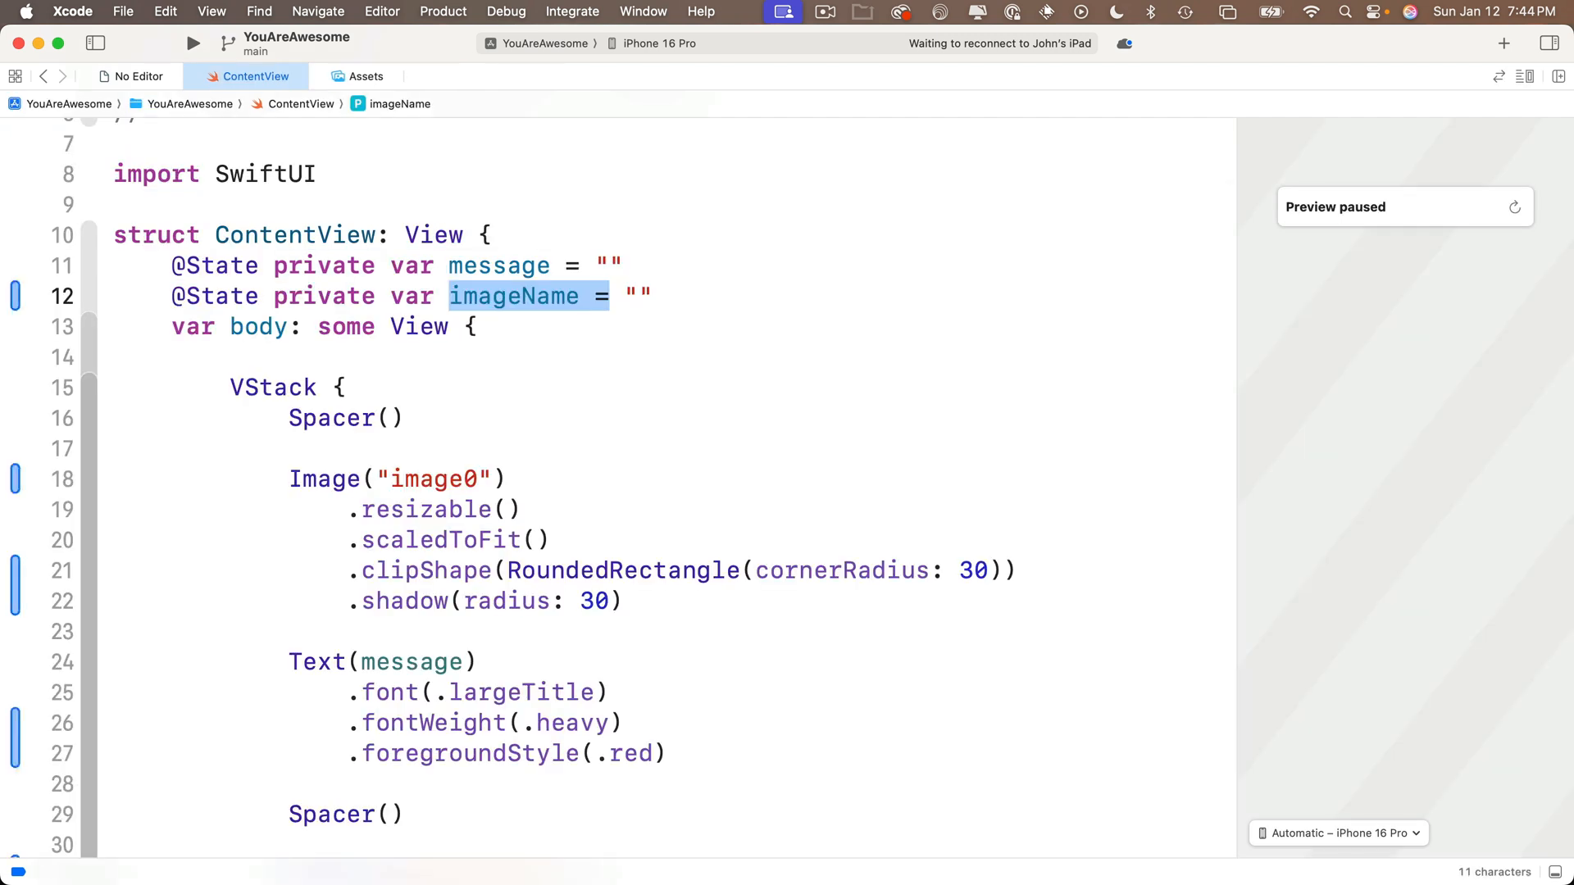
mouse_move(874, 428)
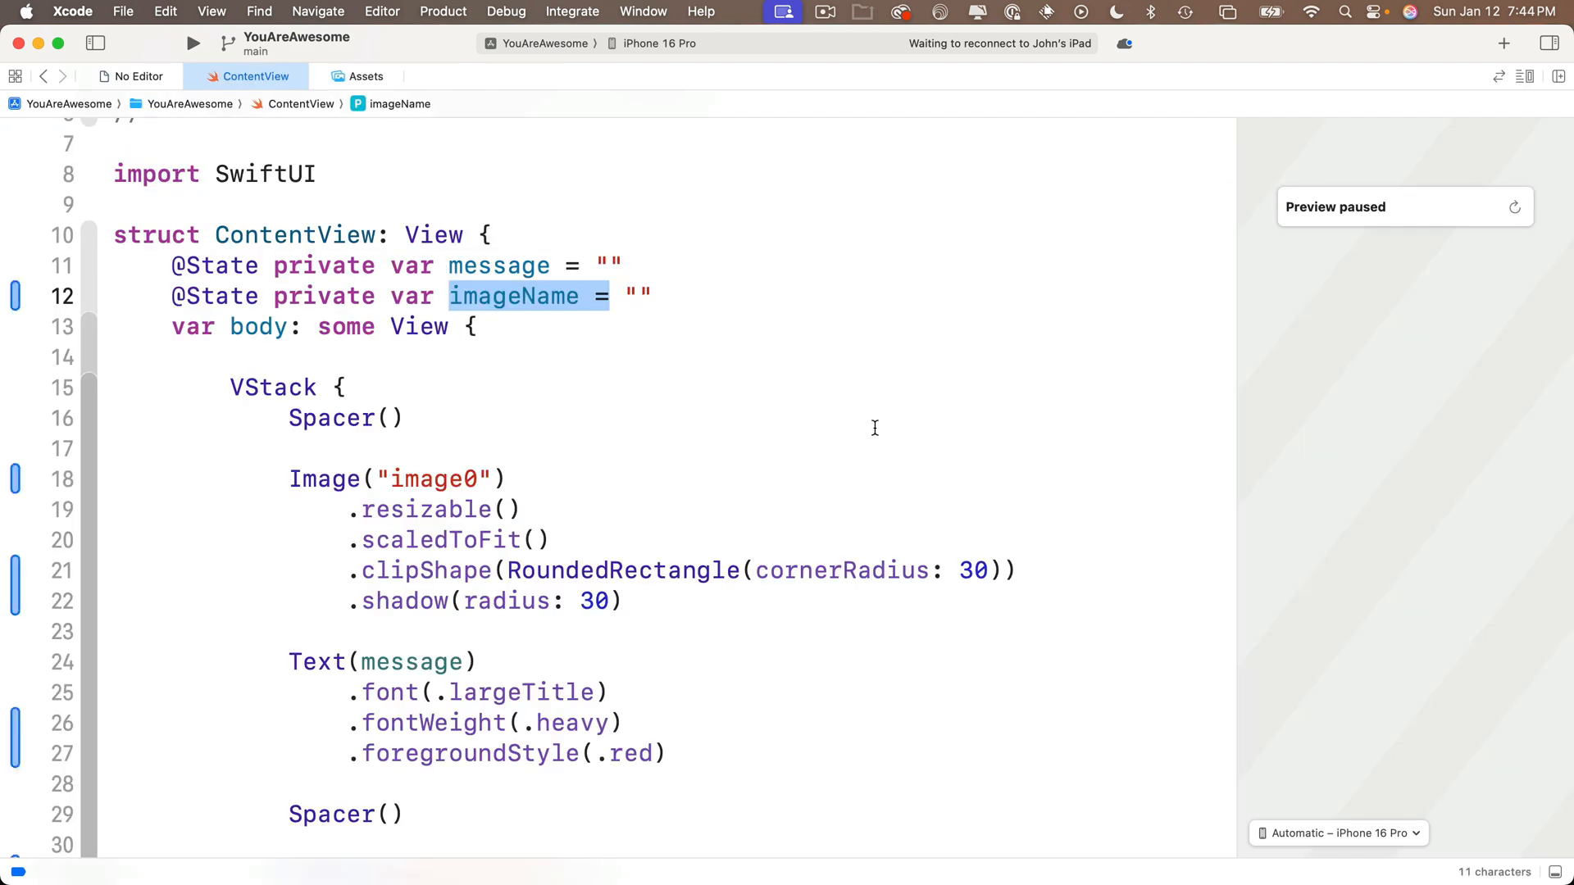
scroll("down", 3)
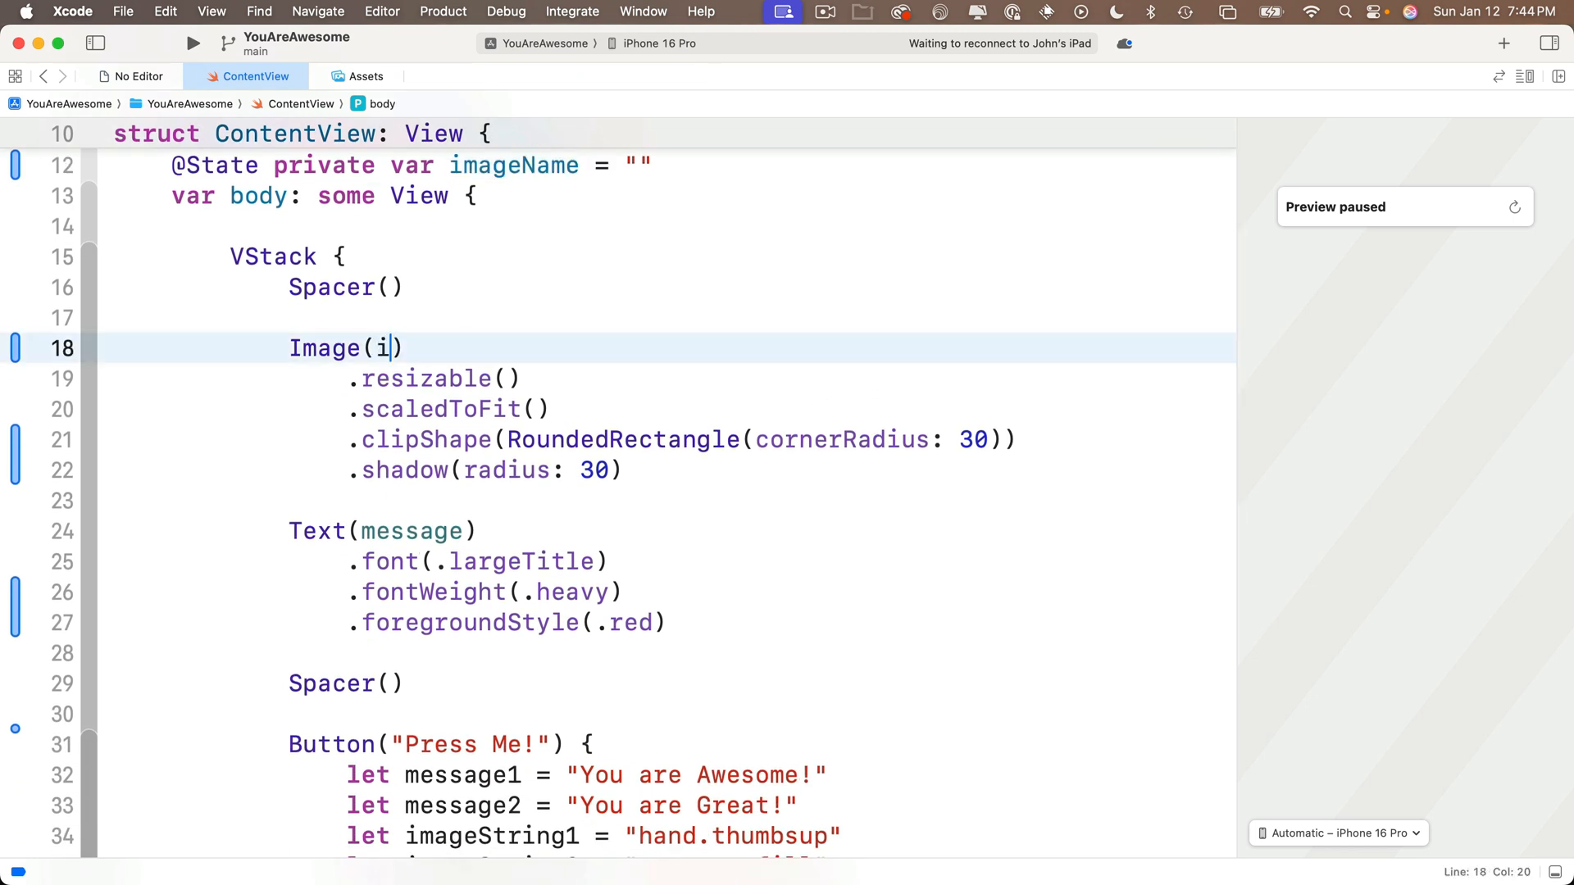
Pass imageName to the Image view, resume the preview and select imageString1 in the toggle
type("mageName")
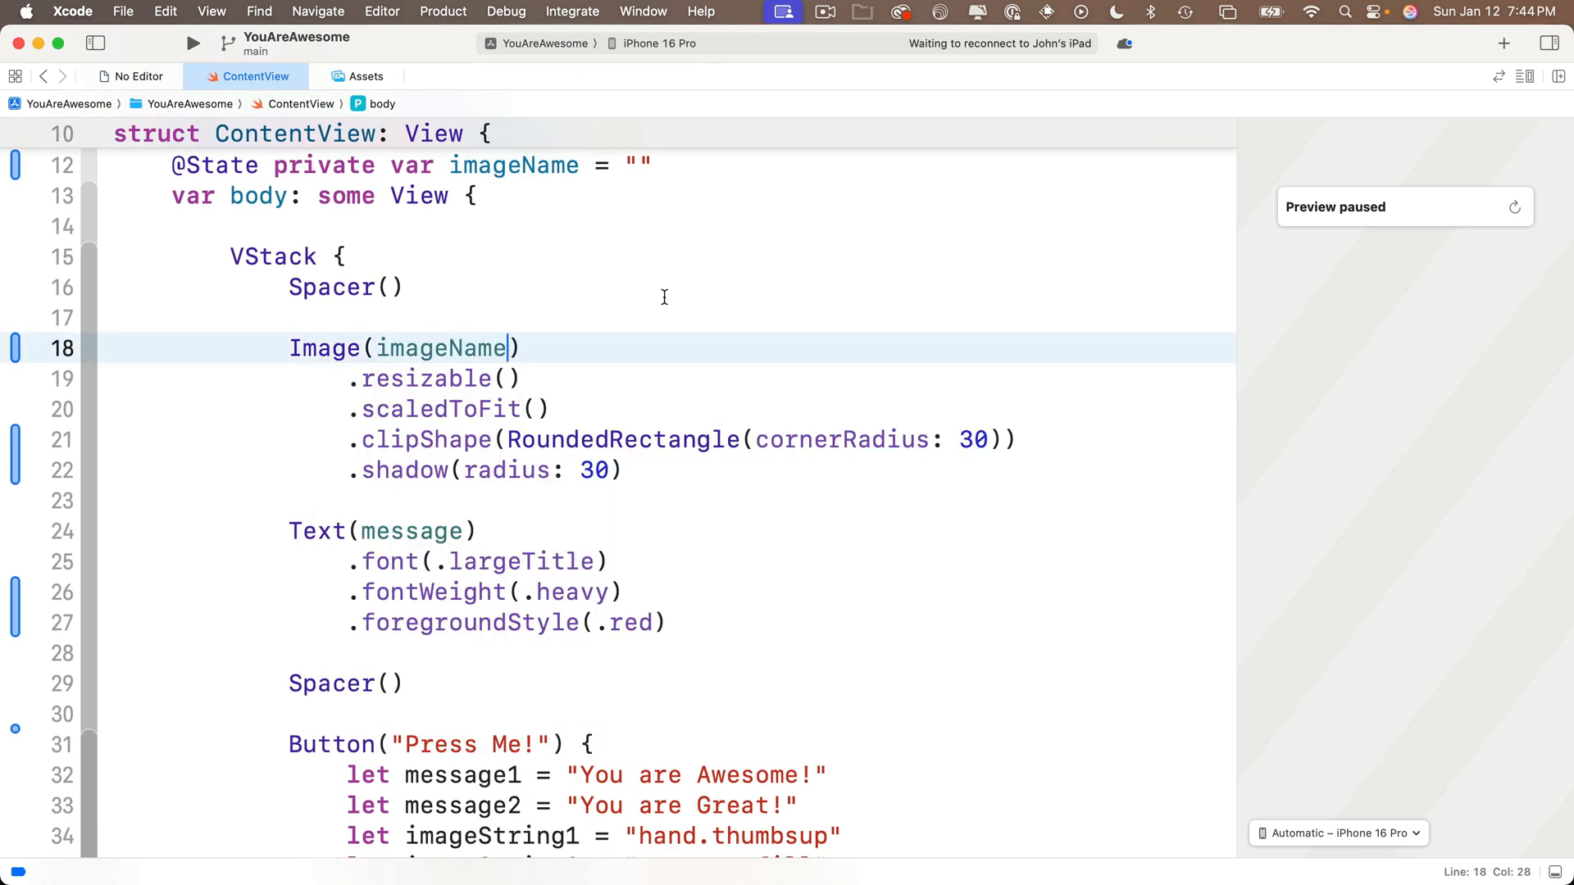
left_click(1513, 207)
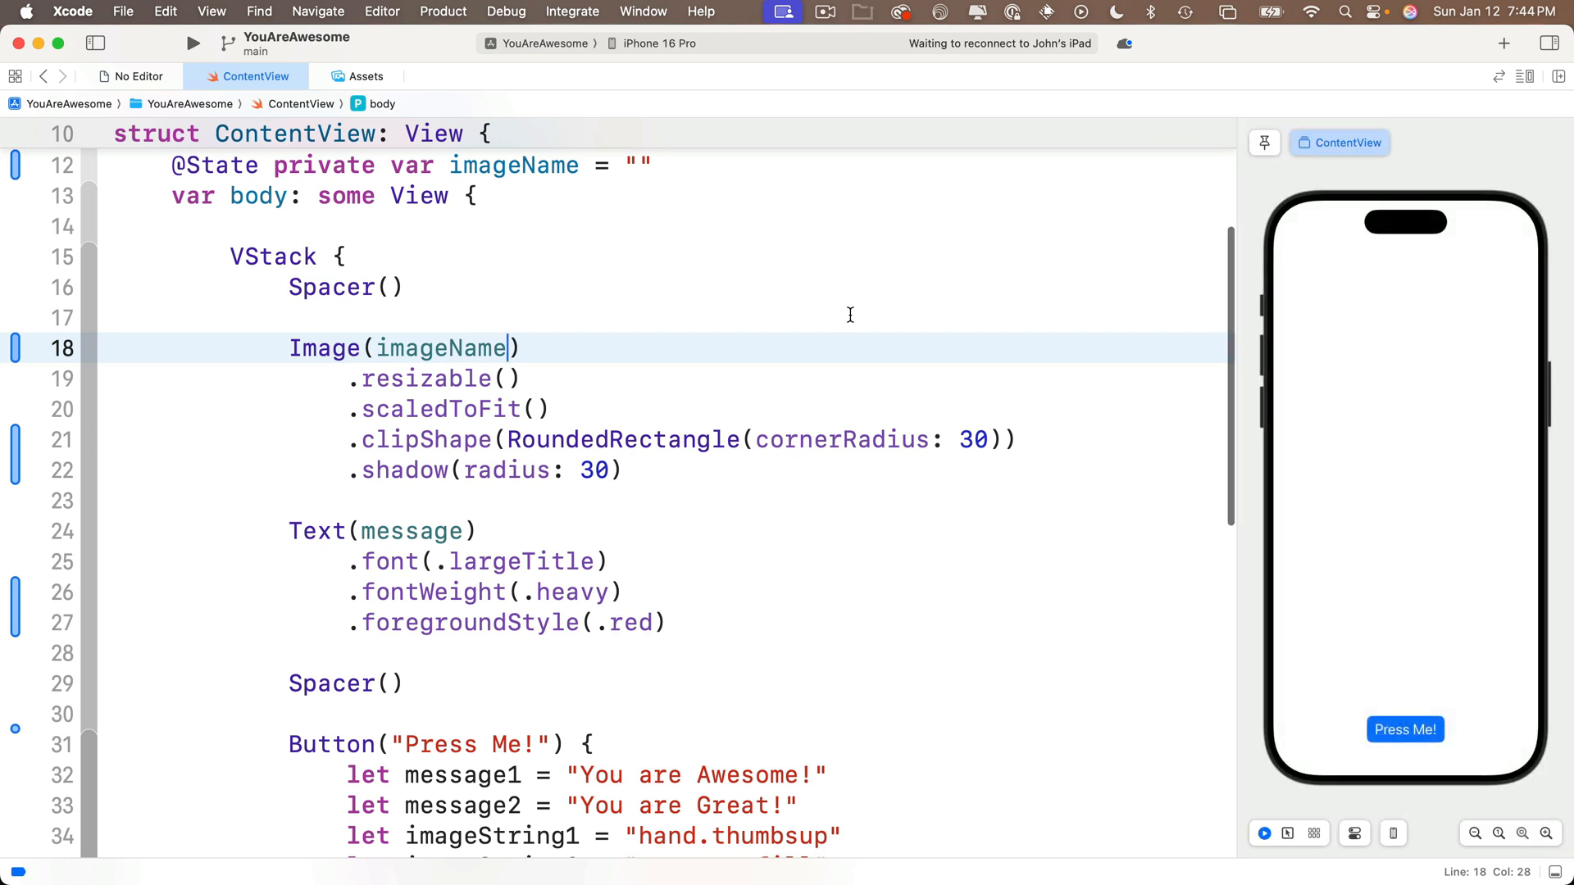
scroll("down", 3)
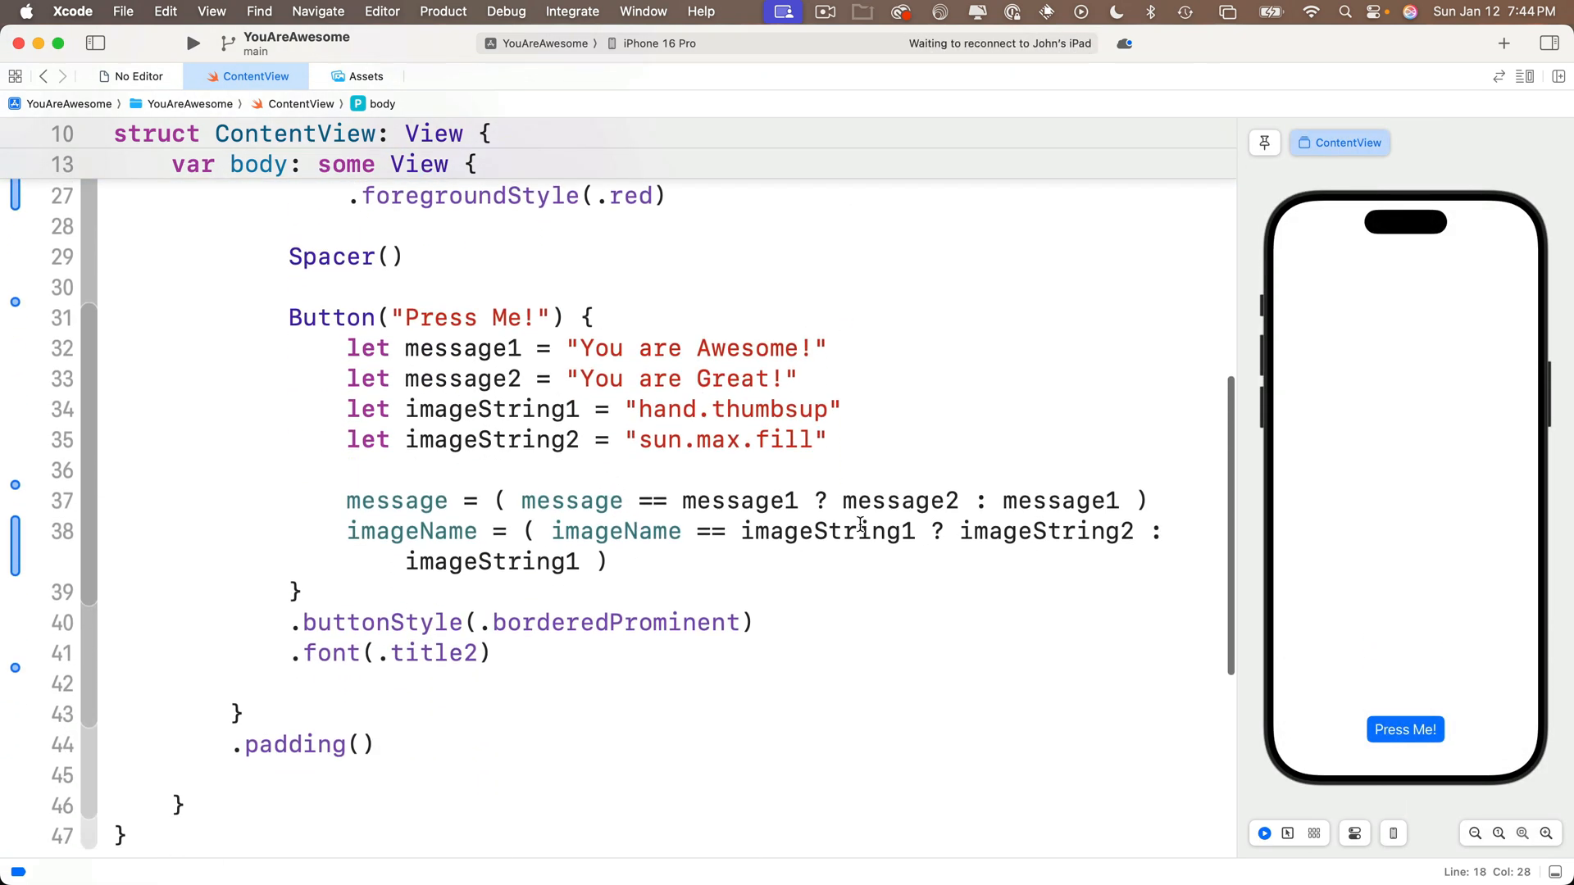
double_click(826, 531)
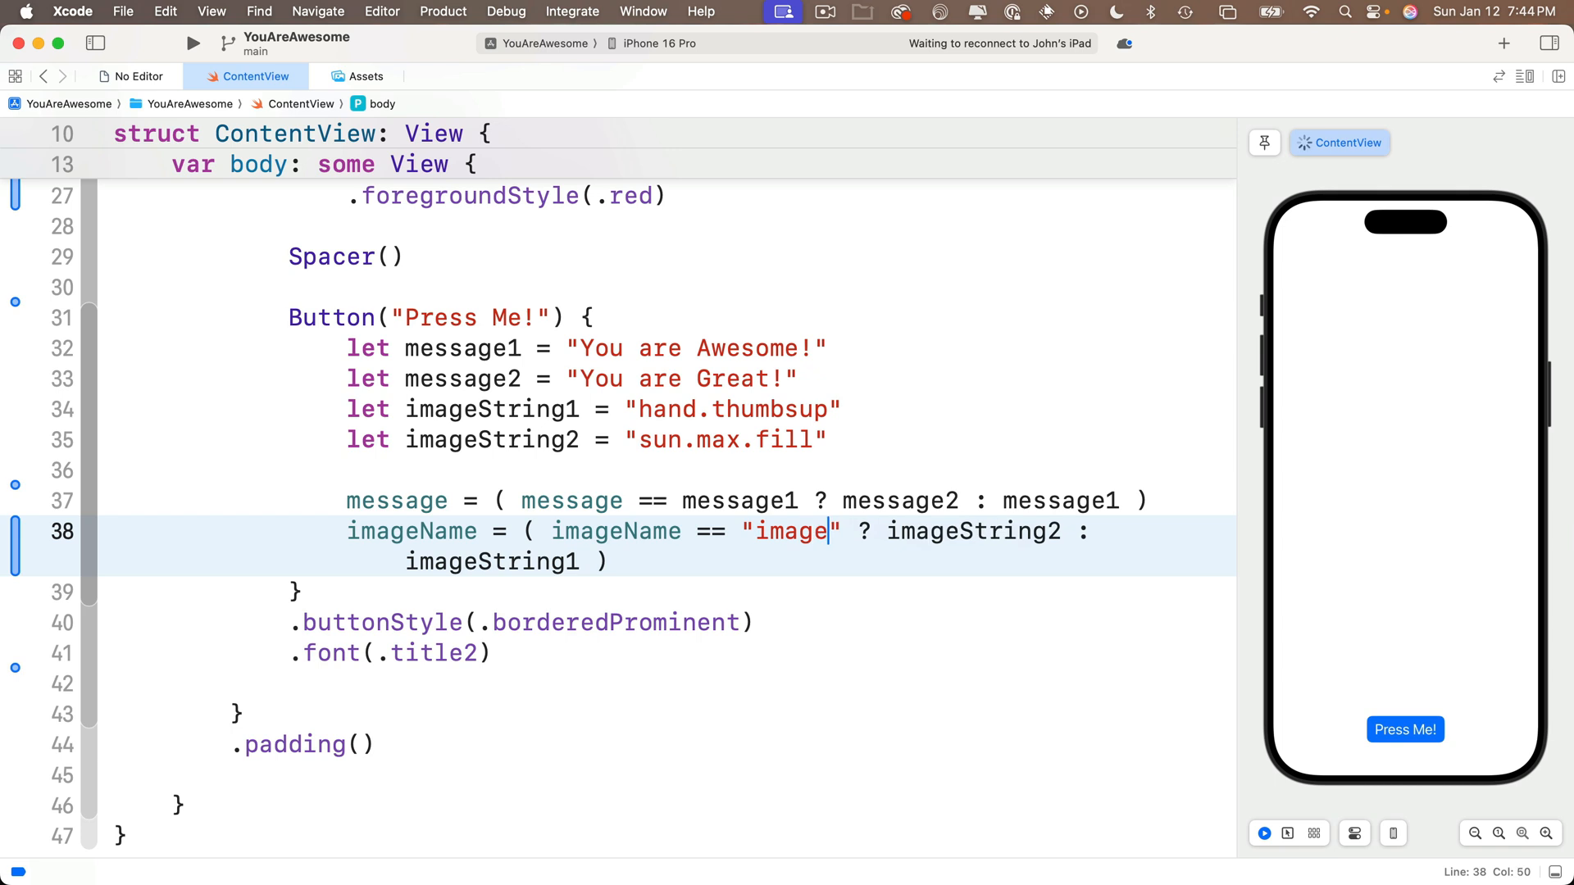
Replace imageString1/imageString2 in the ternary with "image0"/"image1" and delete the unused constants
type("0")
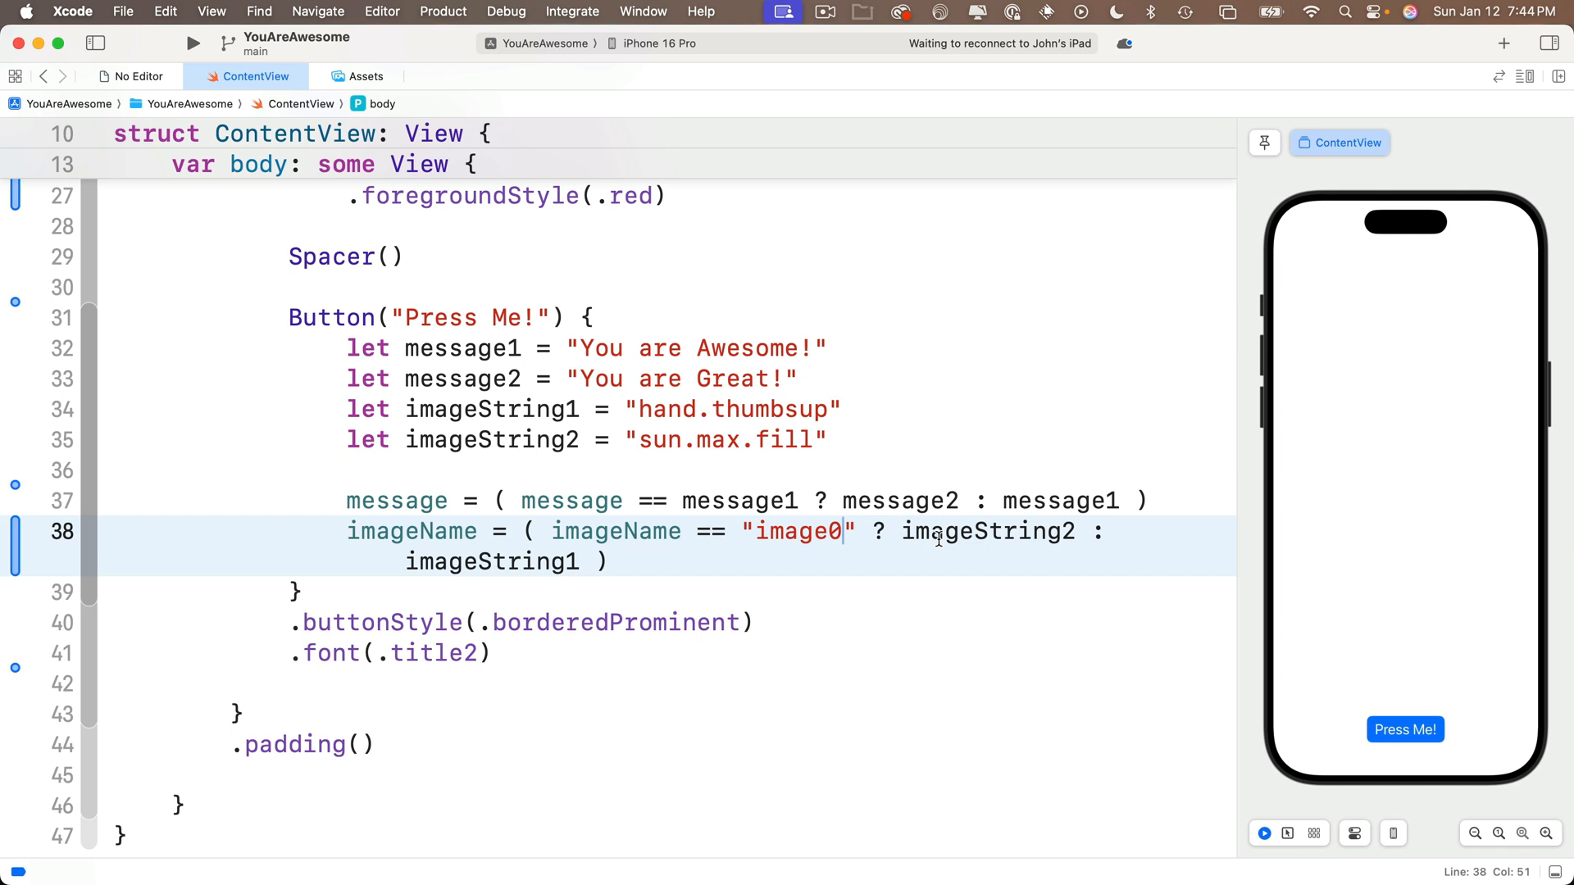
double_click(987, 531)
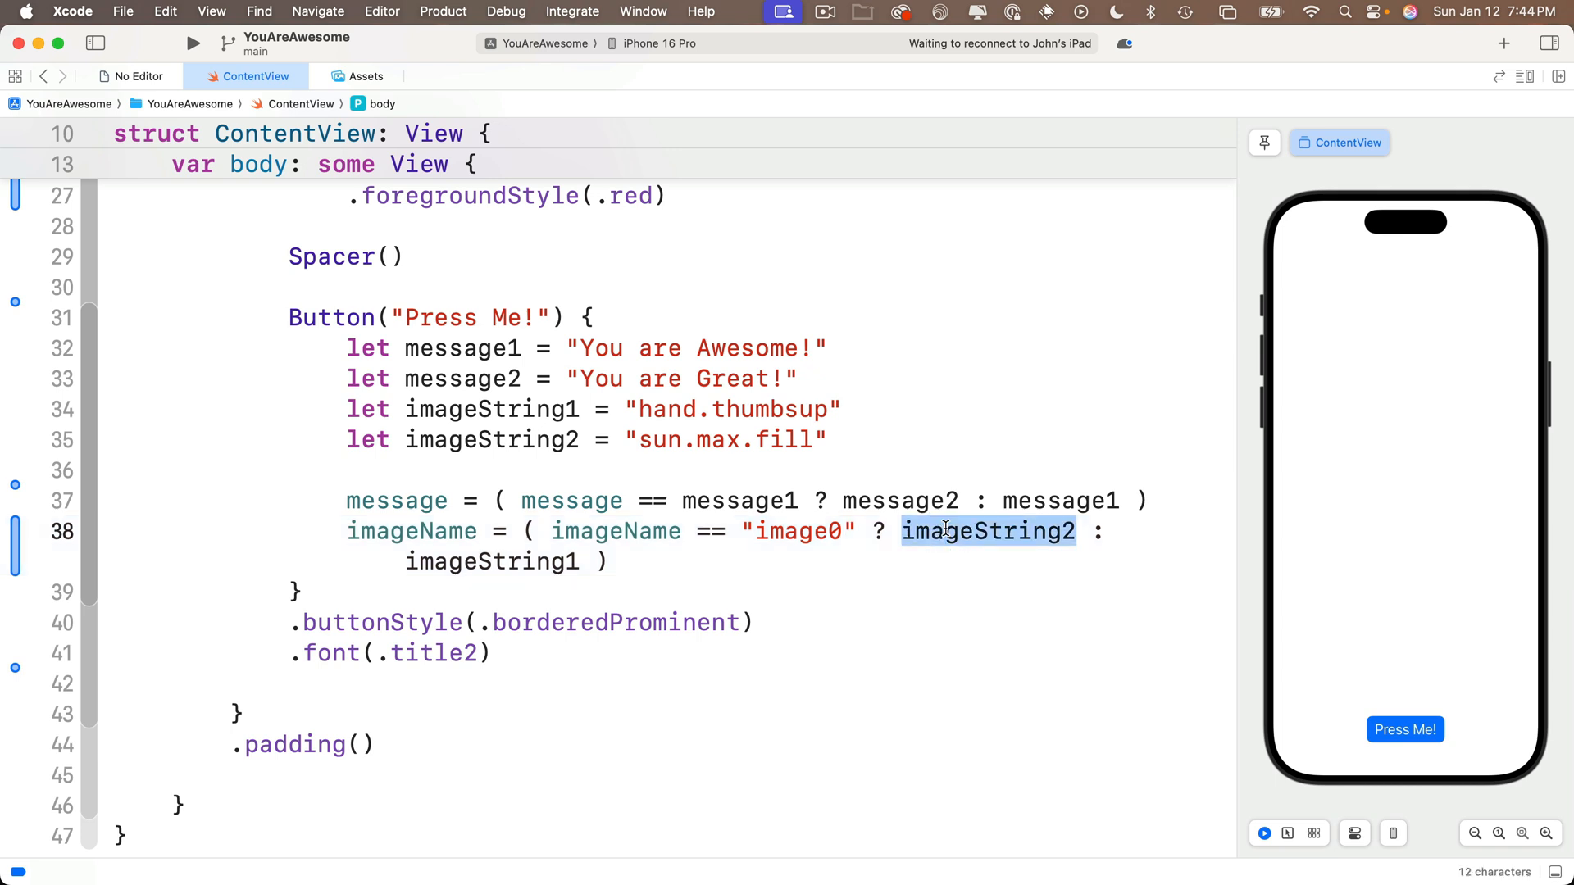
type("\"image1\"")
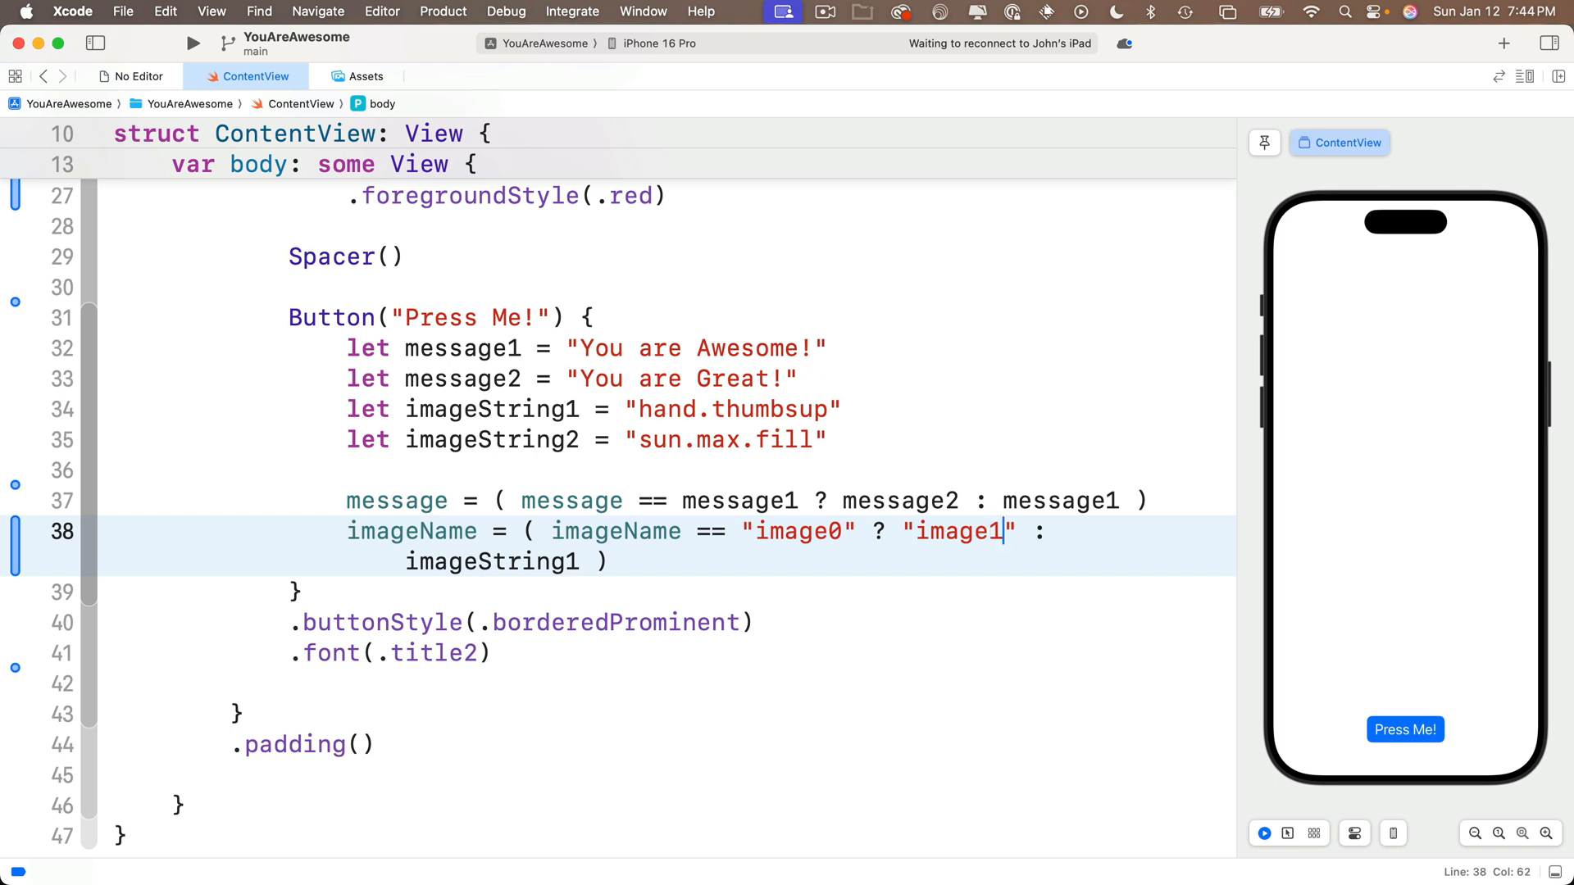
double_click(490, 563)
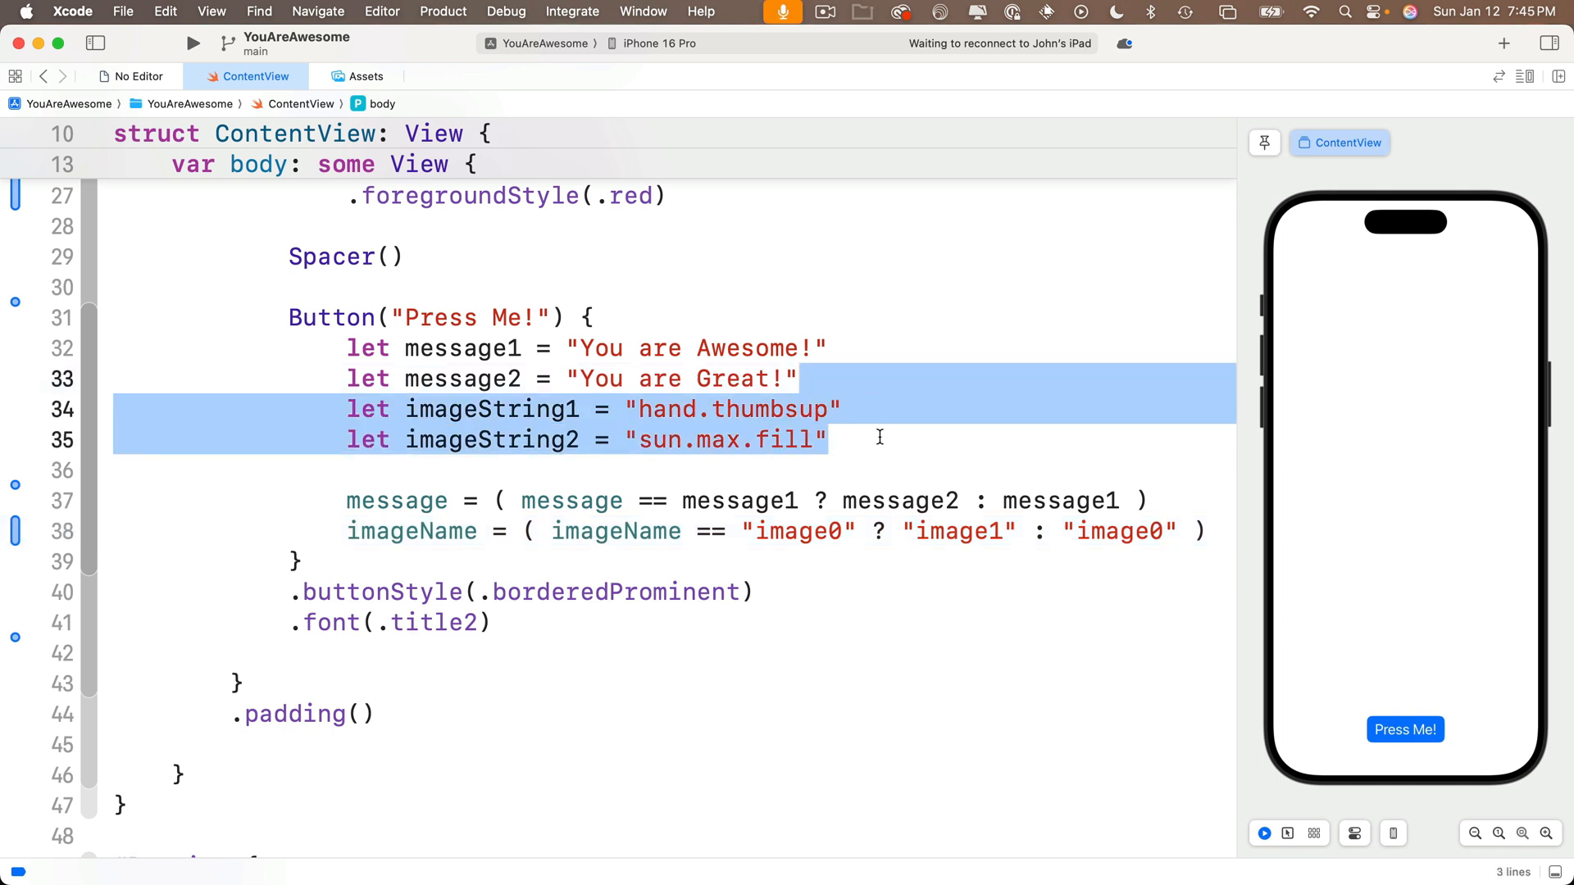
key("Delete")
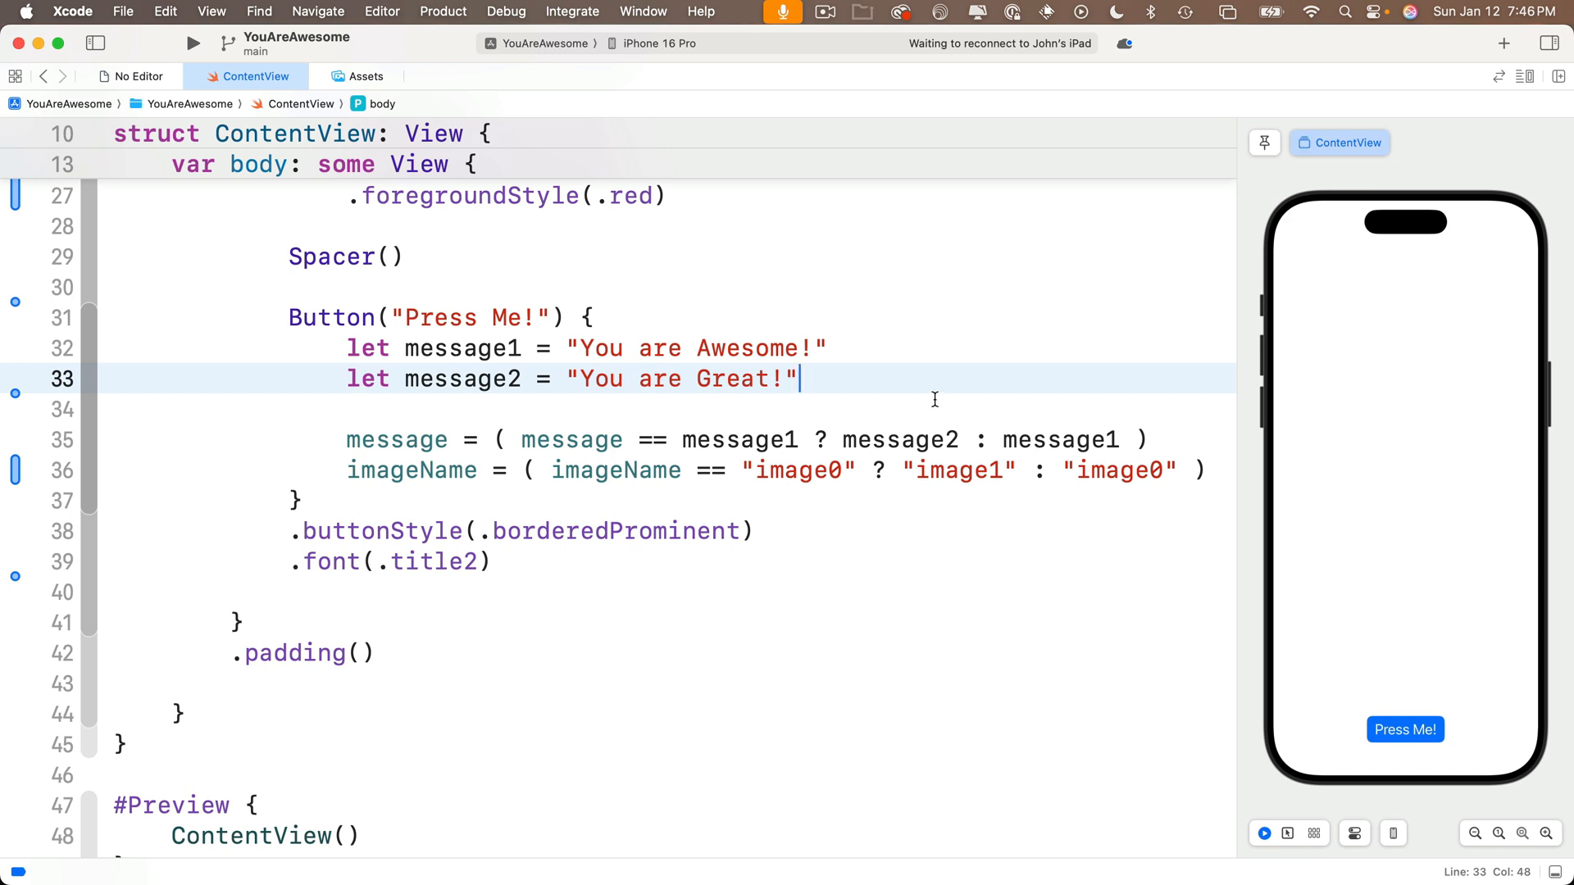
mouse_move(934, 397)
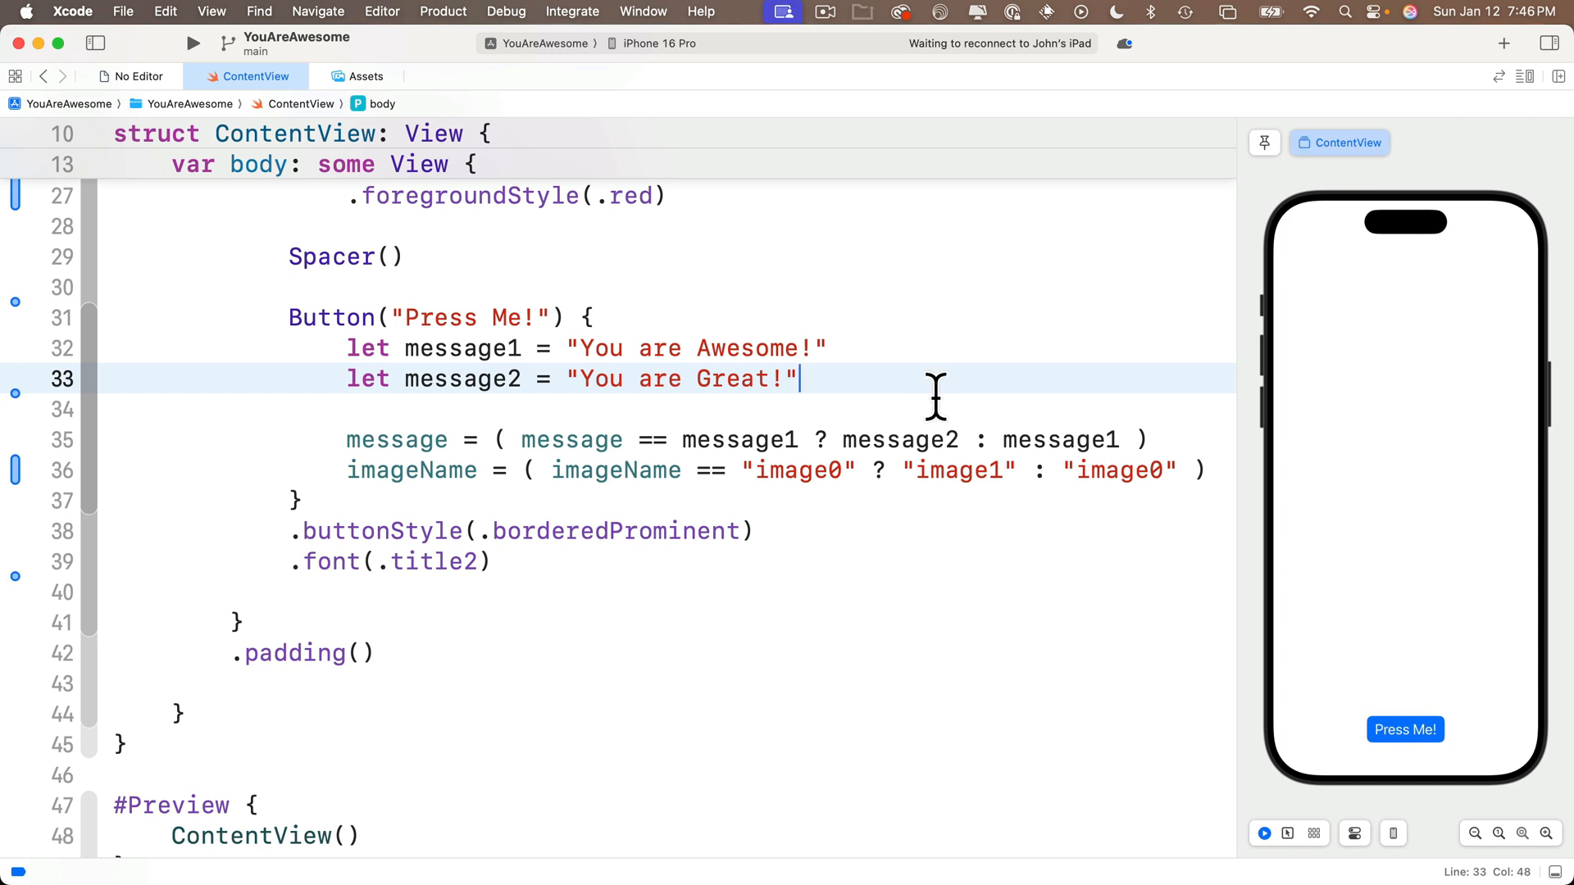
double_click(963, 471)
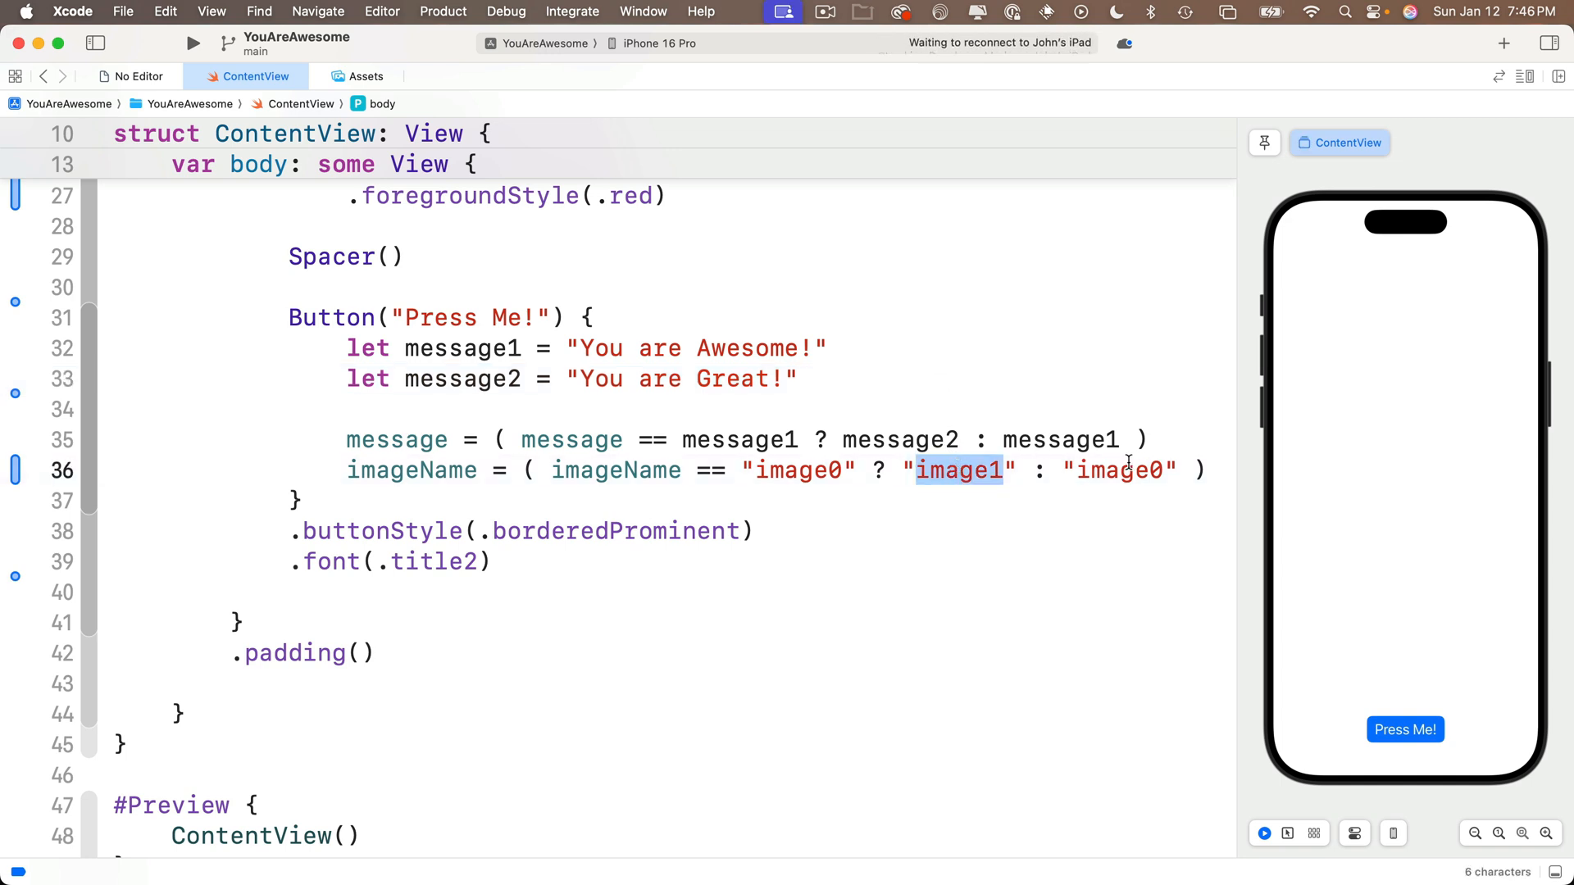
double_click(617, 470)
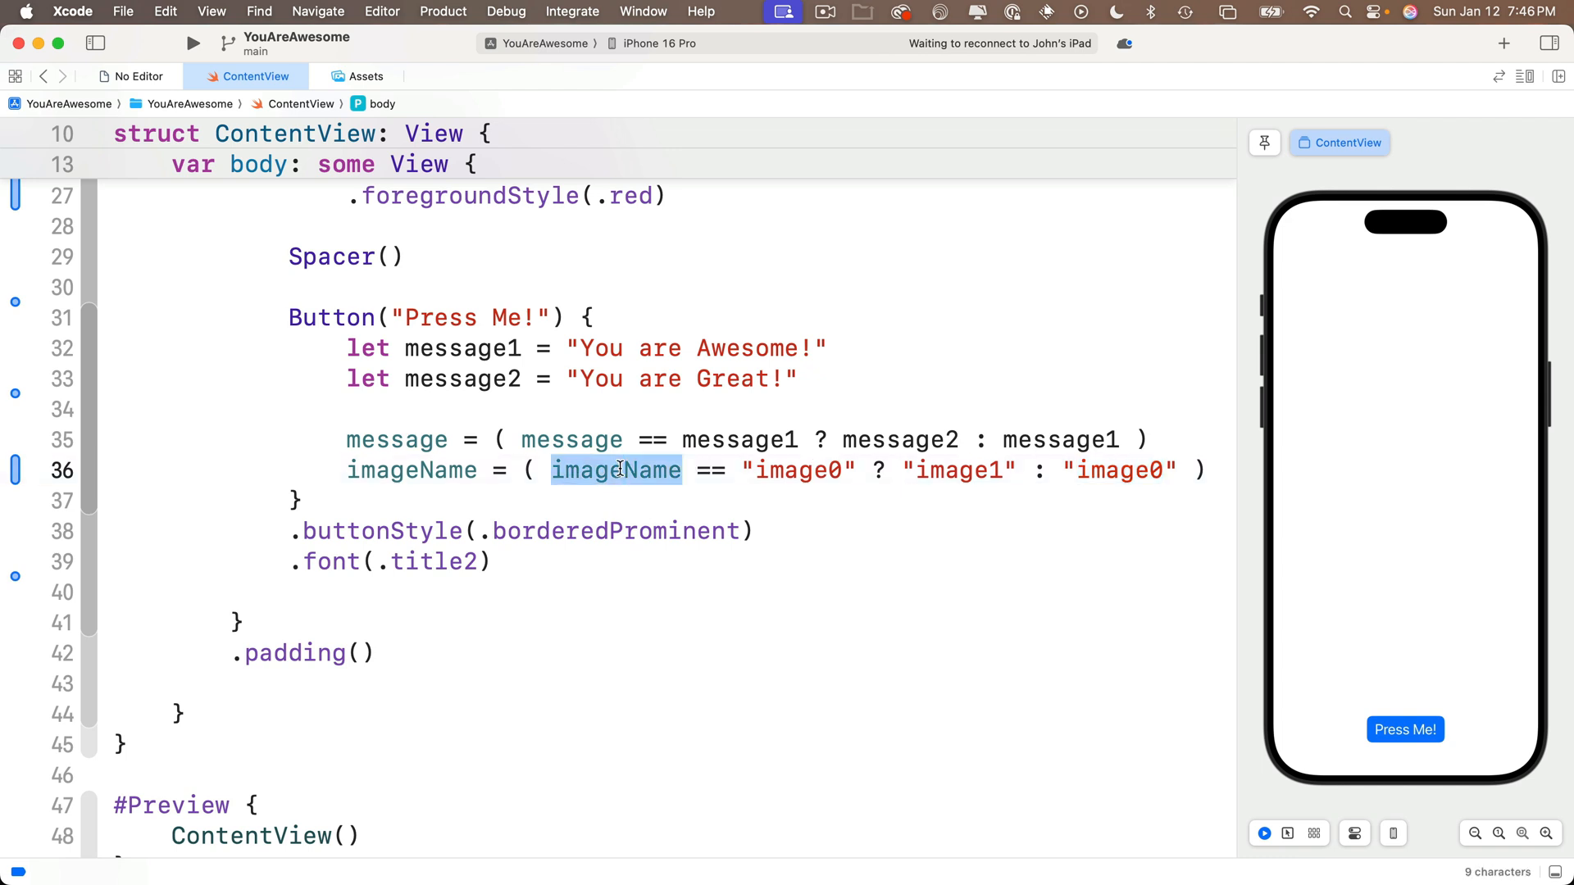
scroll("up", 3)
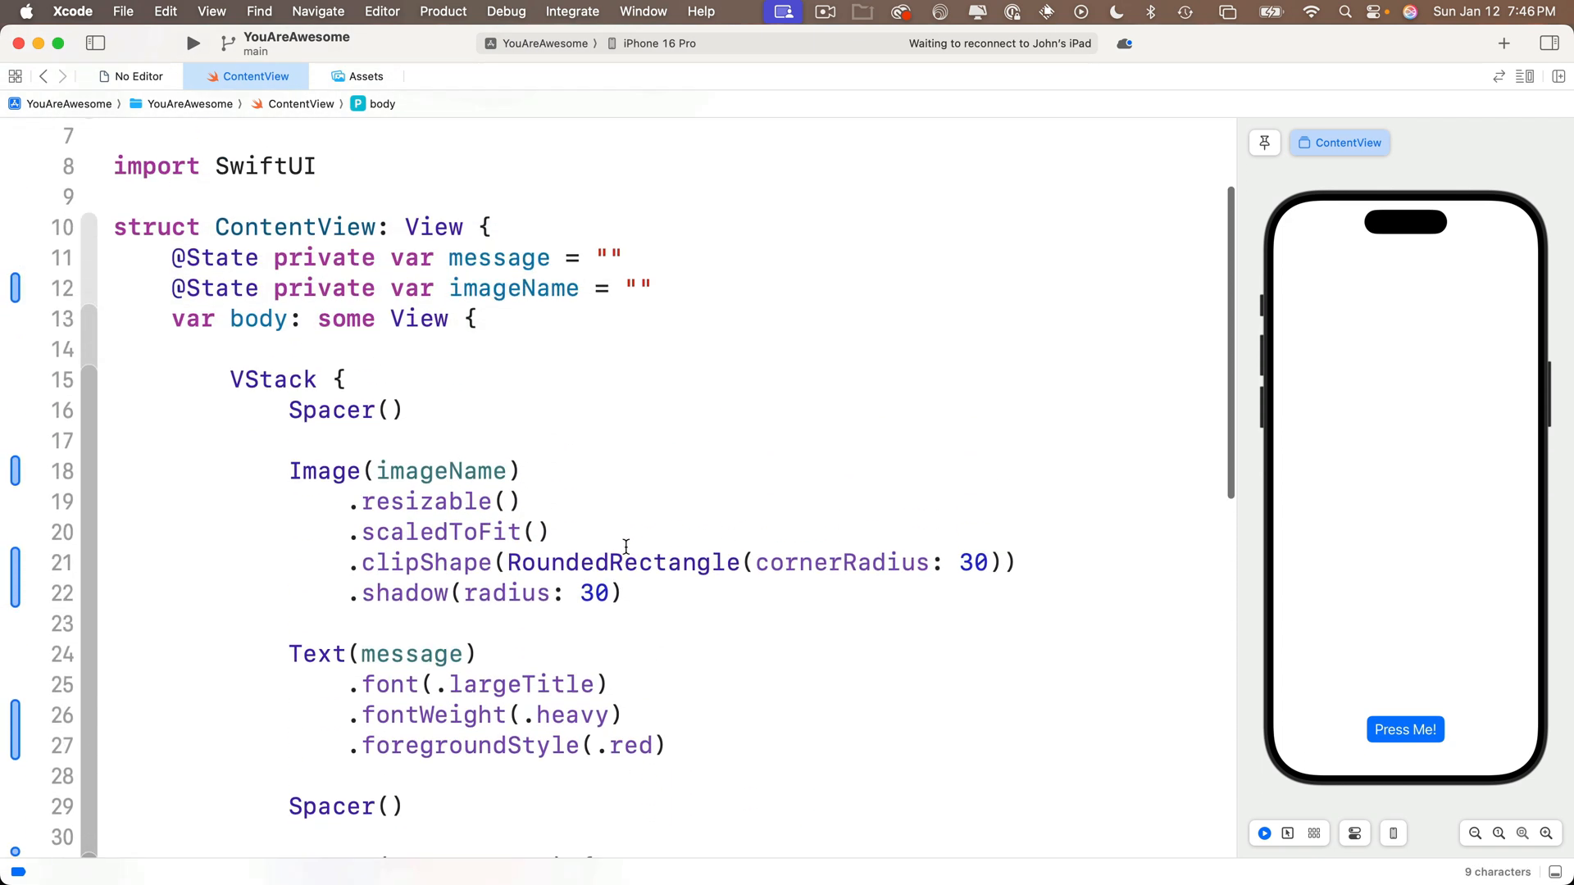
double_click(513, 289)
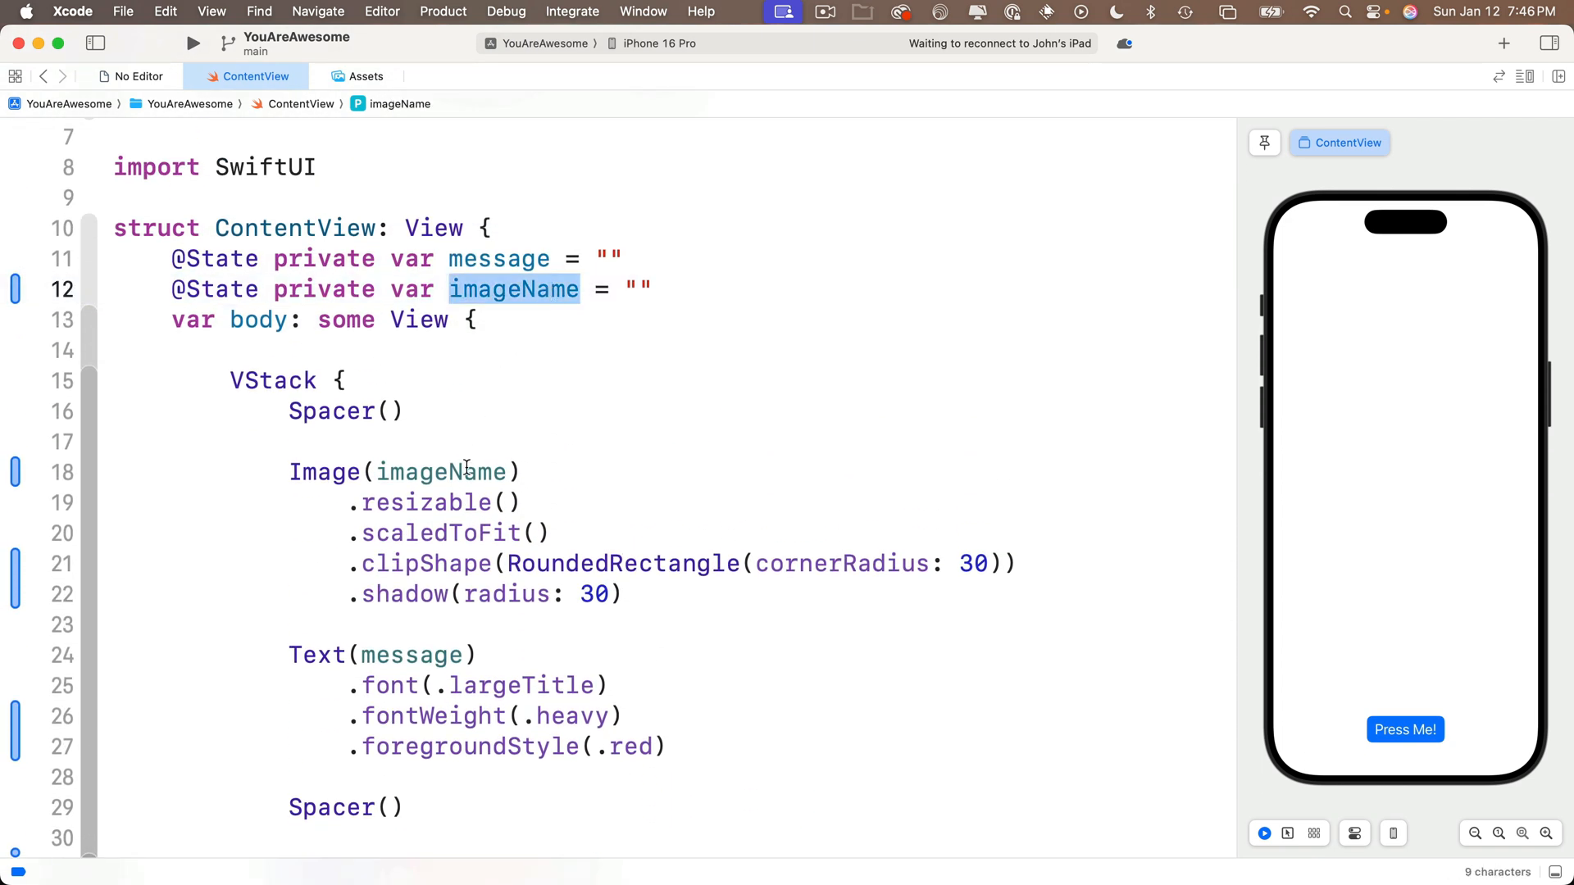
scroll("down", 3)
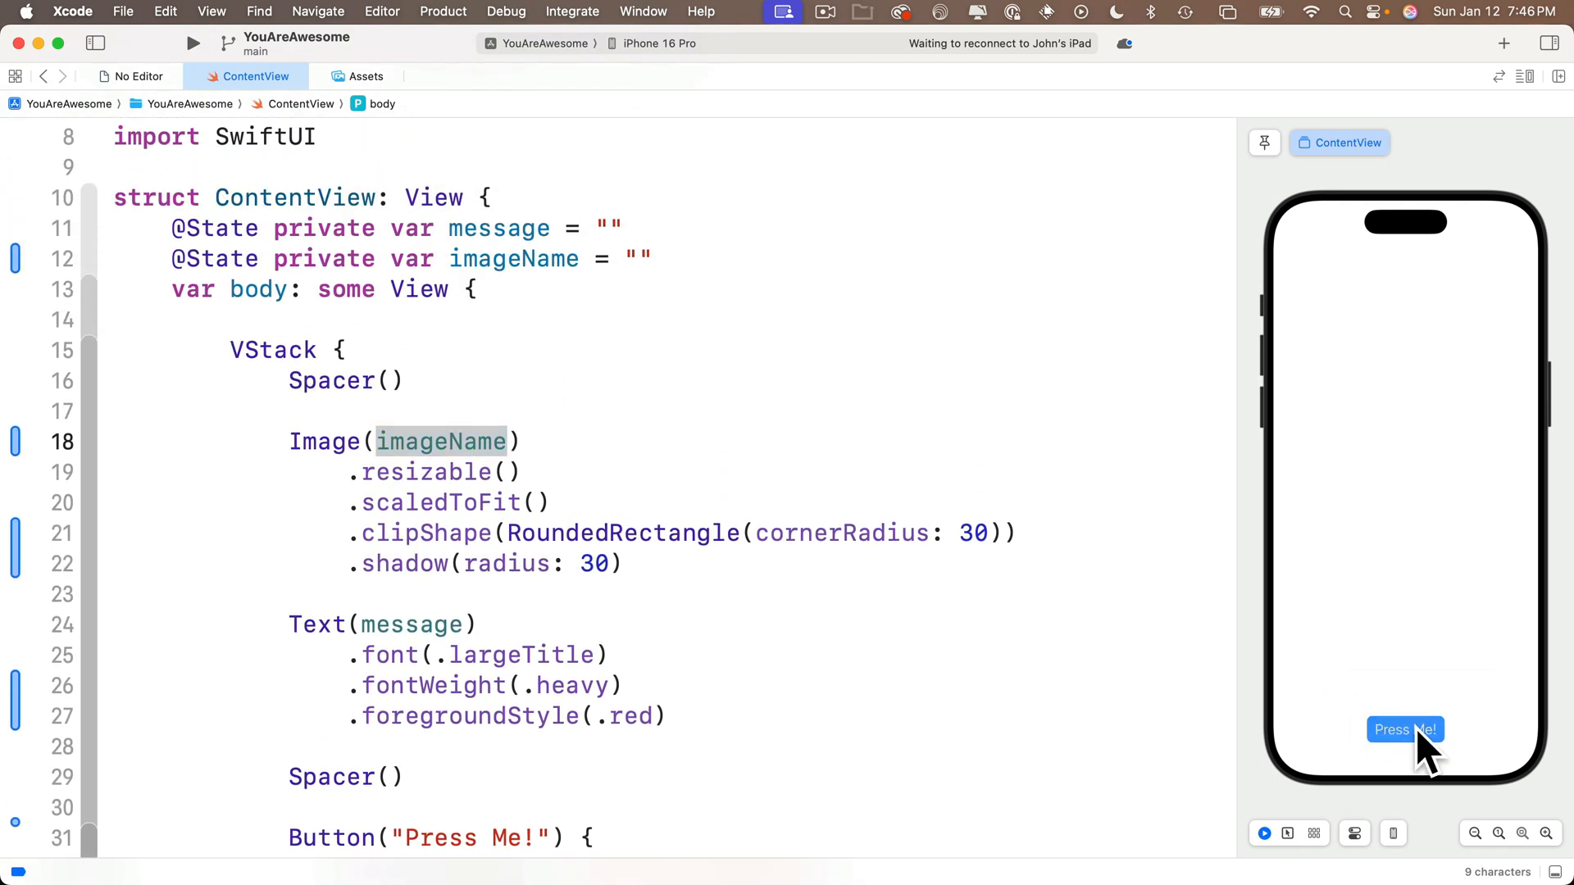
Press Press Me! in the preview to show the emu image and highlight the image0 value
left_click(1405, 728)
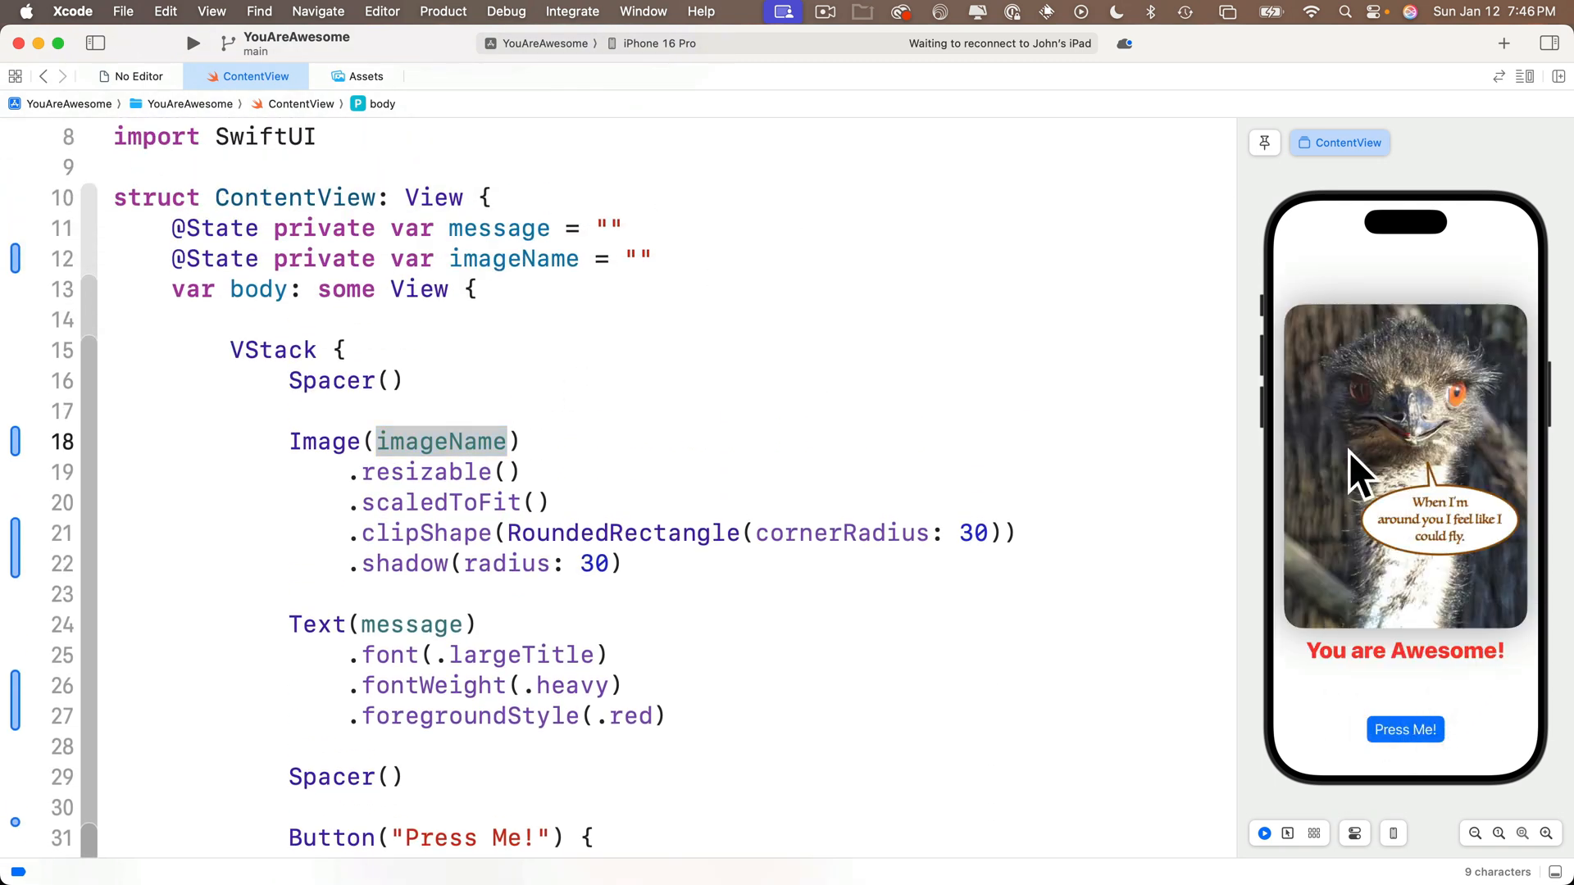
scroll("down", 3)
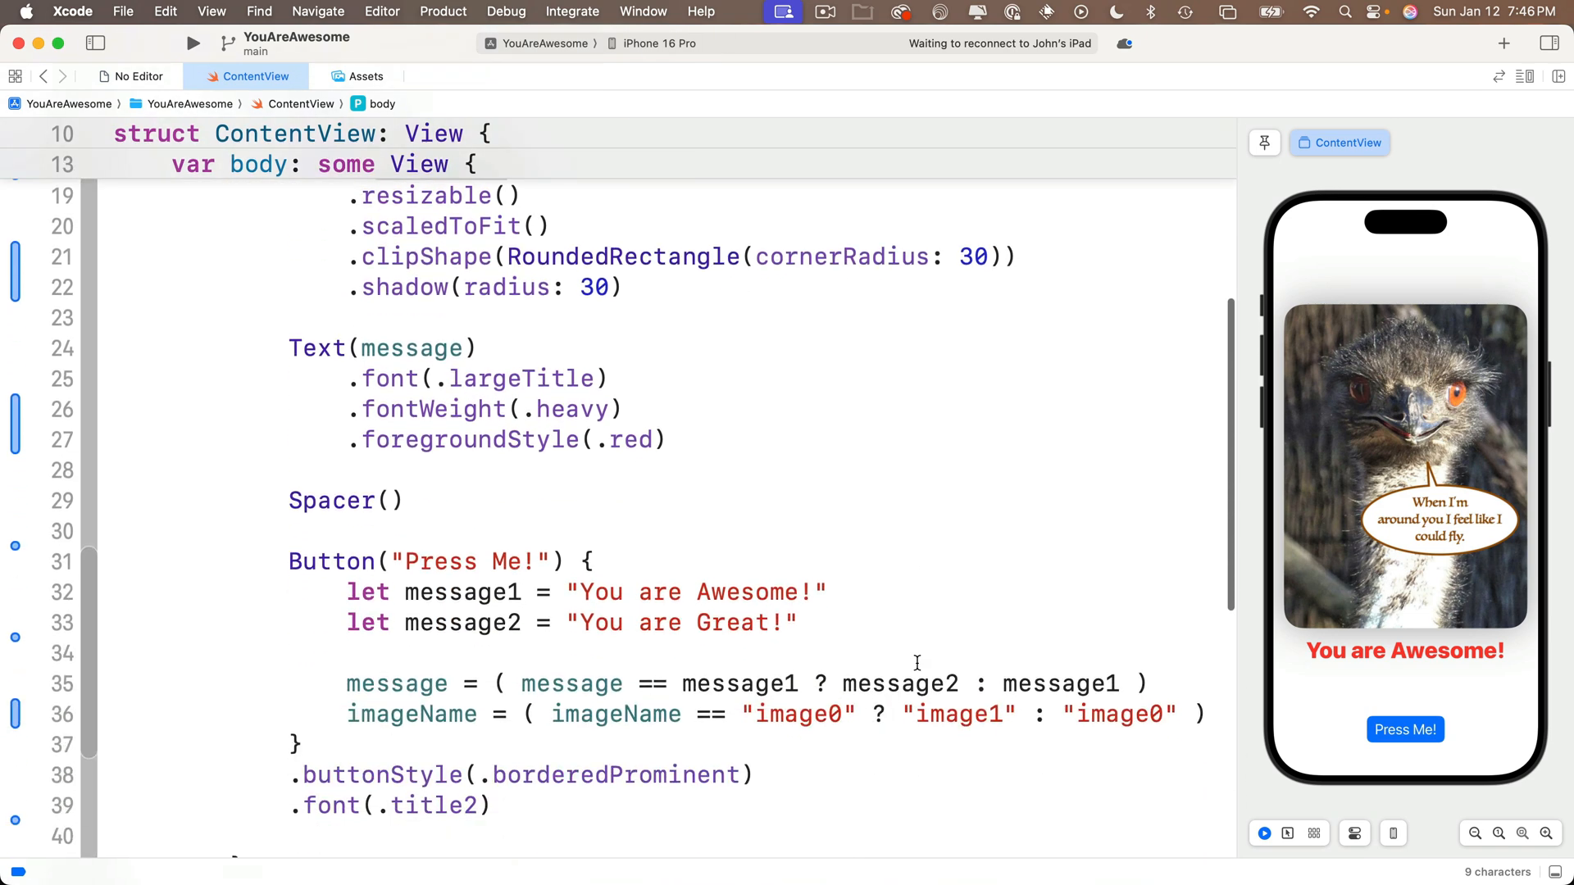
scroll("down", 3)
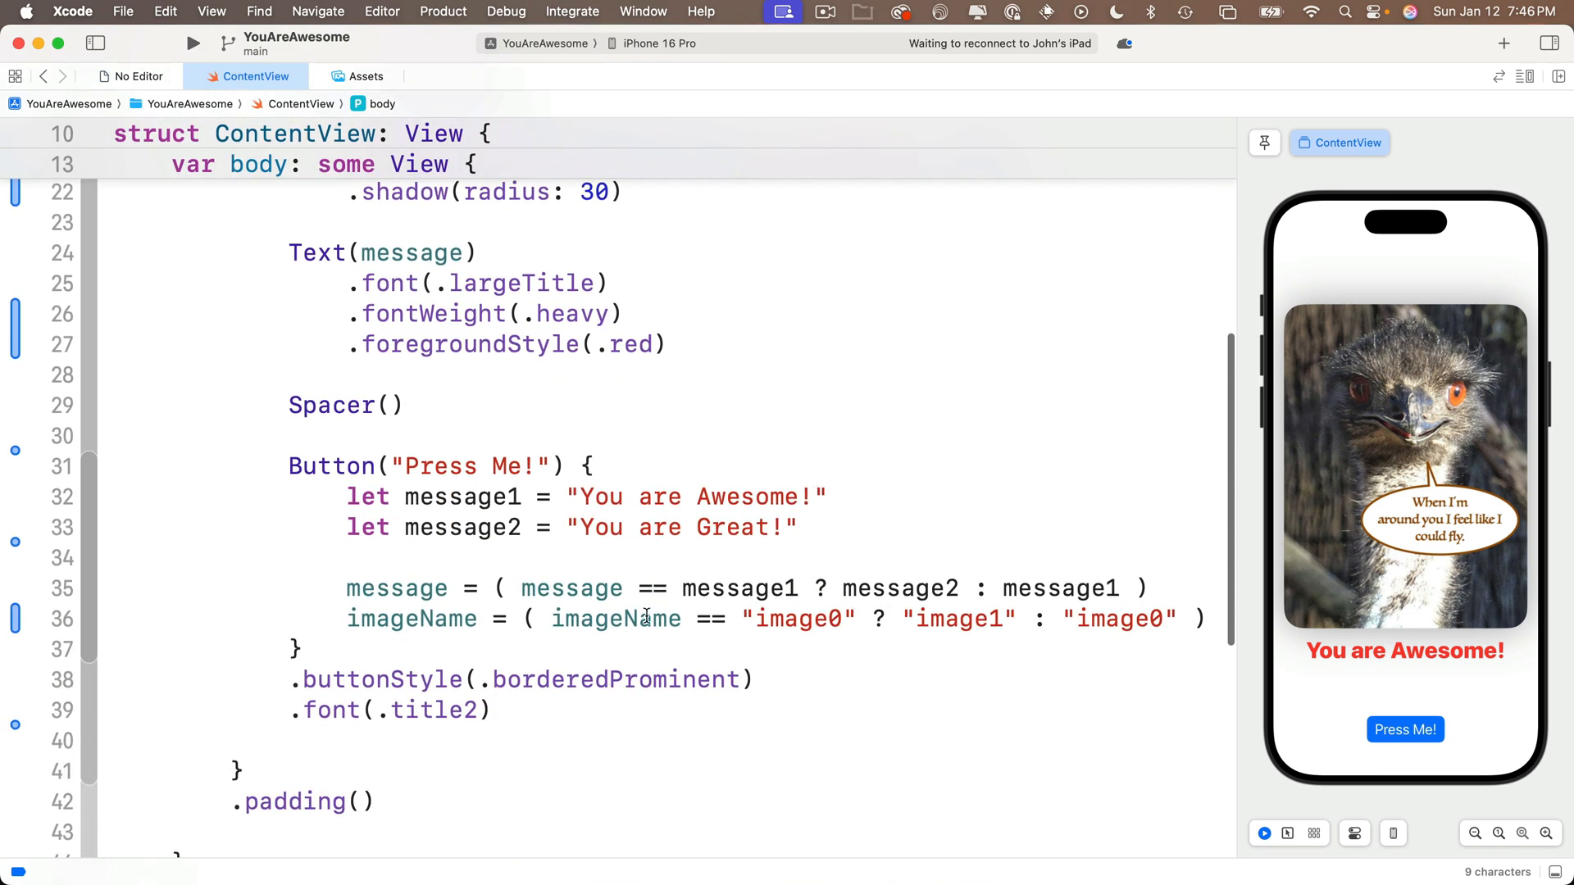
double_click(797, 618)
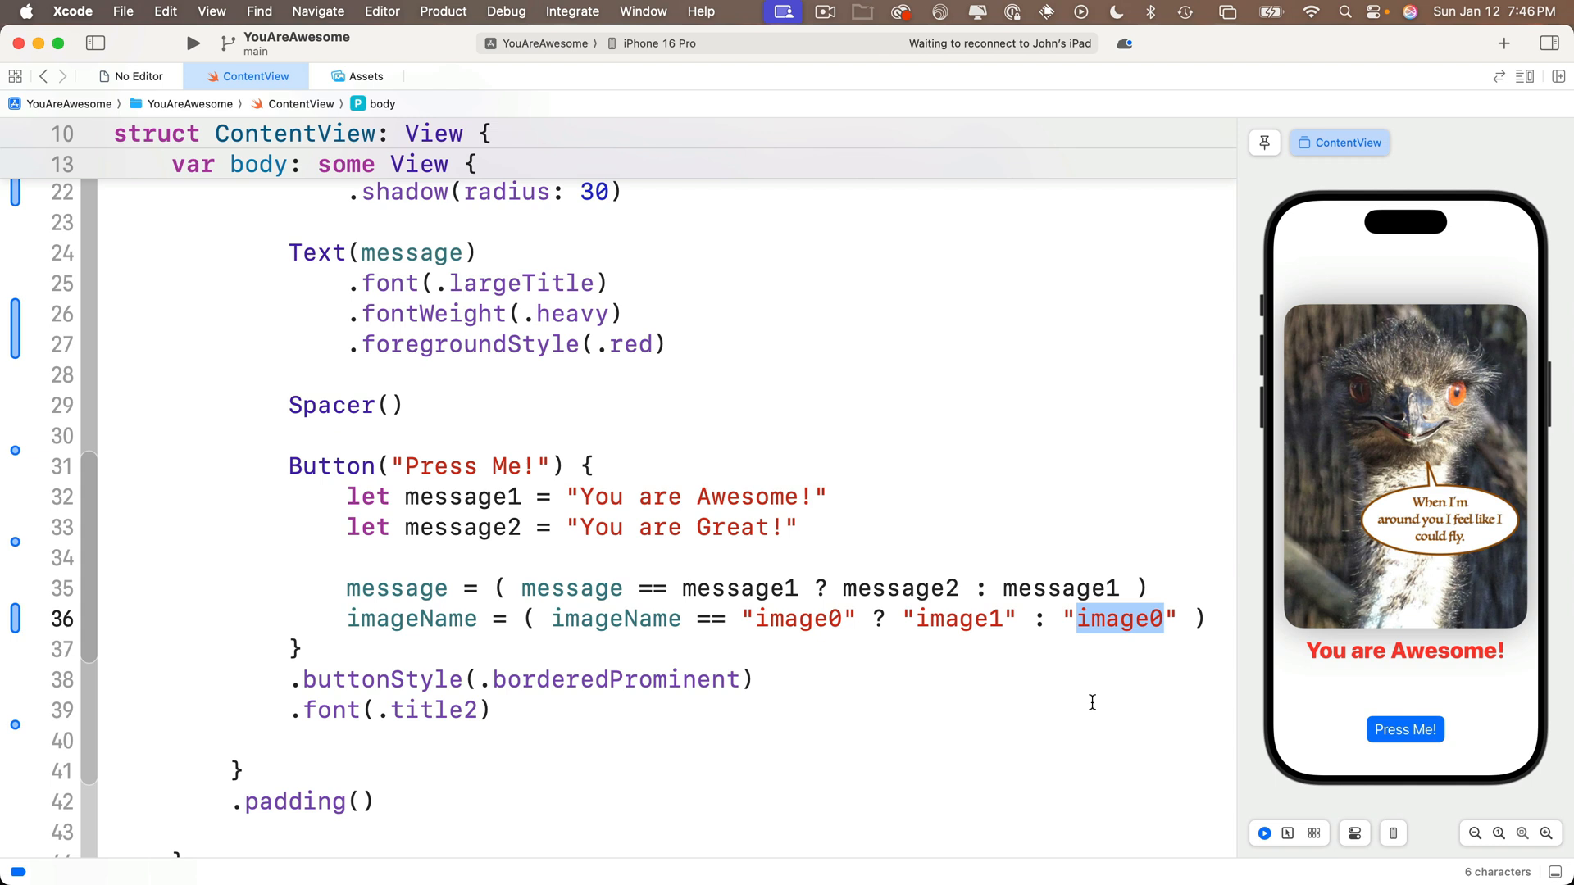
mouse_move(1441, 596)
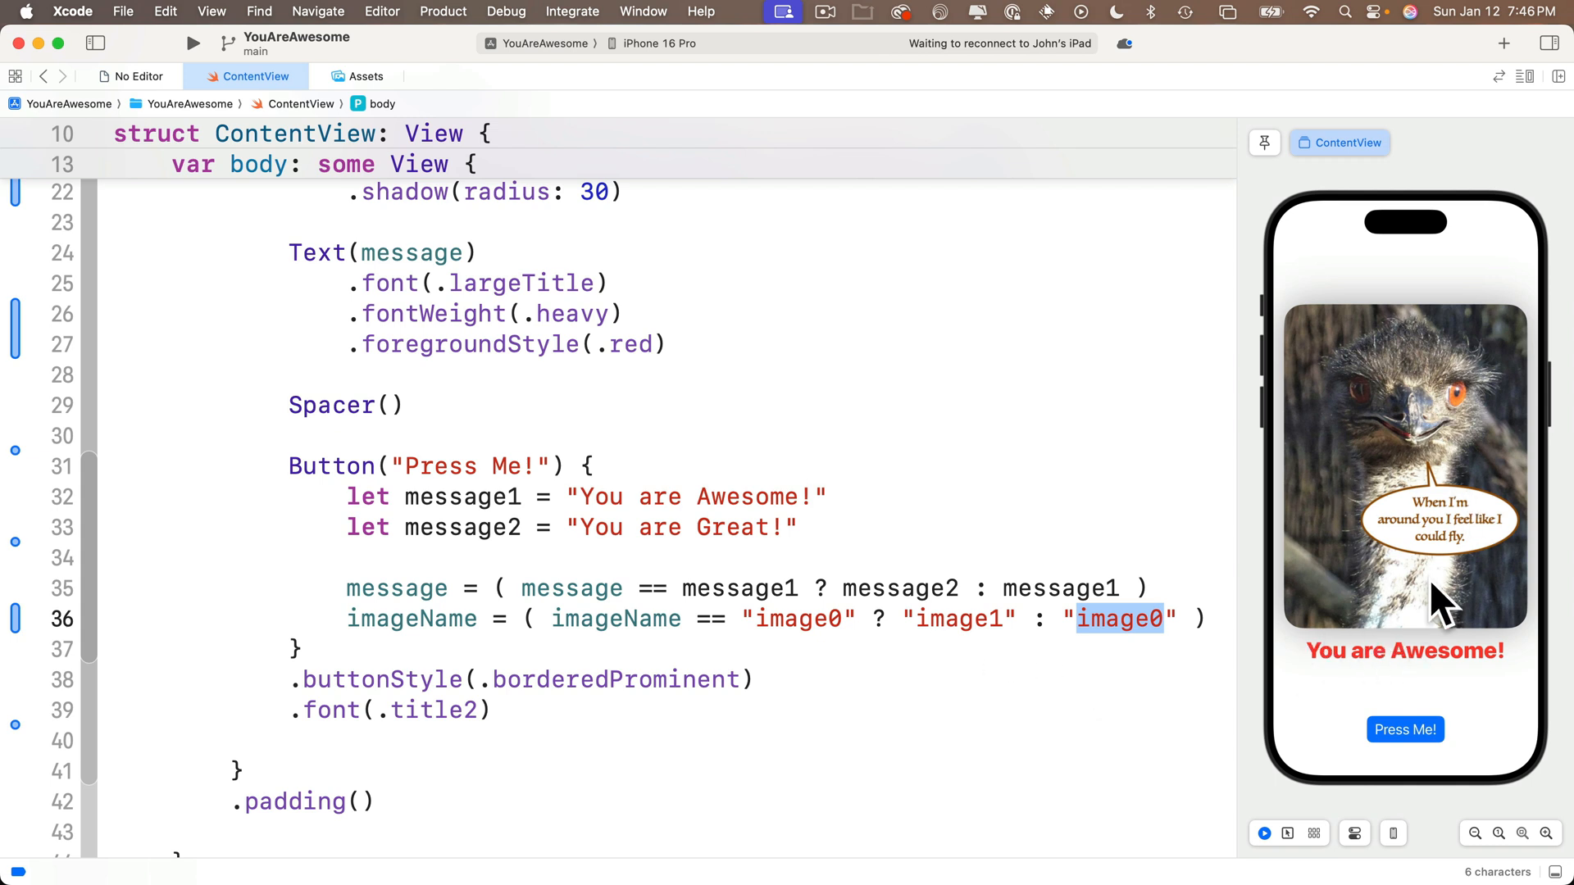
mouse_move(1423, 700)
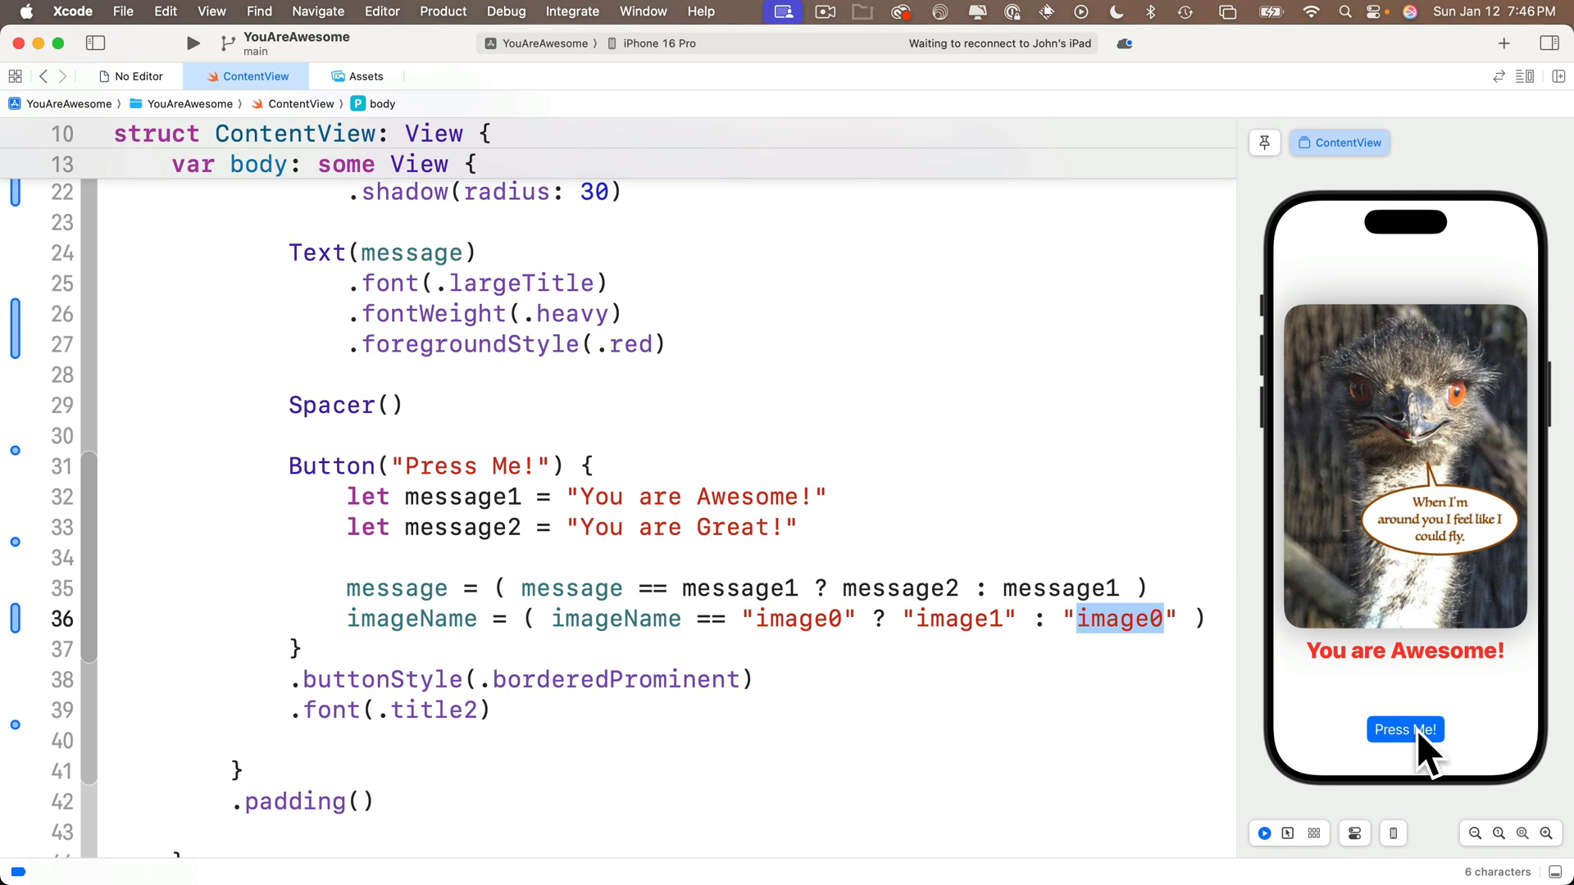
Press Press Me! again to switch to the dragon image, highlighting the image0/image1 comparison values
left_click(1405, 729)
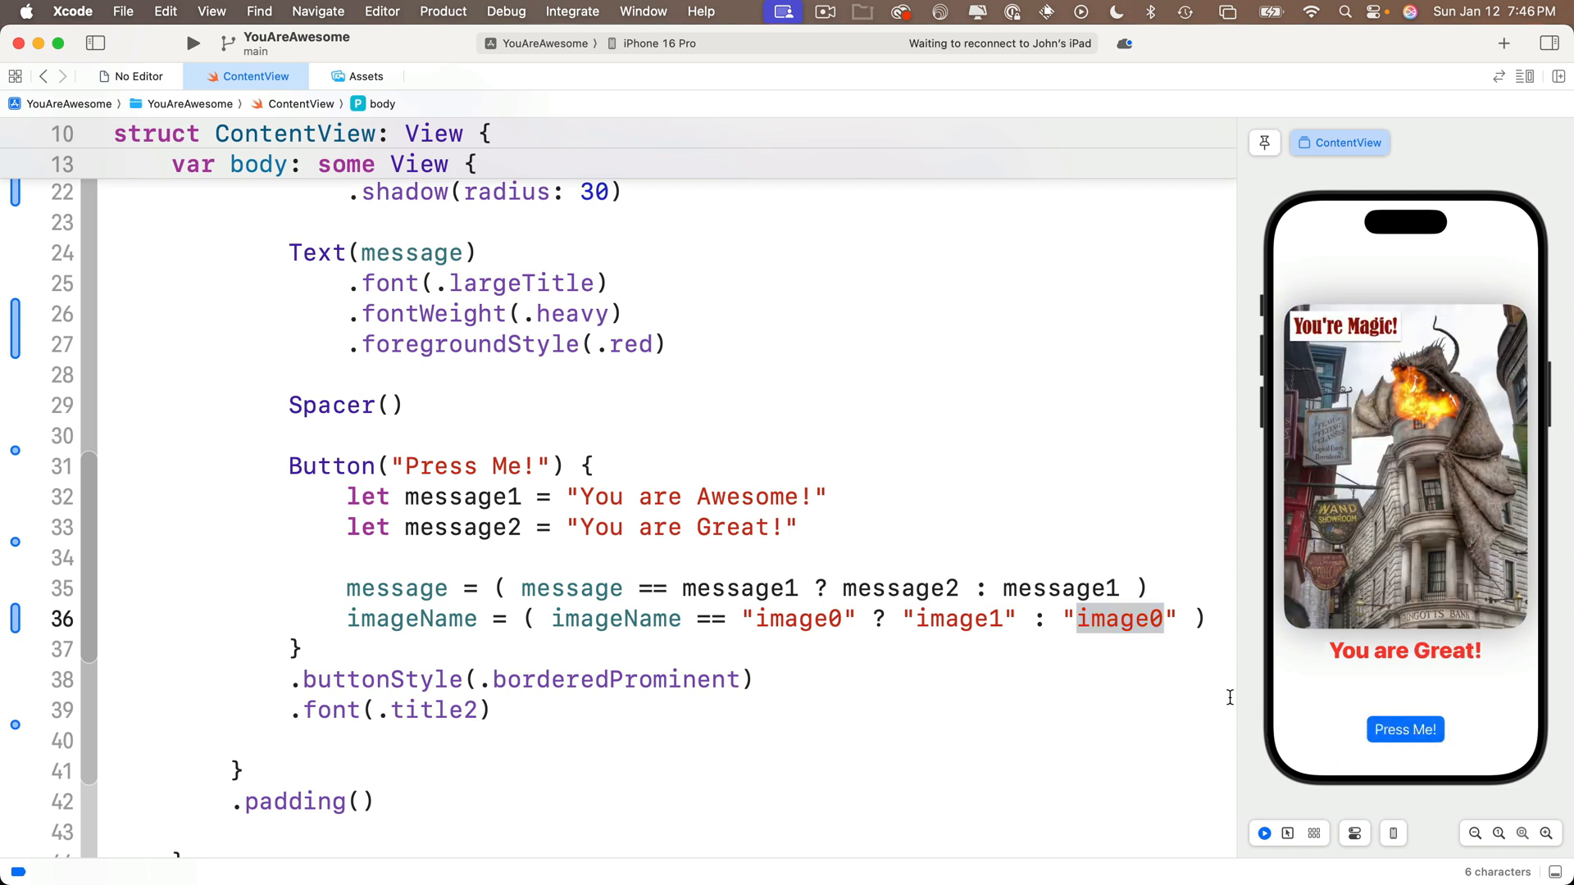
left_click(618, 618)
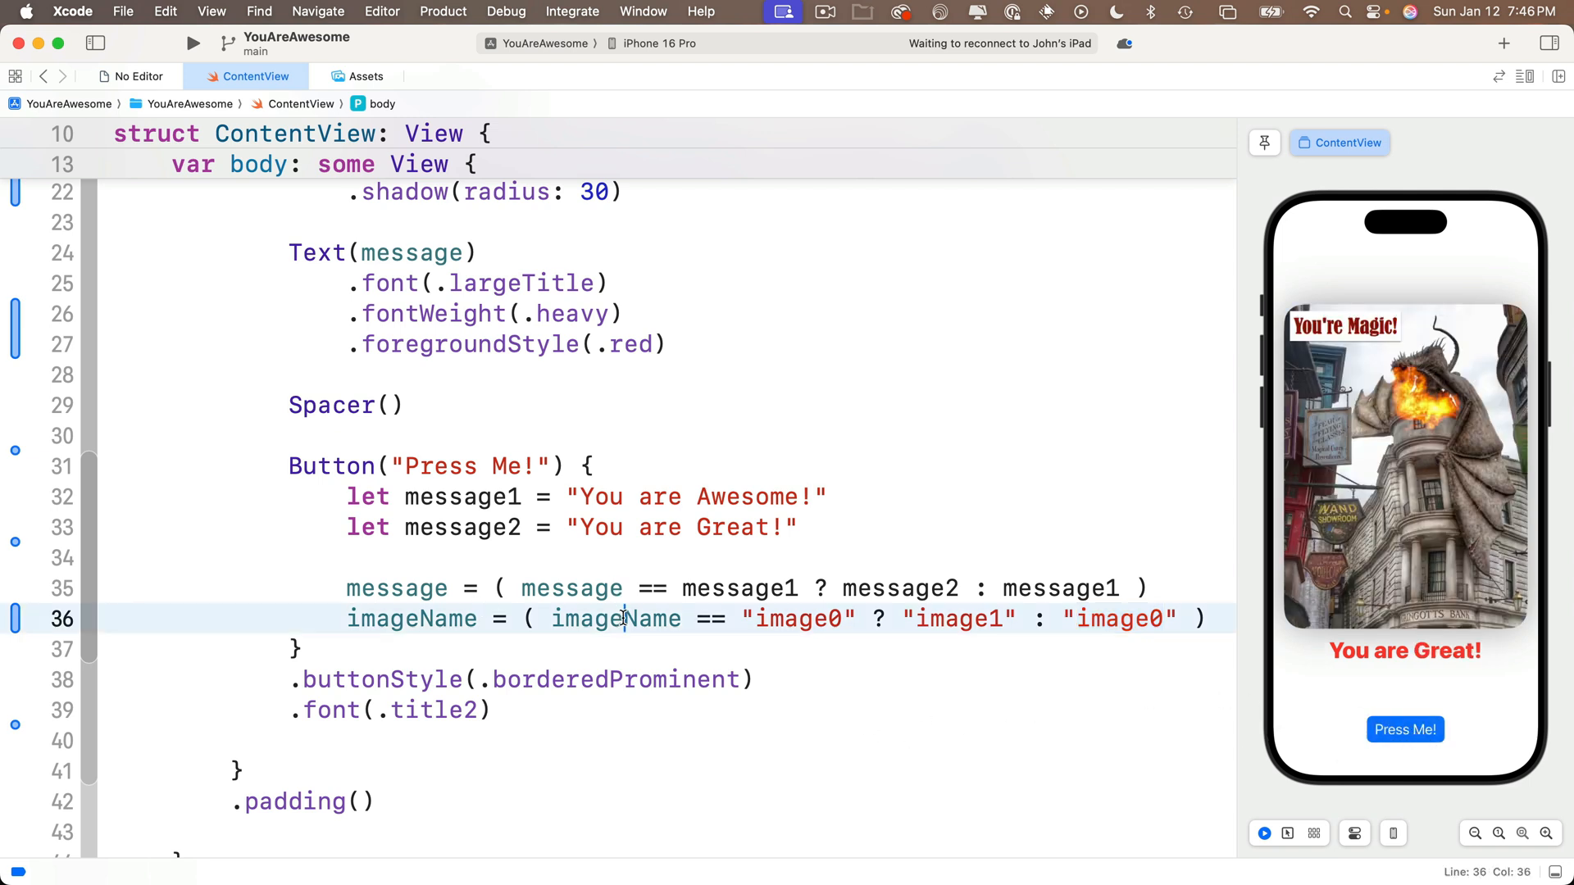
double_click(798, 618)
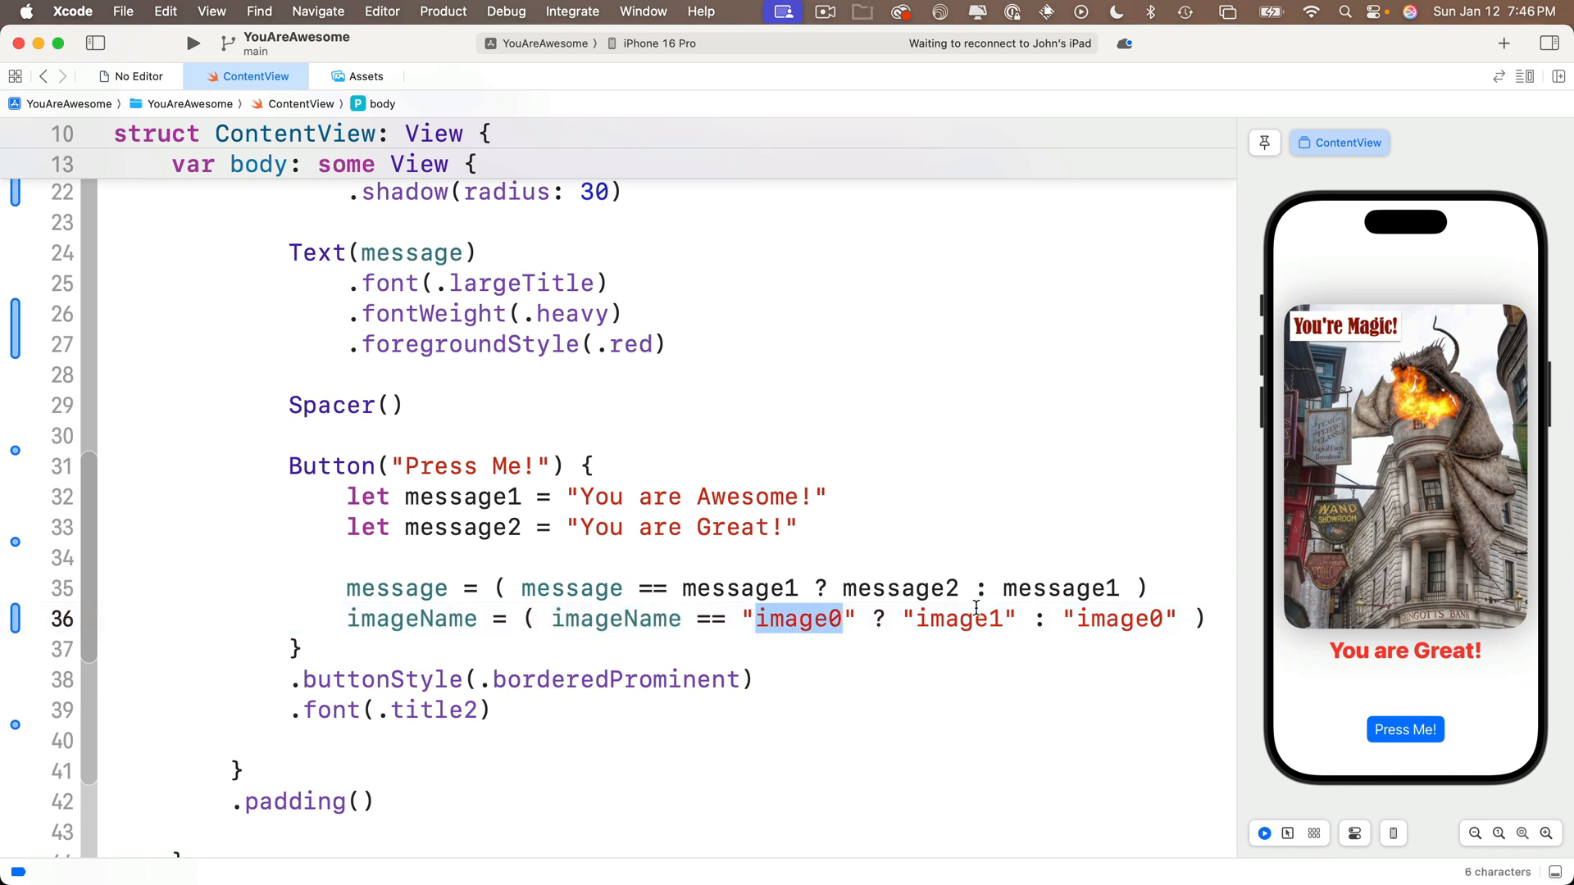
double_click(959, 618)
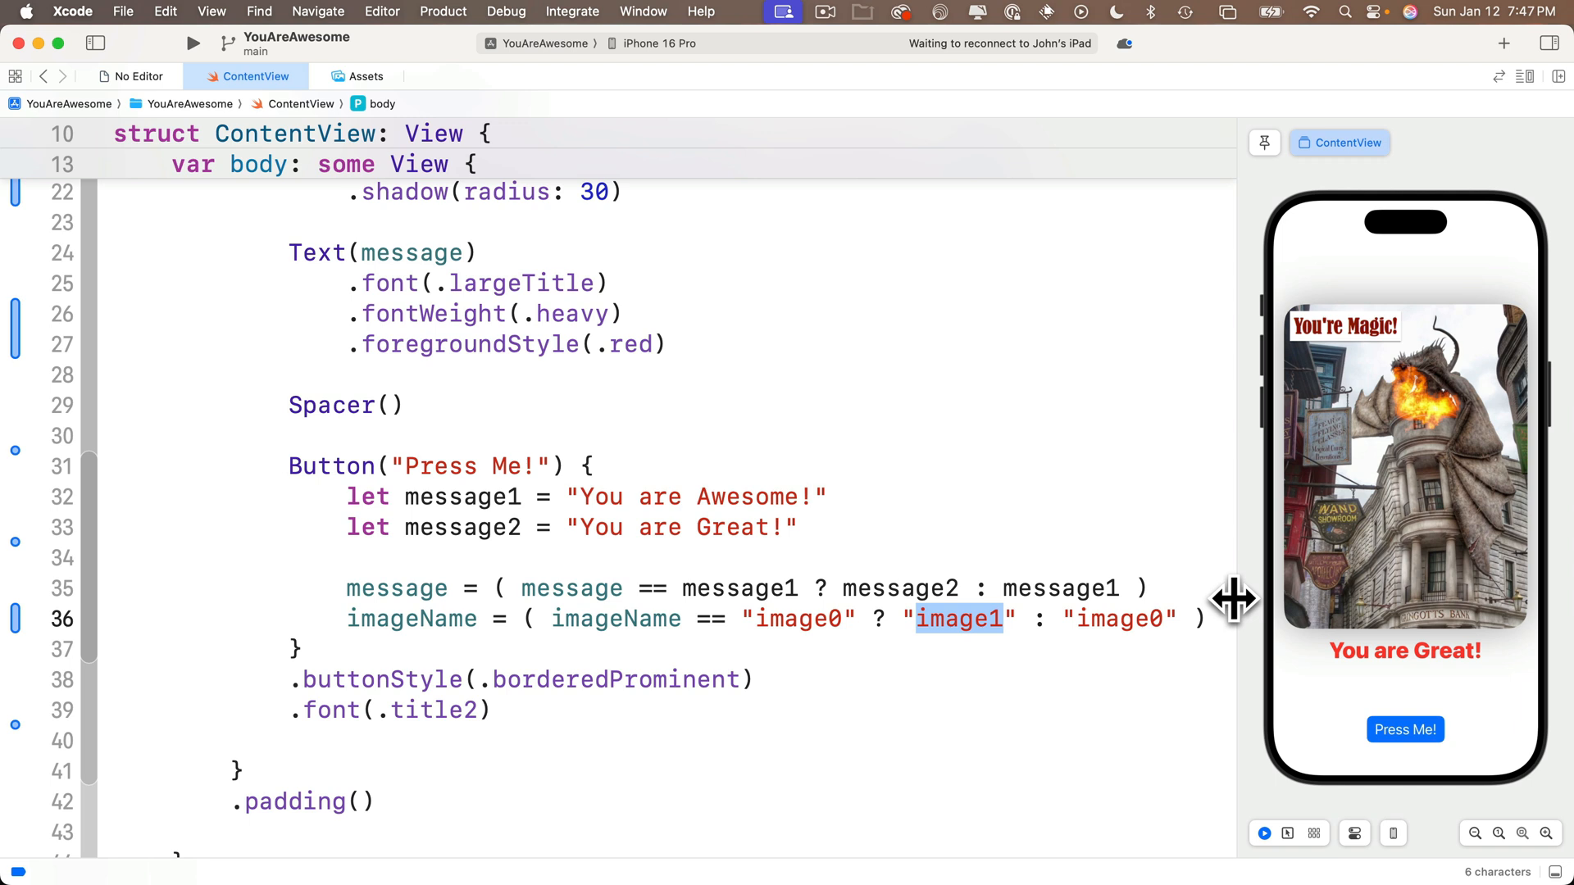
mouse_move(588, 341)
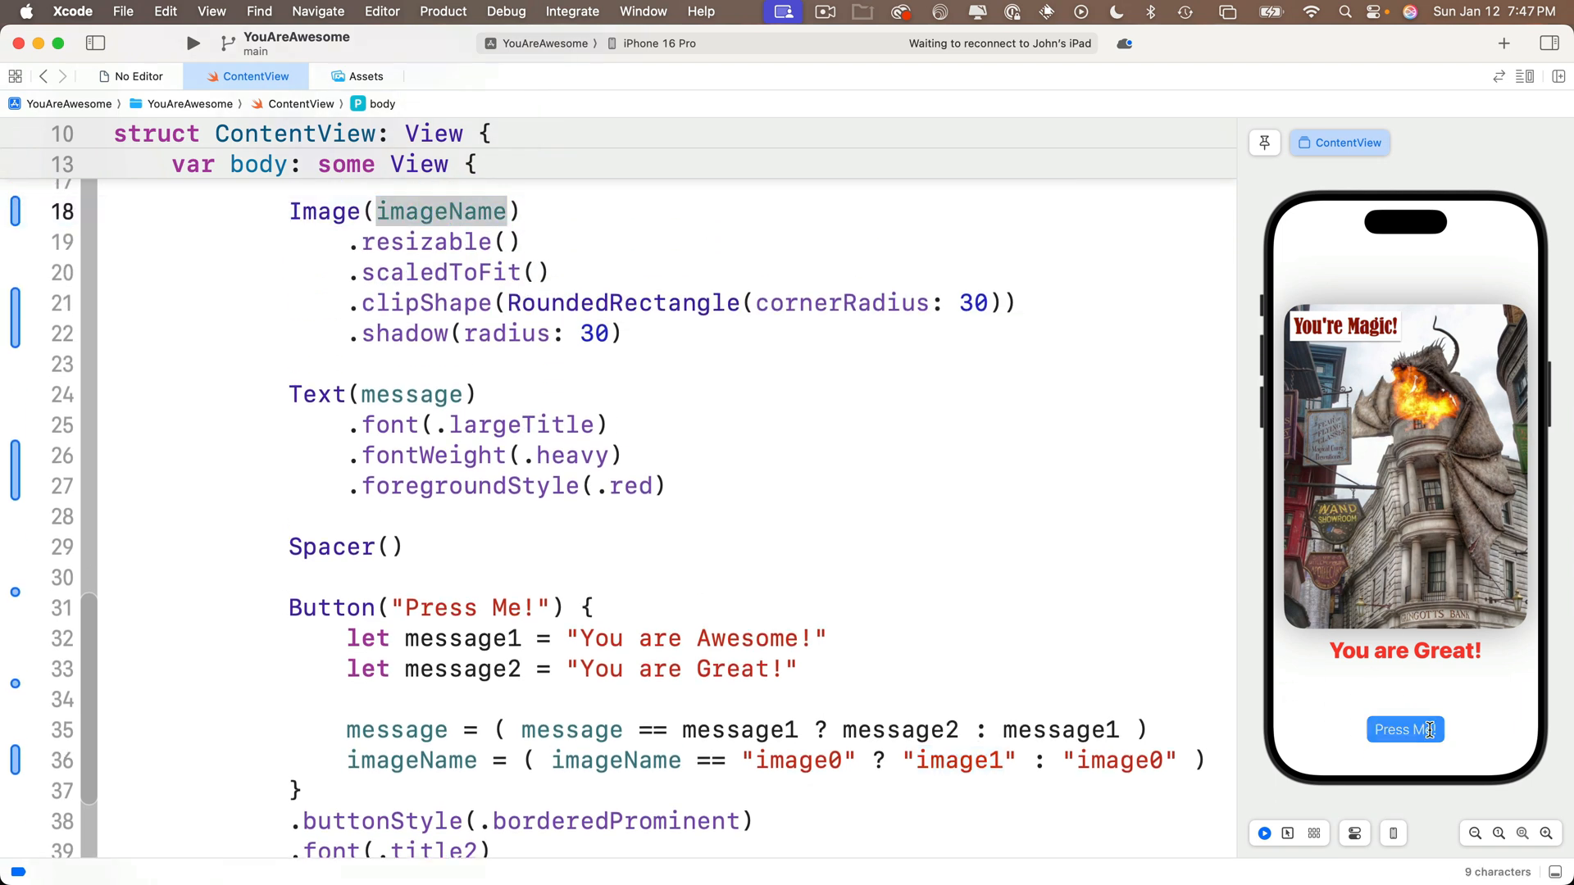
left_click(1405, 729)
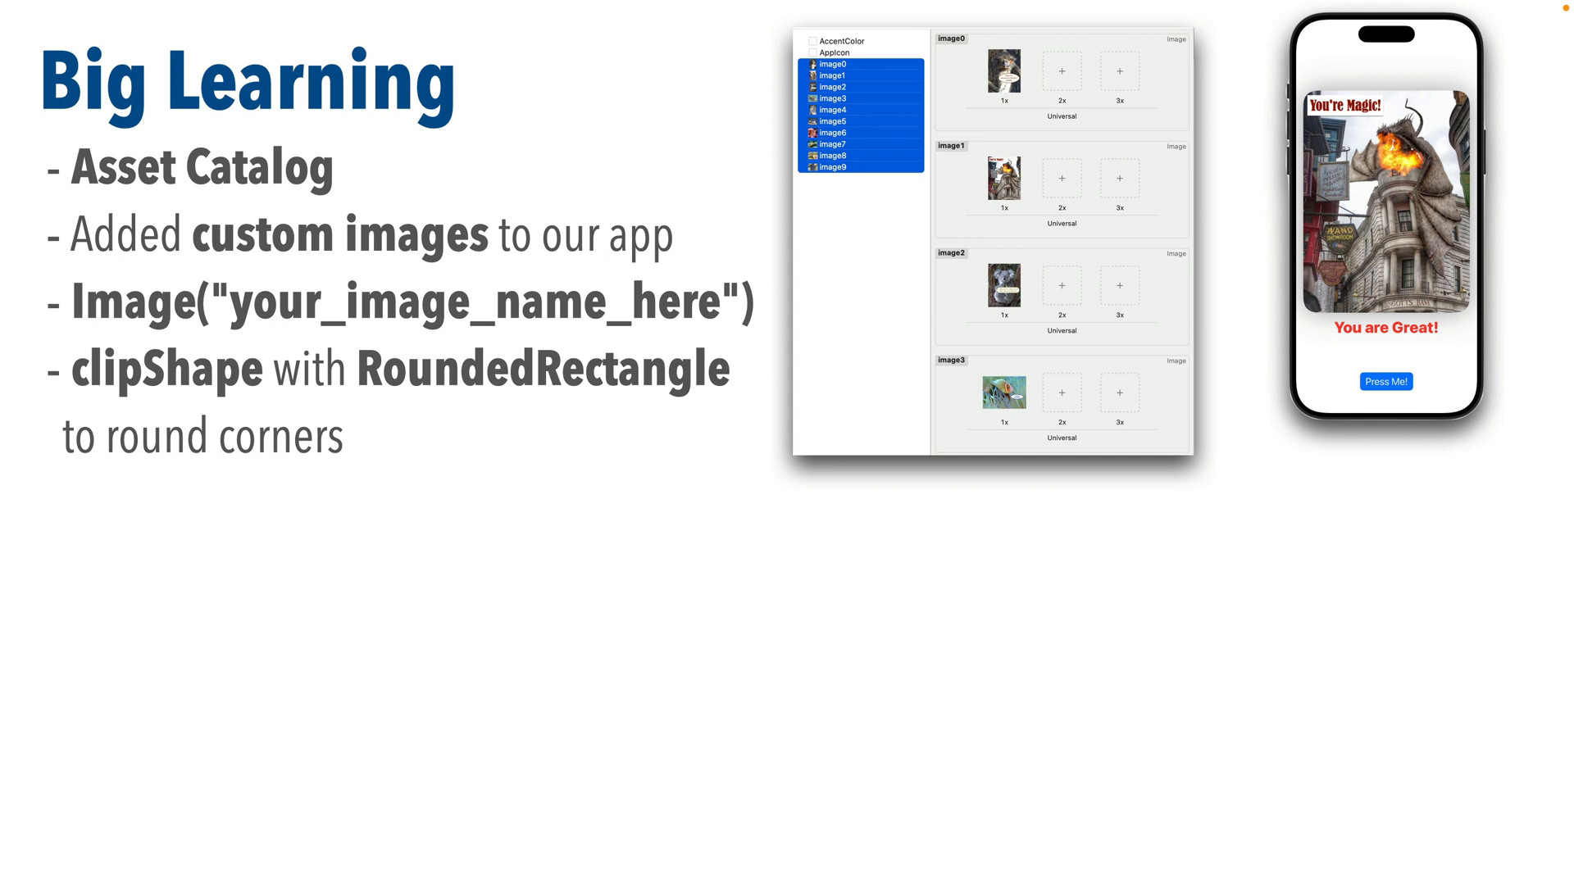
Add a 'radius' bullet beneath the clipShape point on the Big Learning slide
type("radiu")
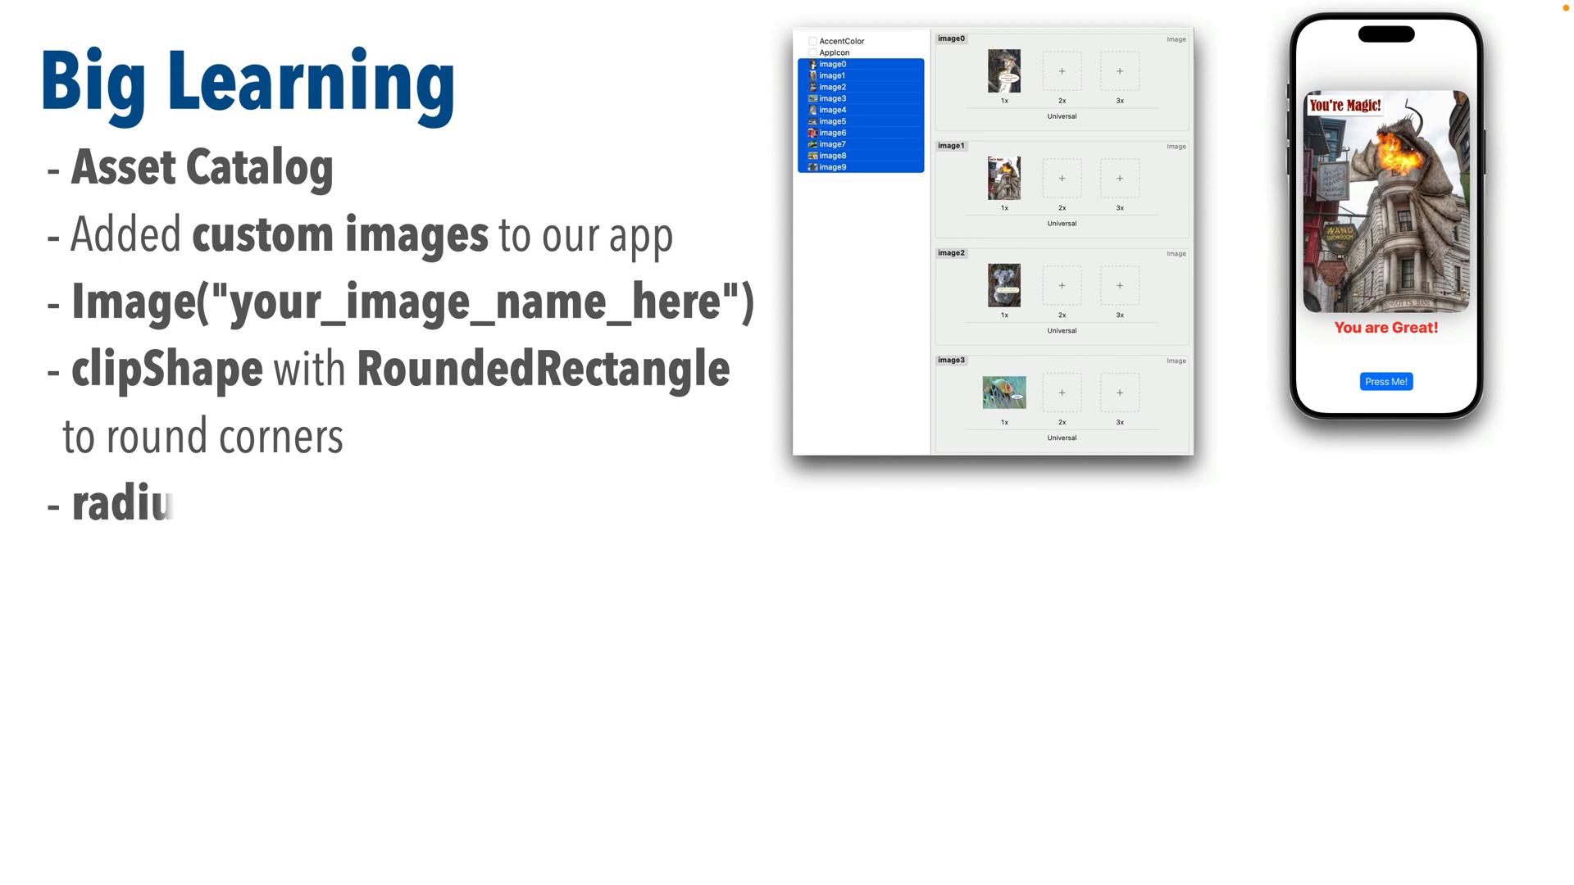